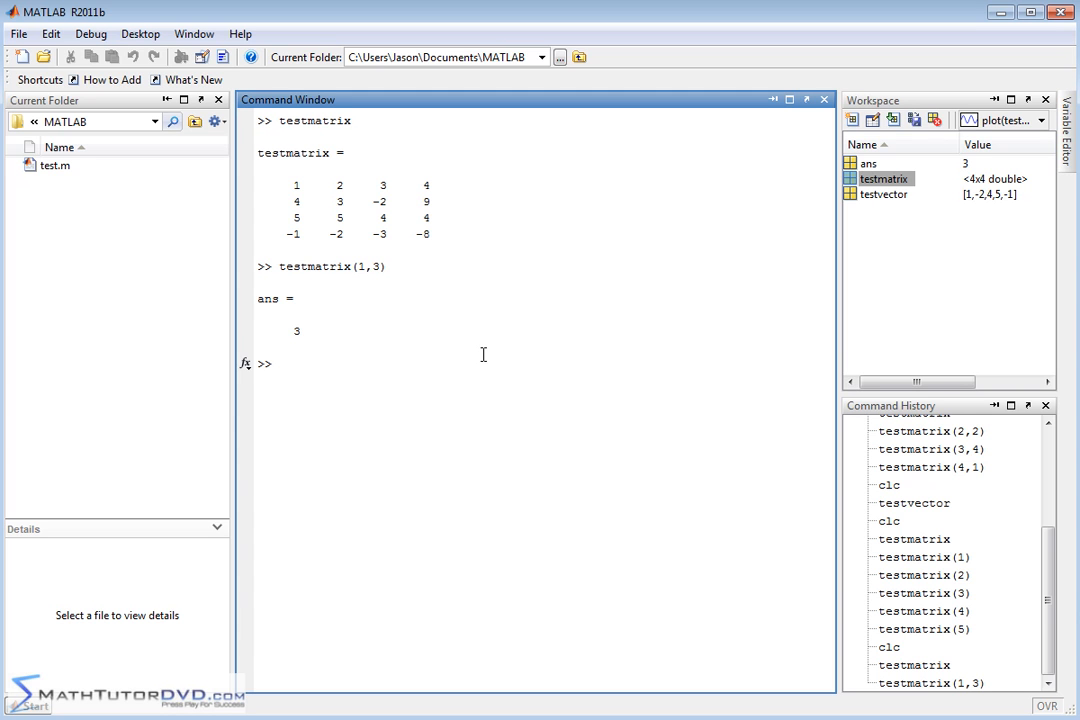
# Redisplay the 4-by-4 testmatrix on a cleared Command Window
pyautogui.write('testmatrix')
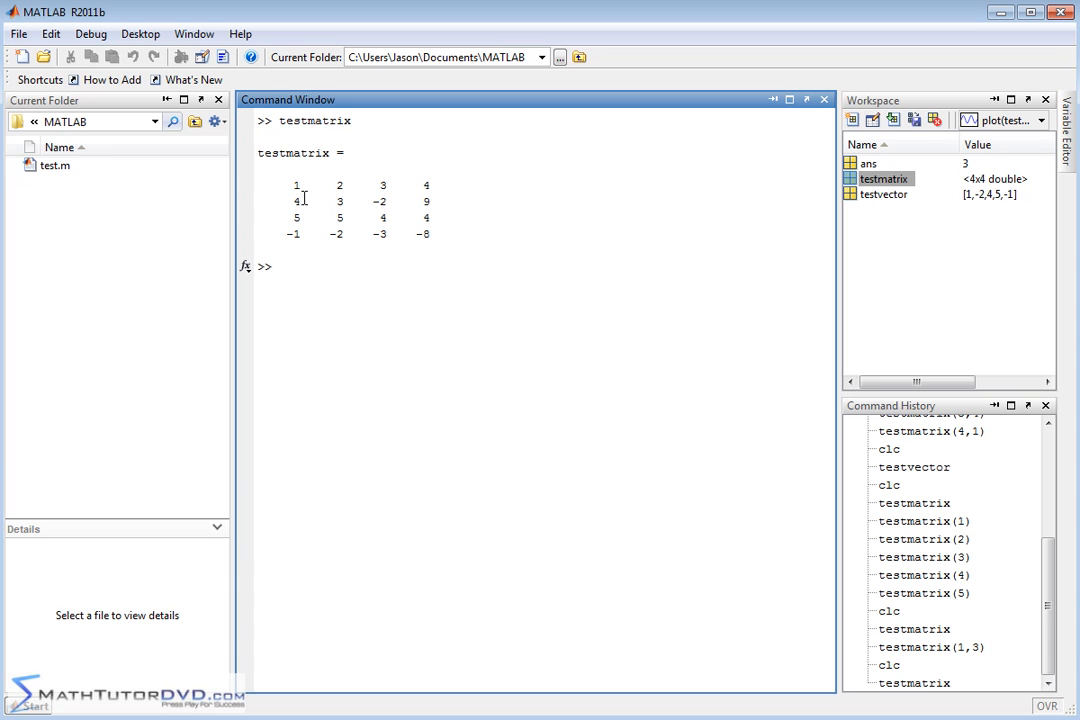
pyautogui.moveTo(338, 200)
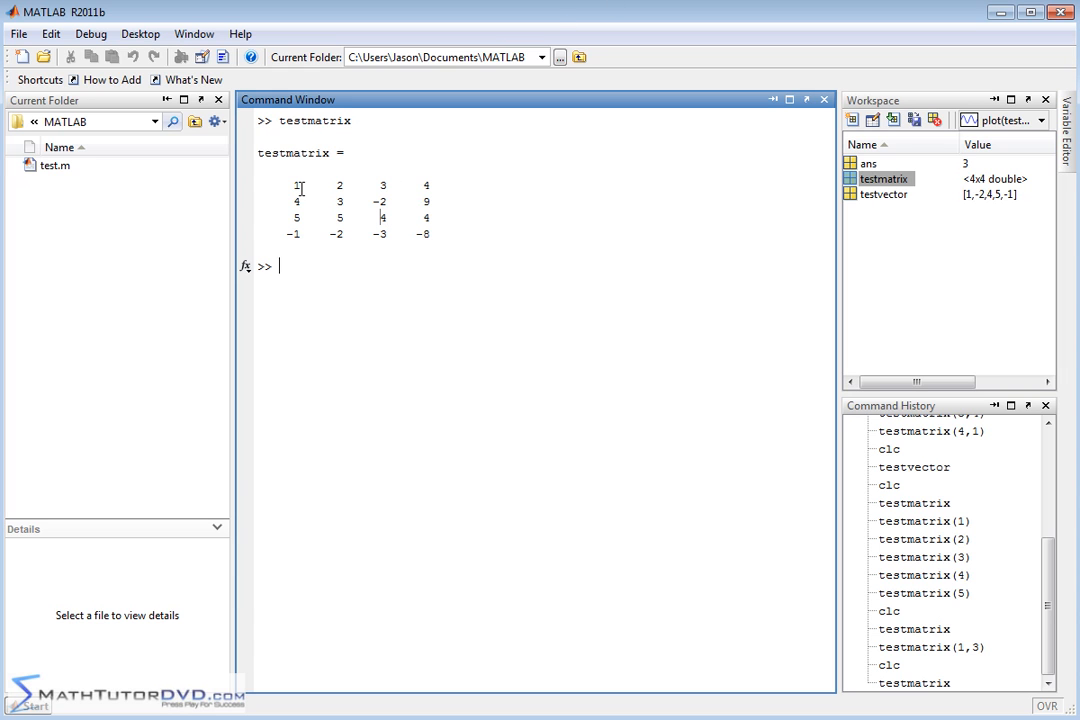
pyautogui.moveTo(388, 228)
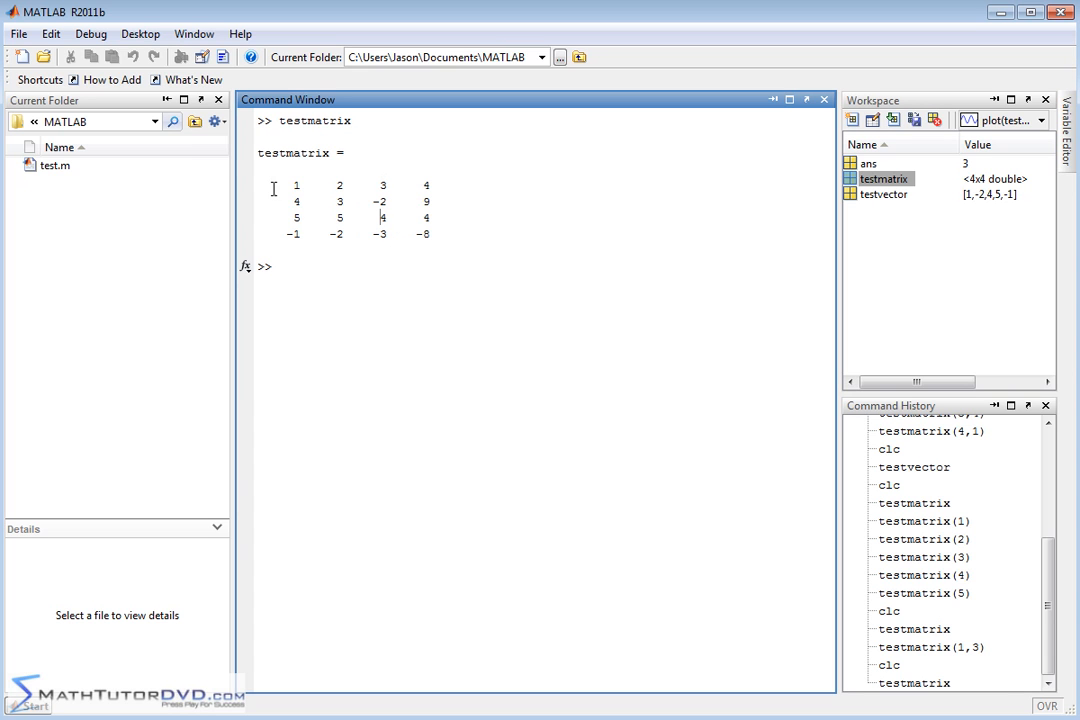
pyautogui.moveTo(312, 168)
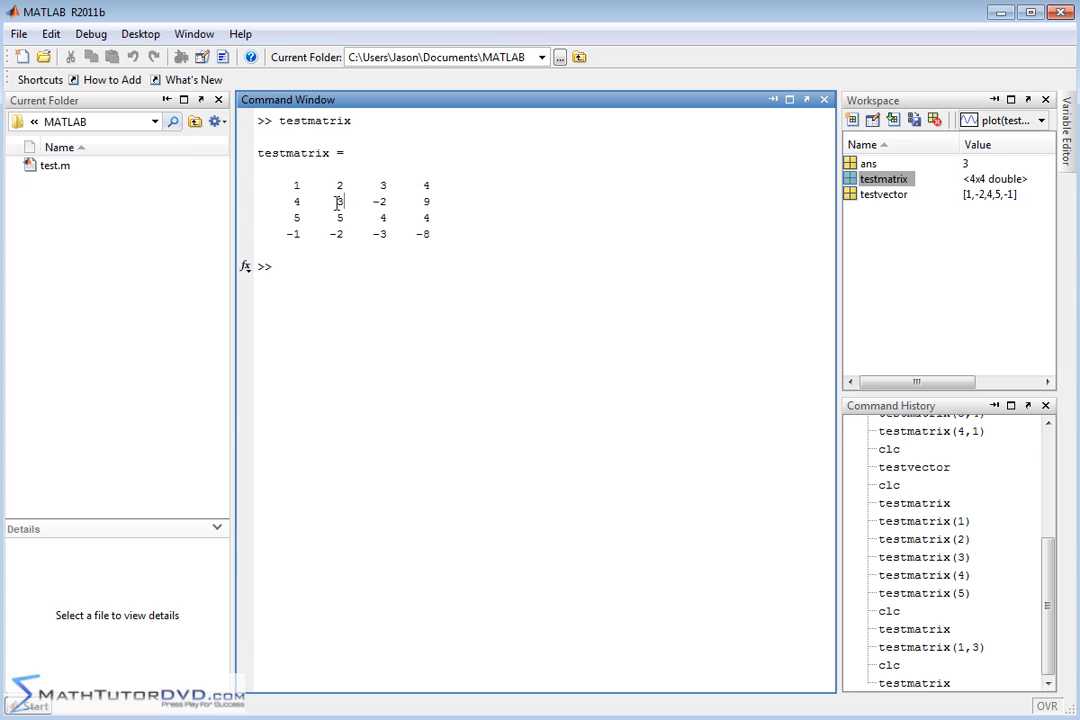
pyautogui.doubleClick(380, 200)
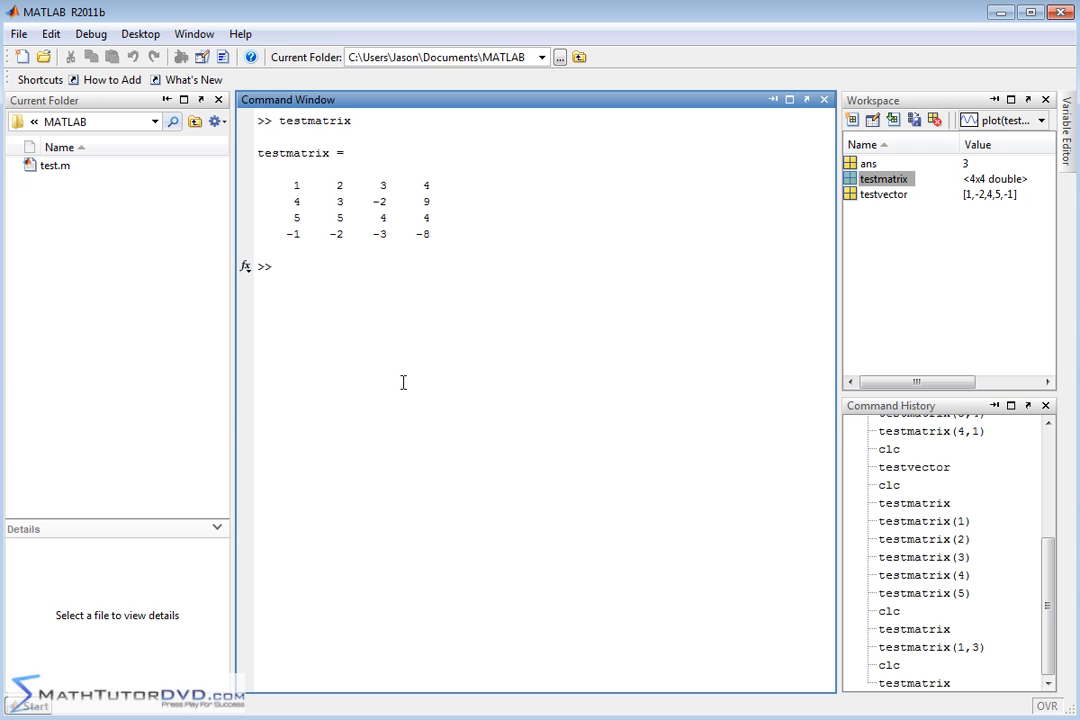
# Index testvector(2:5) to get -2 4 5 -1, then clc back to testmatrix alone
pyautogui.write('testmatri')
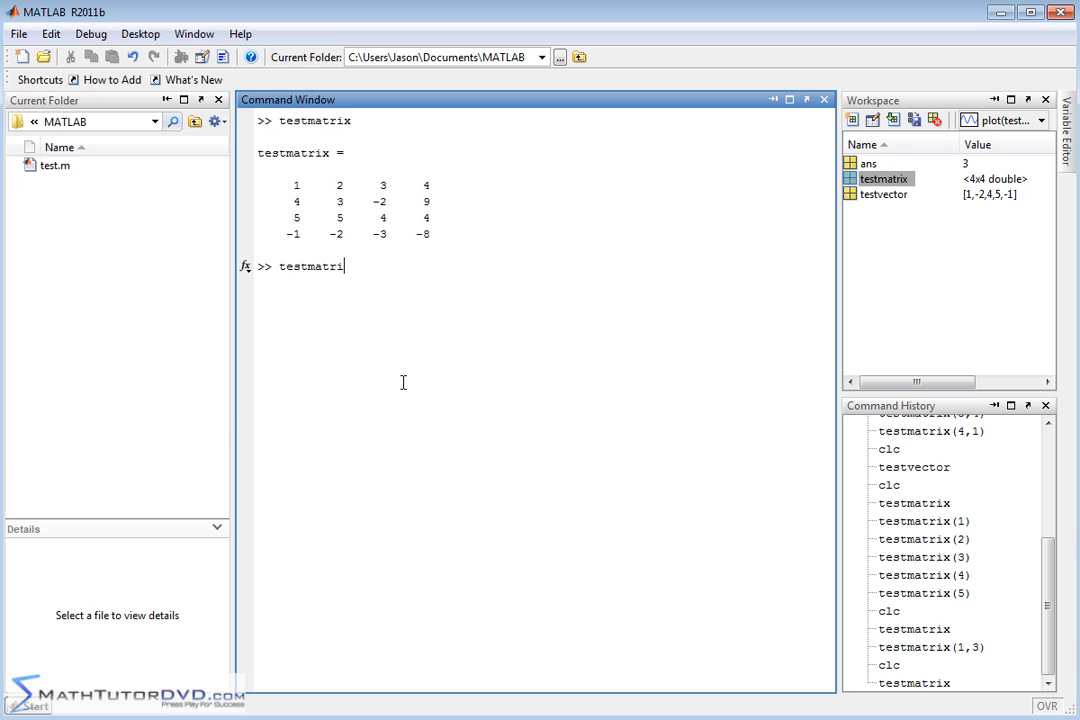
pyautogui.write('x(')
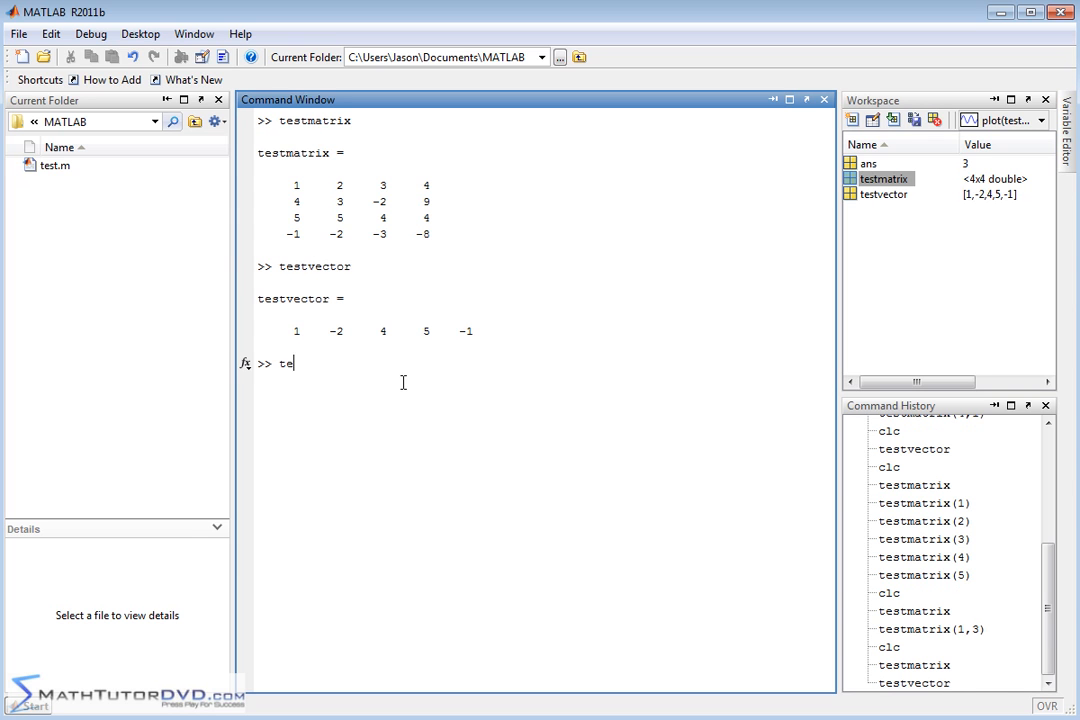
pyautogui.write('stvector(')
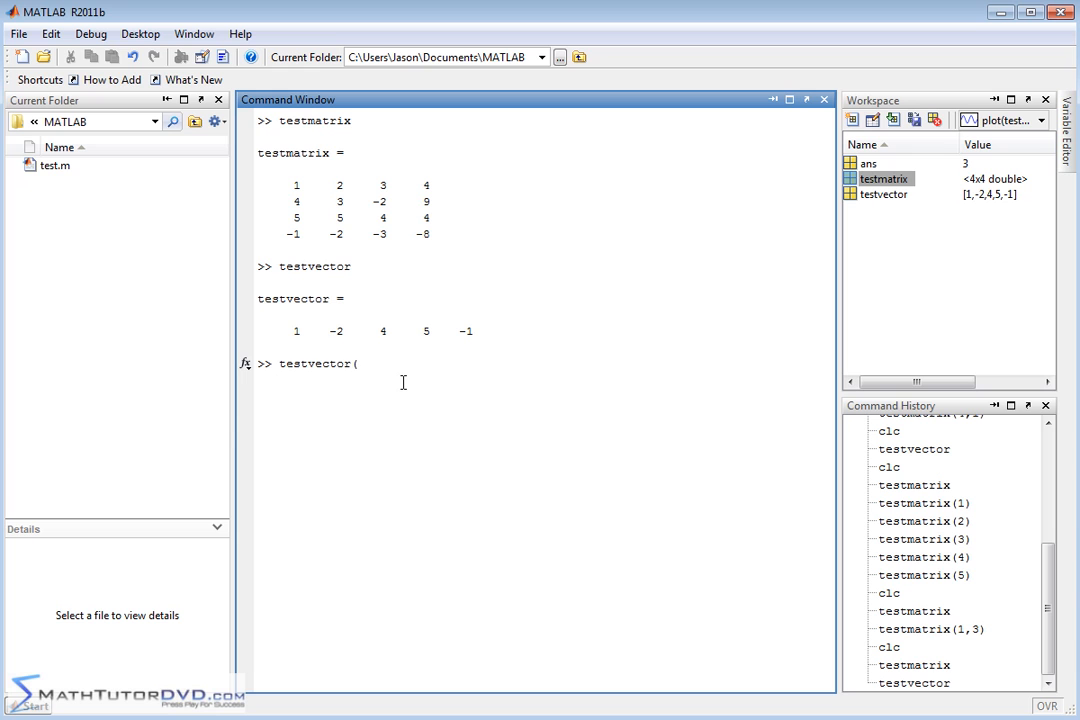
pyautogui.write('2:5')
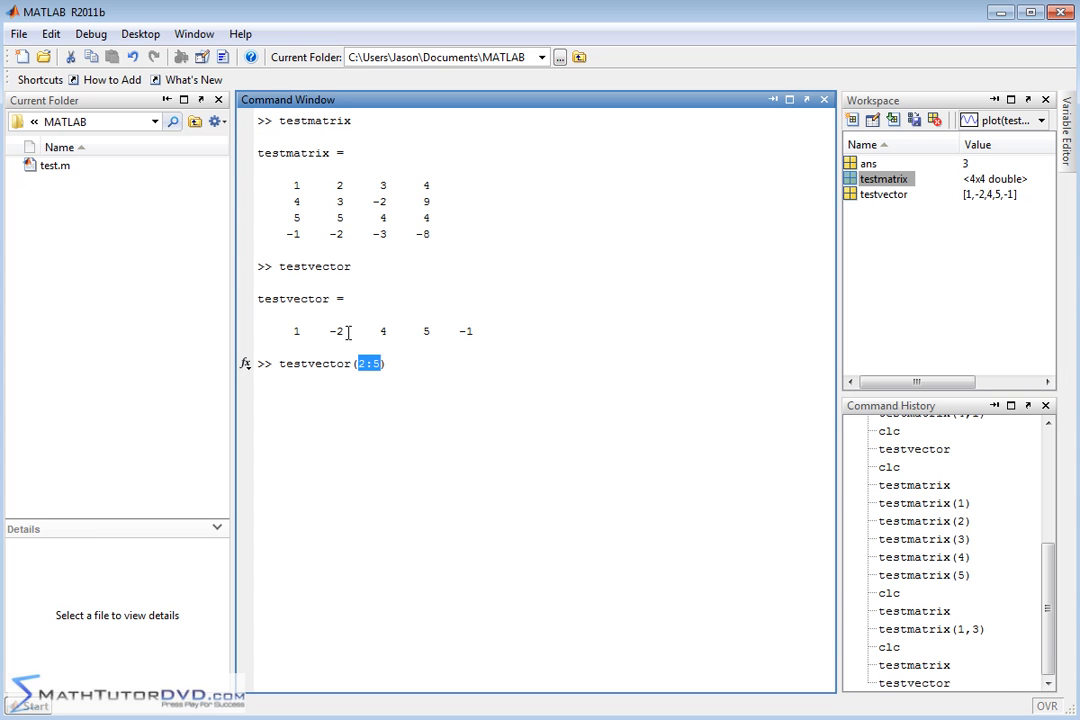
pyautogui.moveTo(434, 316)
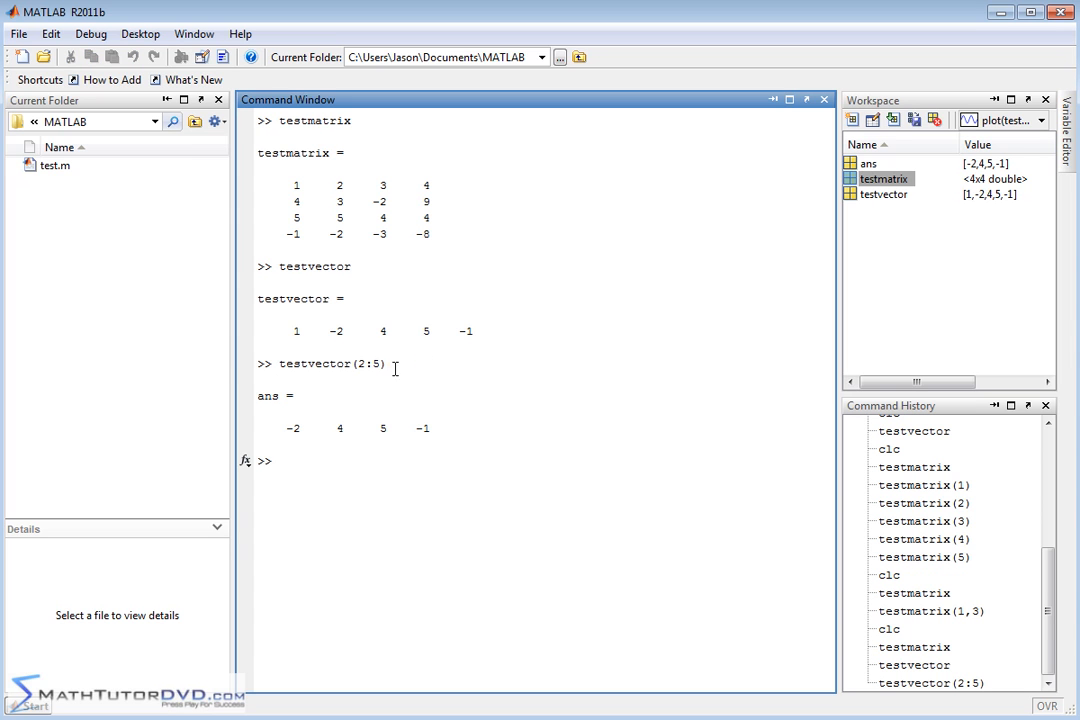
pyautogui.moveTo(328, 330); pyautogui.dragTo(476, 330)
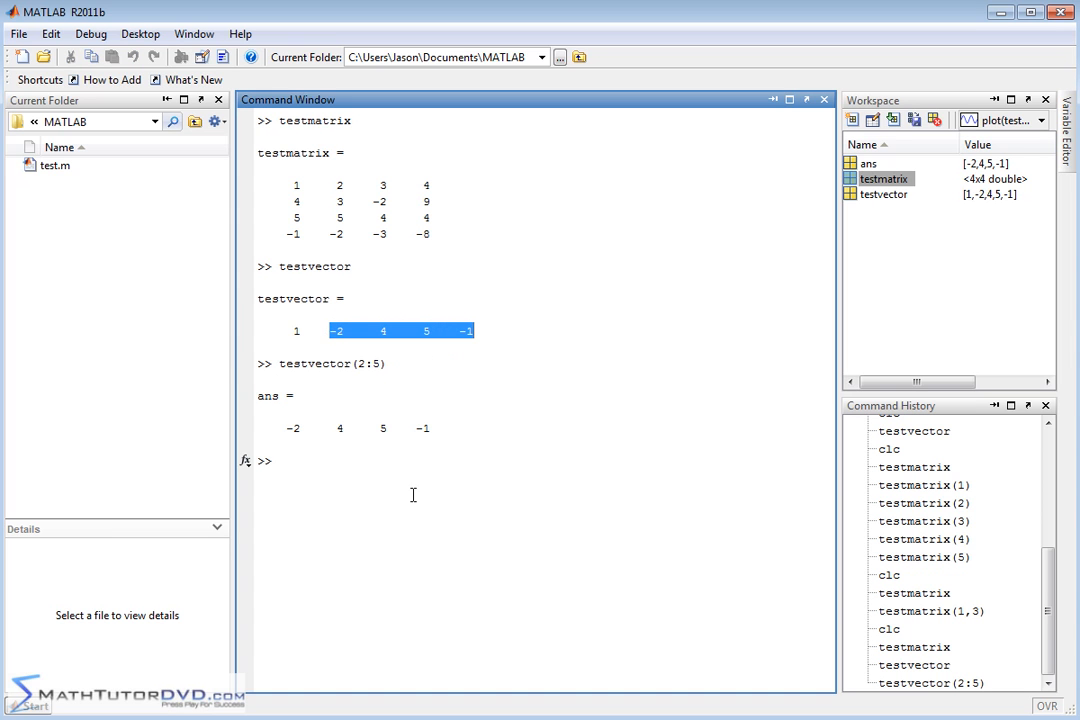
pyautogui.write('clc')
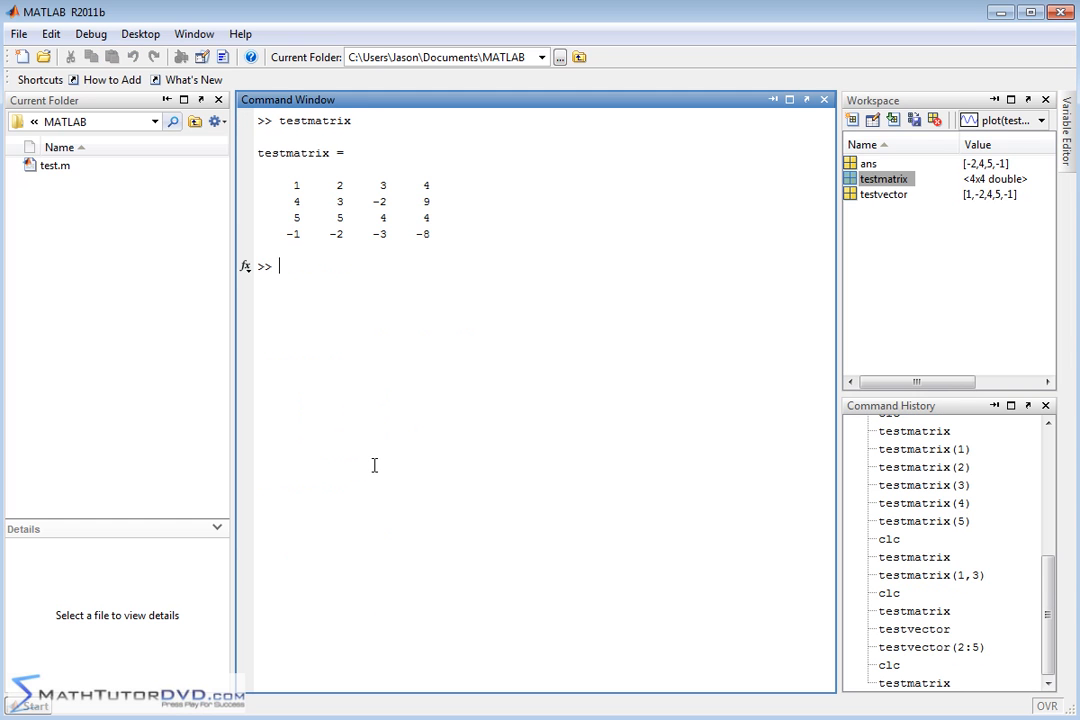
# Enter testmatrix(2:3,2:3) to extract the 2-by-2 block 3 -2; 5 4
pyautogui.write('testmatrix(')
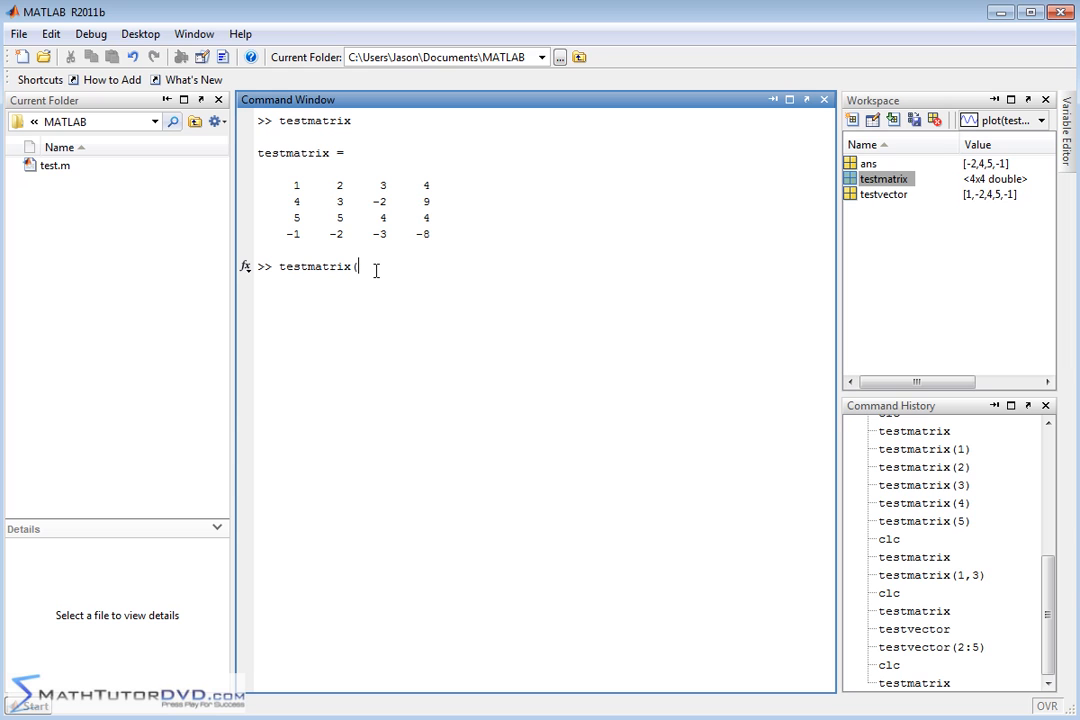
pyautogui.write('2')
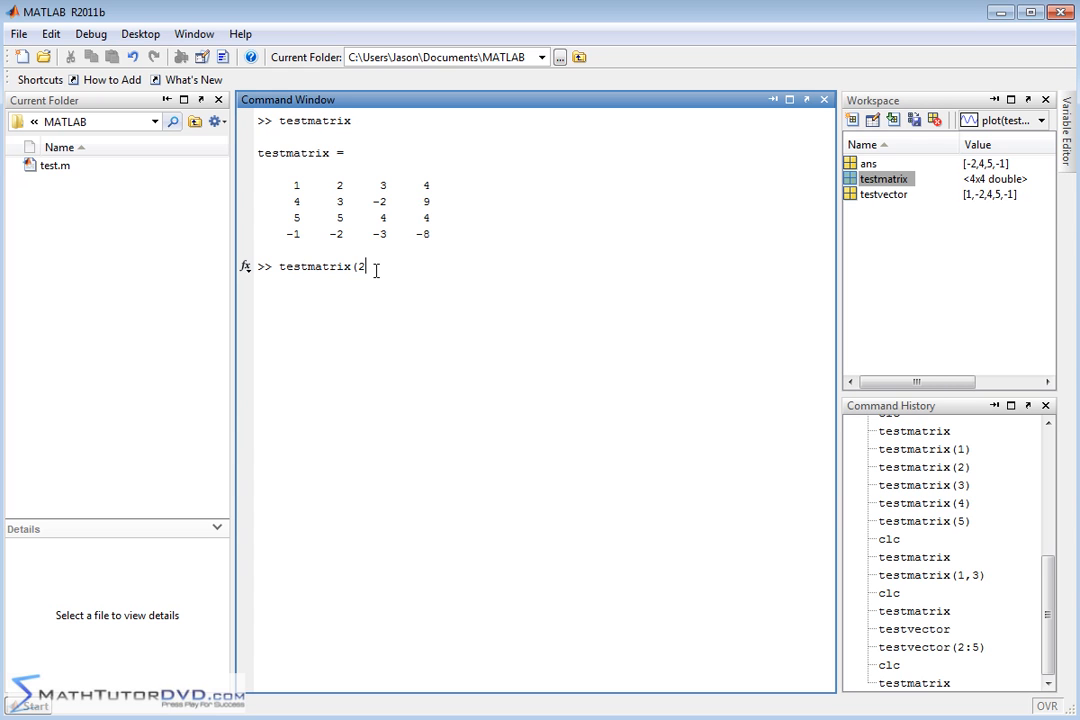
pyautogui.write(':3')
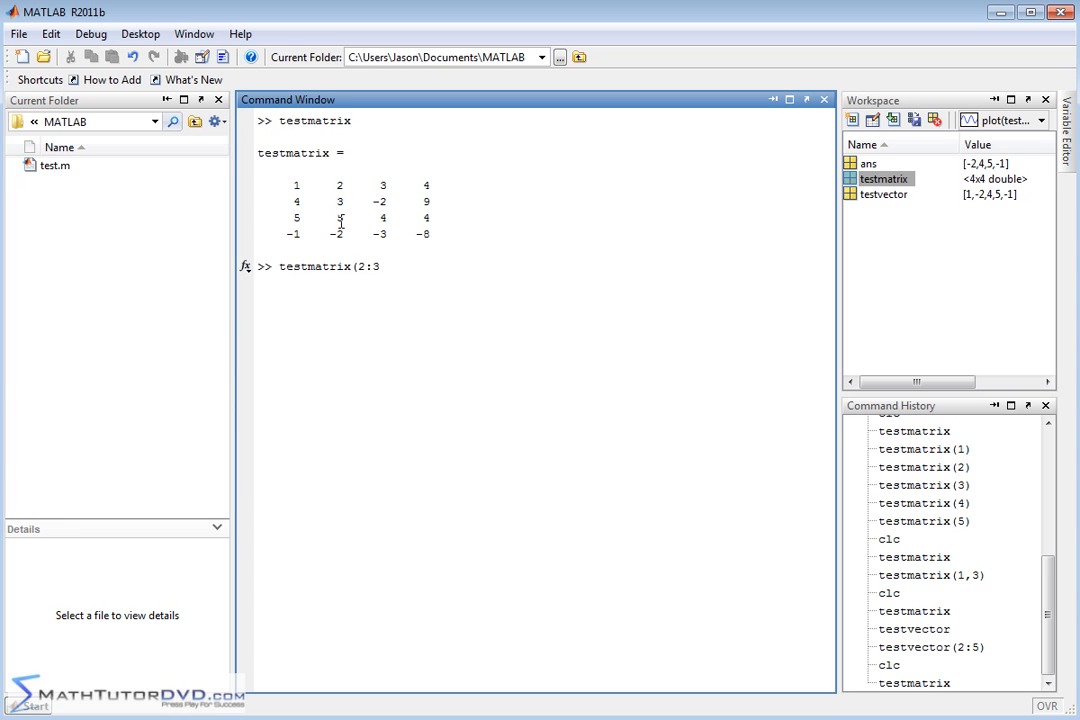
pyautogui.write(',')
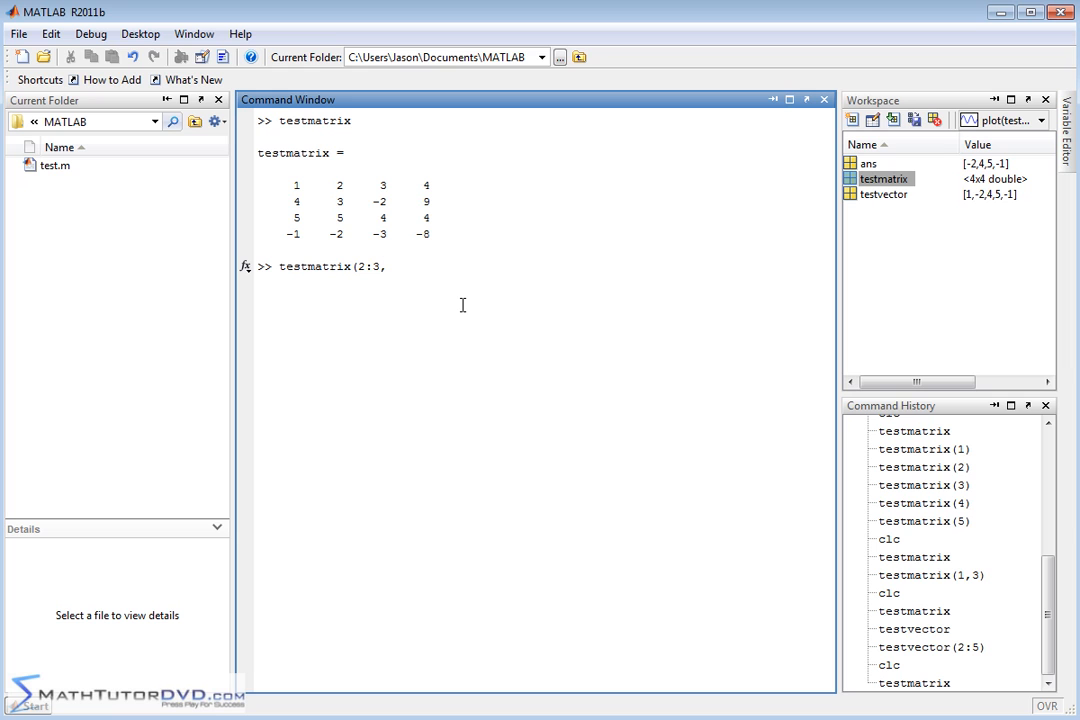
pyautogui.write('2:3')
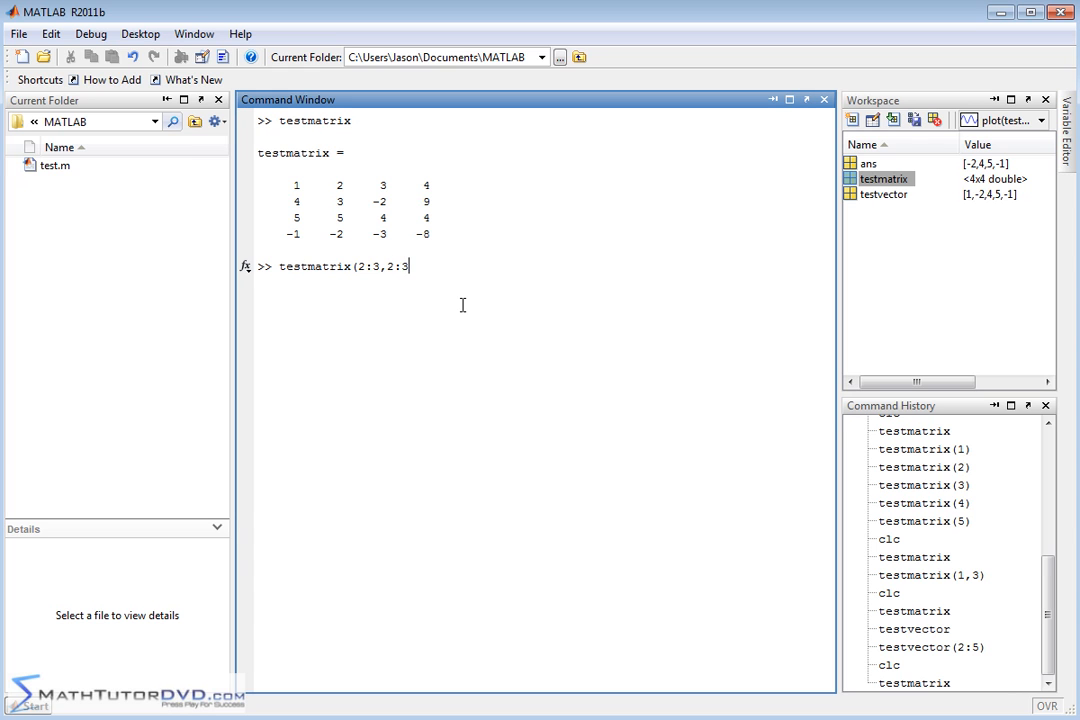
pyautogui.write(')')
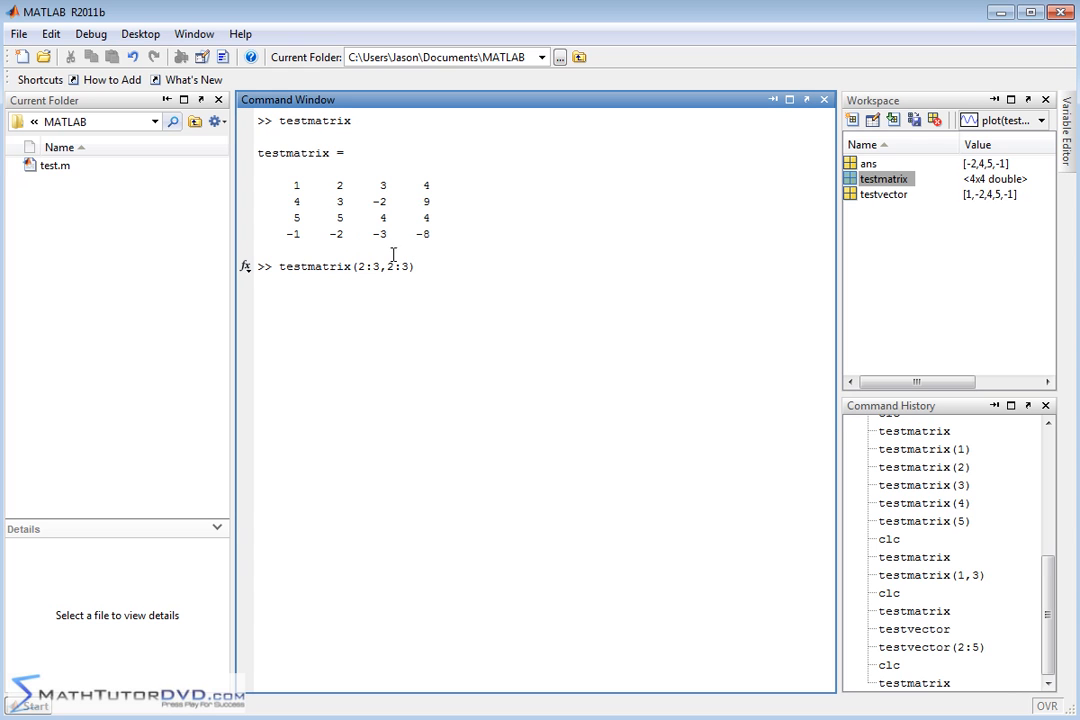
pyautogui.moveTo(382, 266)
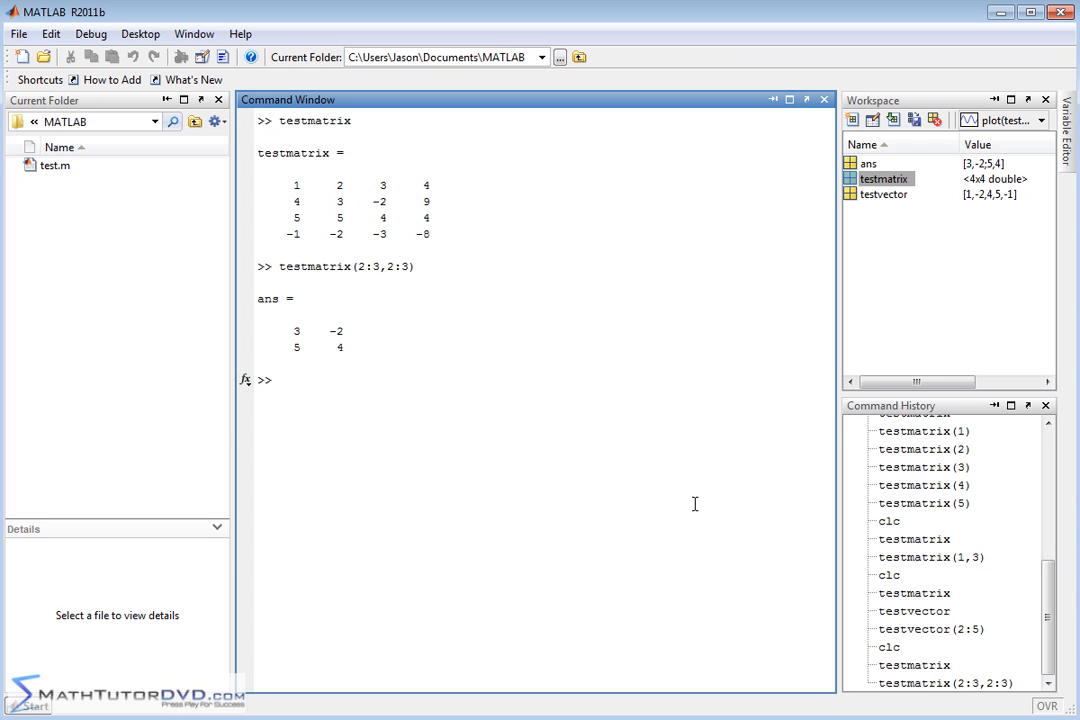
pyautogui.moveTo(692, 504)
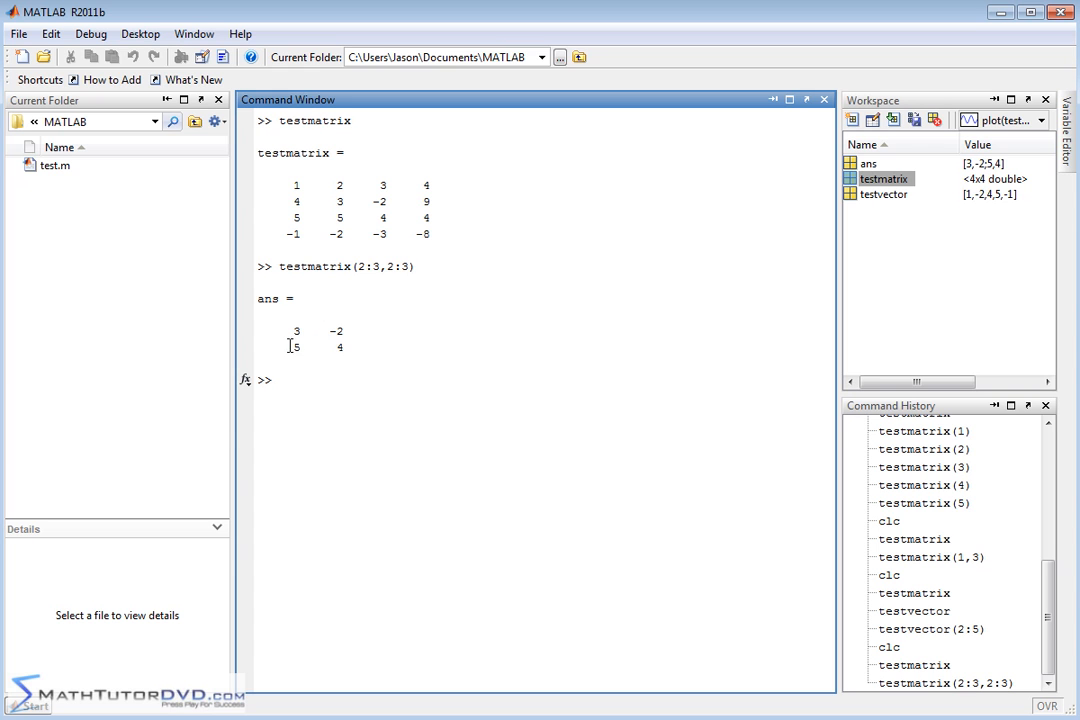
pyautogui.moveTo(378, 348)
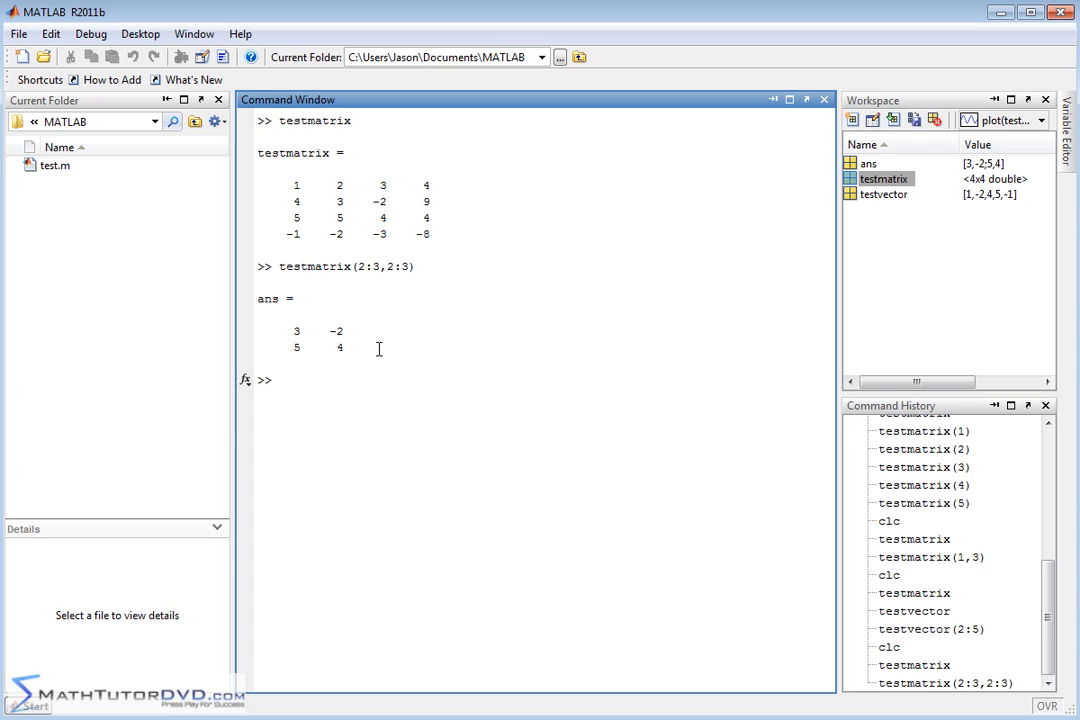
# Assign submatrix = testmatrix(2:3,2:3), giving [3 -2; 5 4]
pyautogui.write('sub')
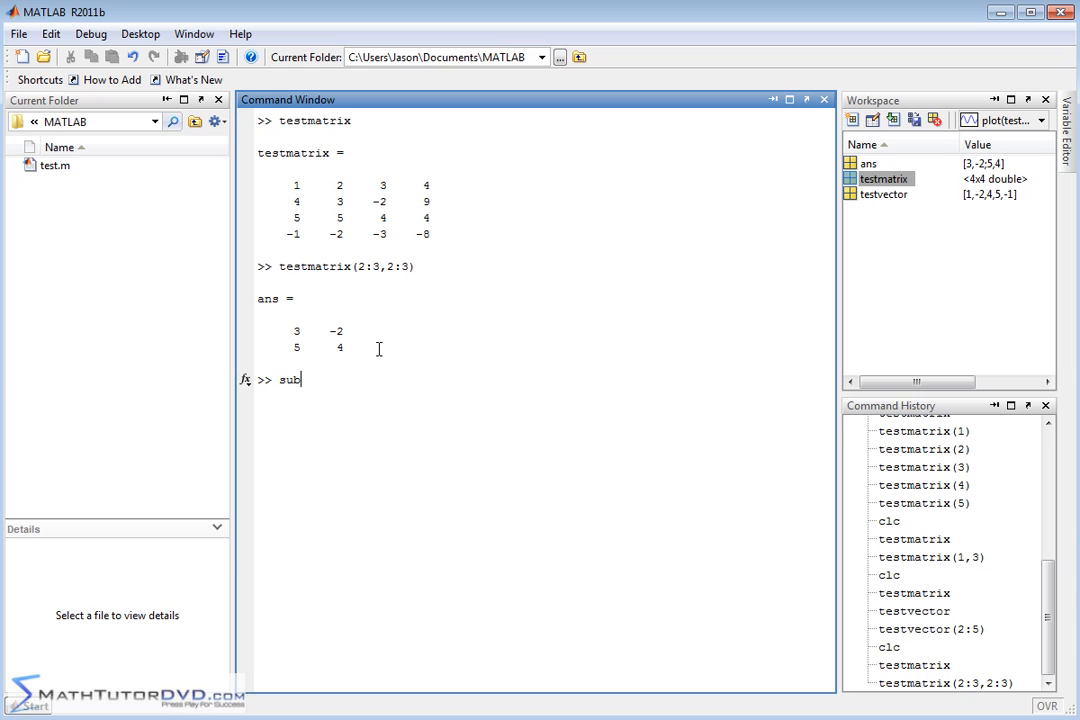
pyautogui.write('matrix=')
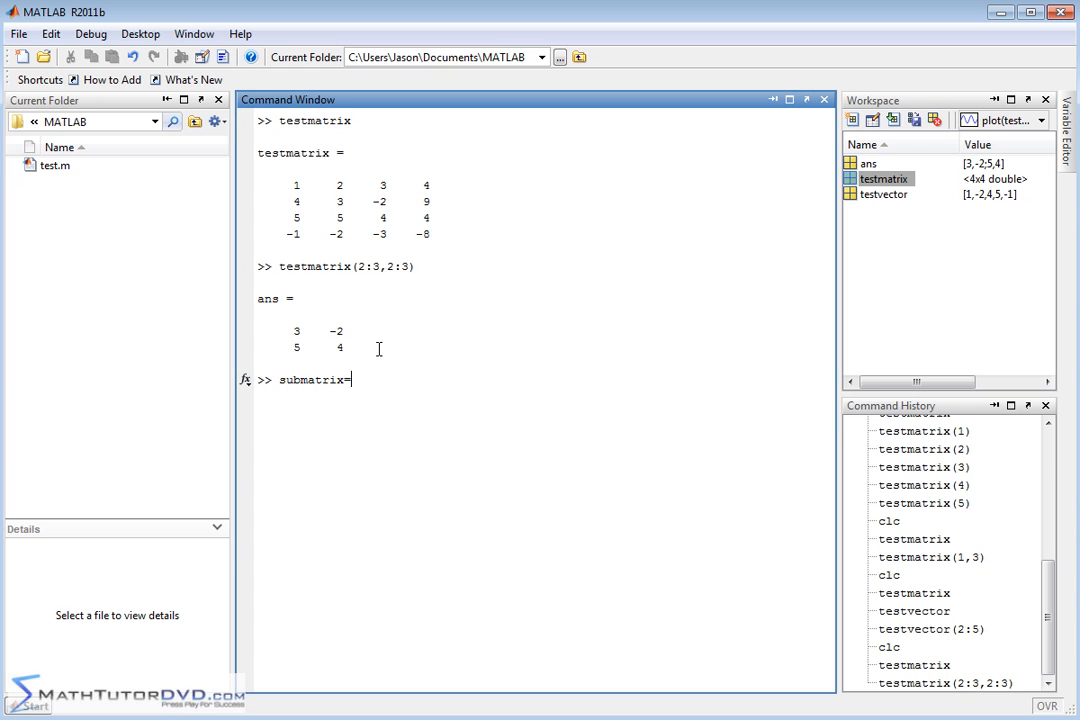
pyautogui.write('testmatri')
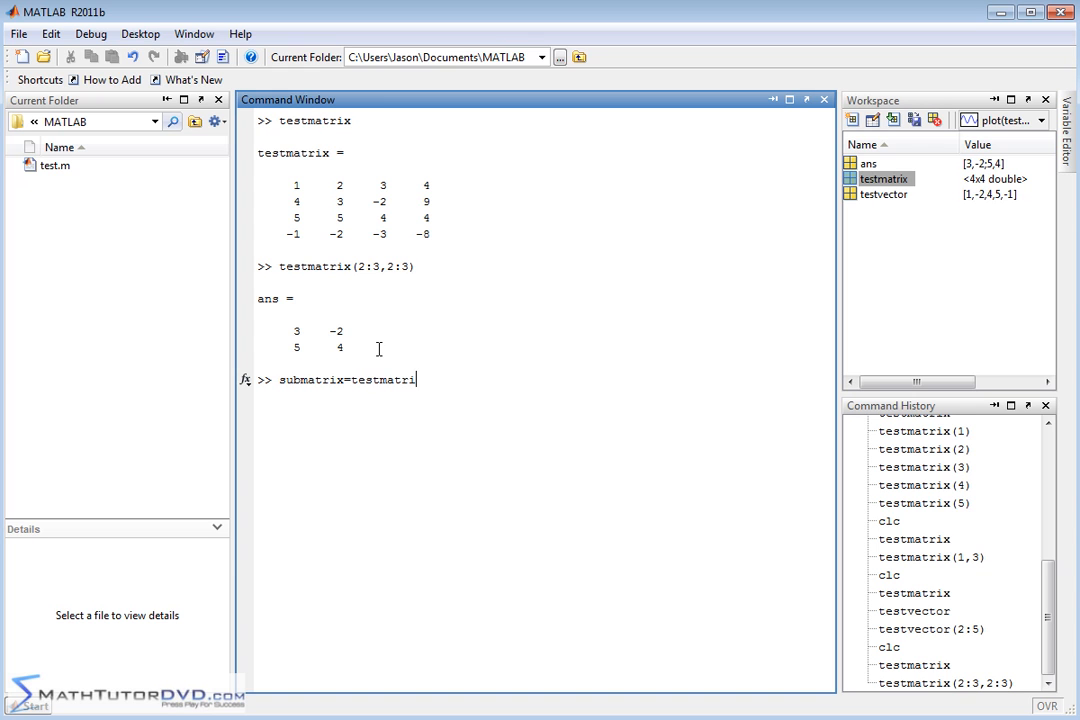
pyautogui.write('x(2:')
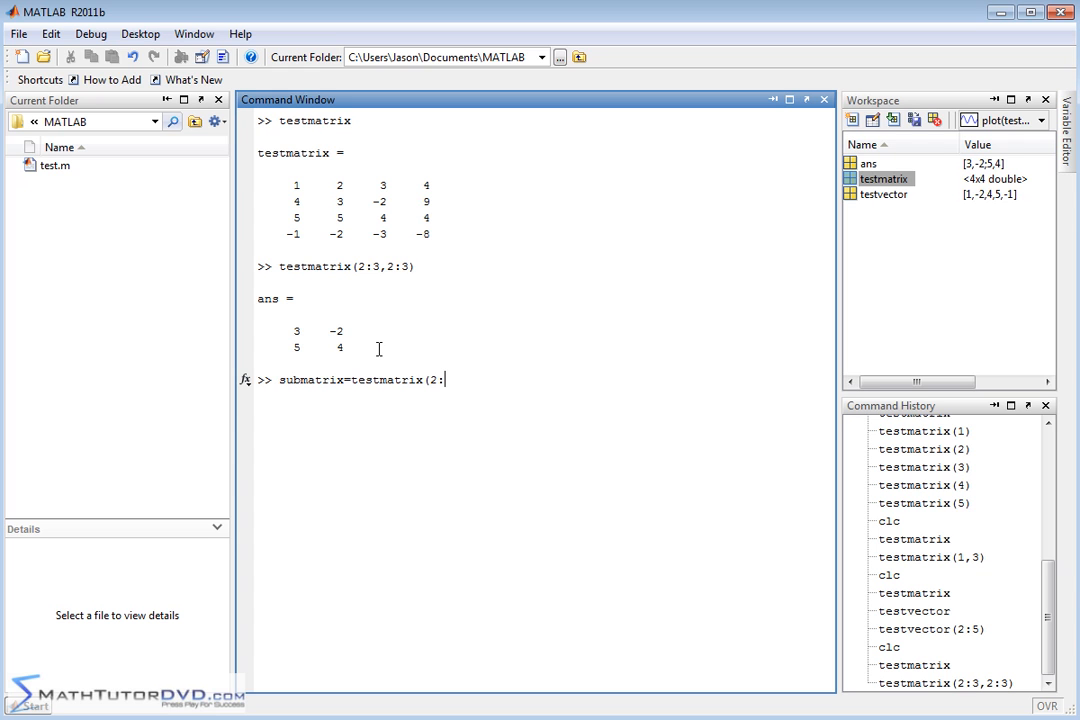
pyautogui.write(',')
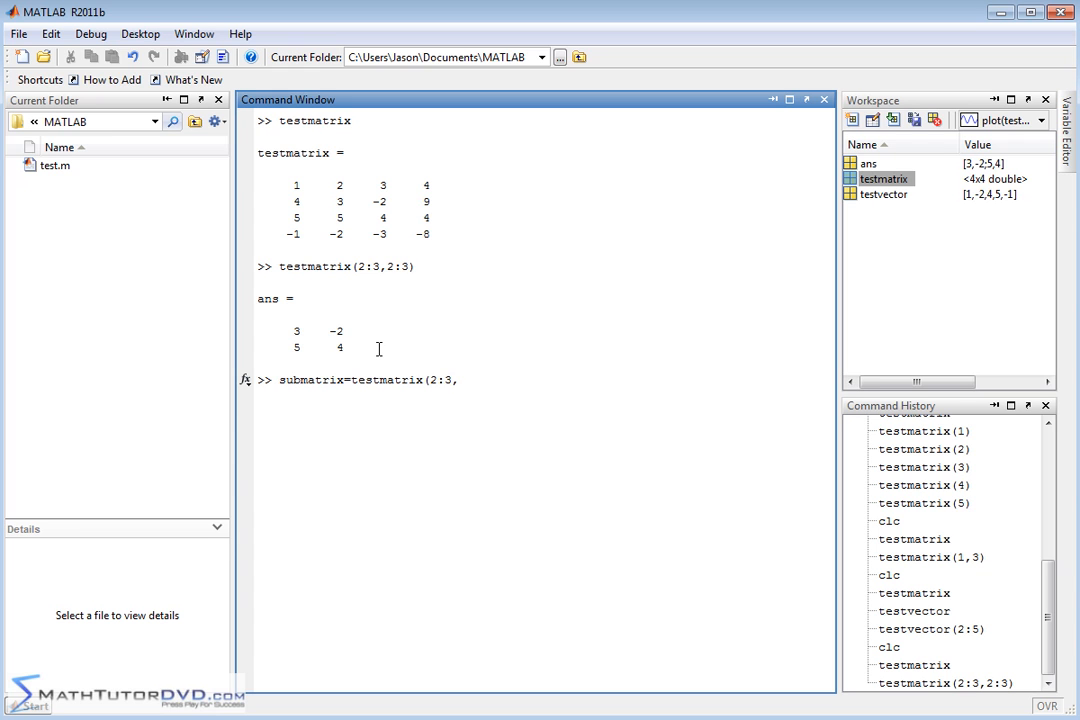
pyautogui.write('2:3')
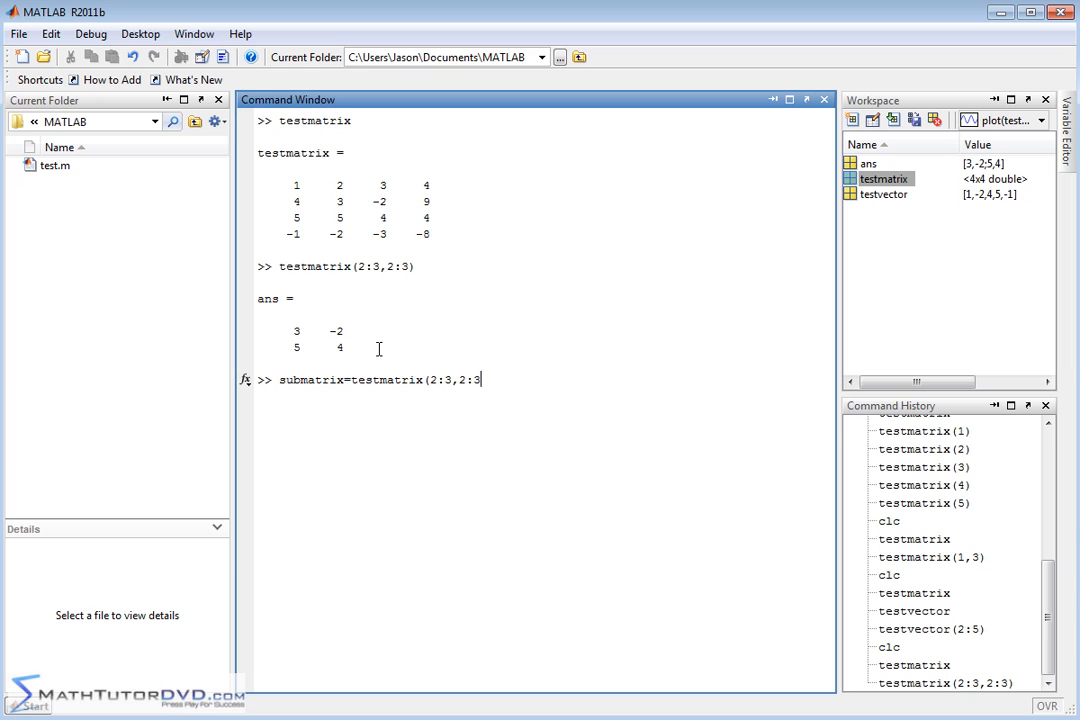
pyautogui.moveTo(508, 380)
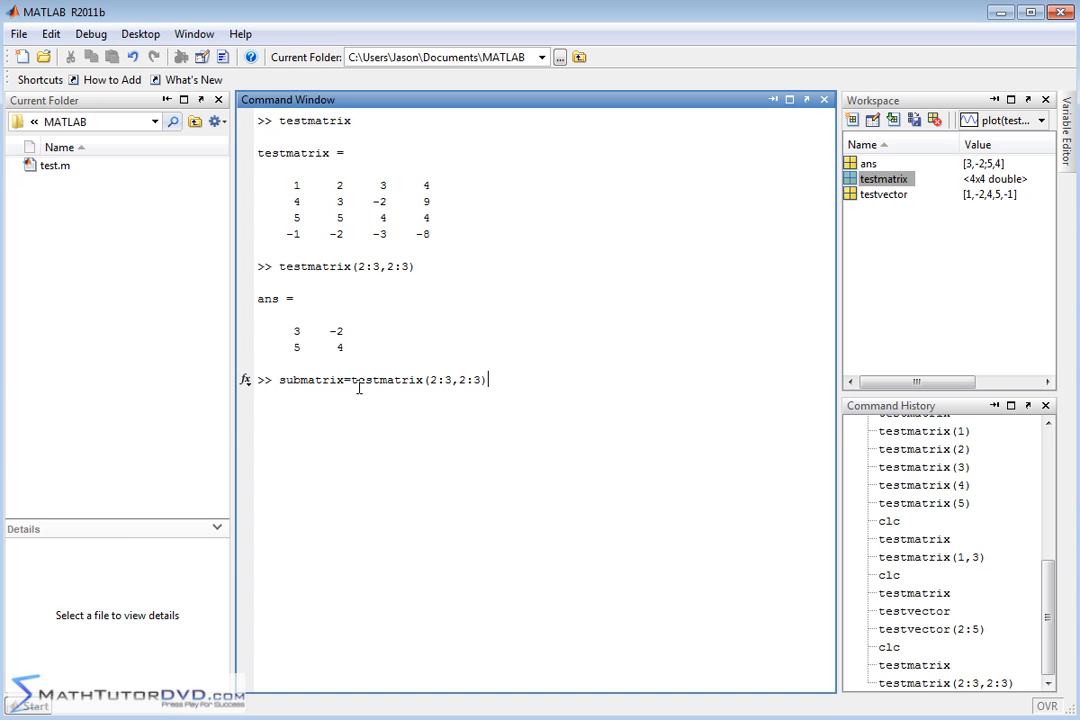
pyautogui.moveTo(596, 388)
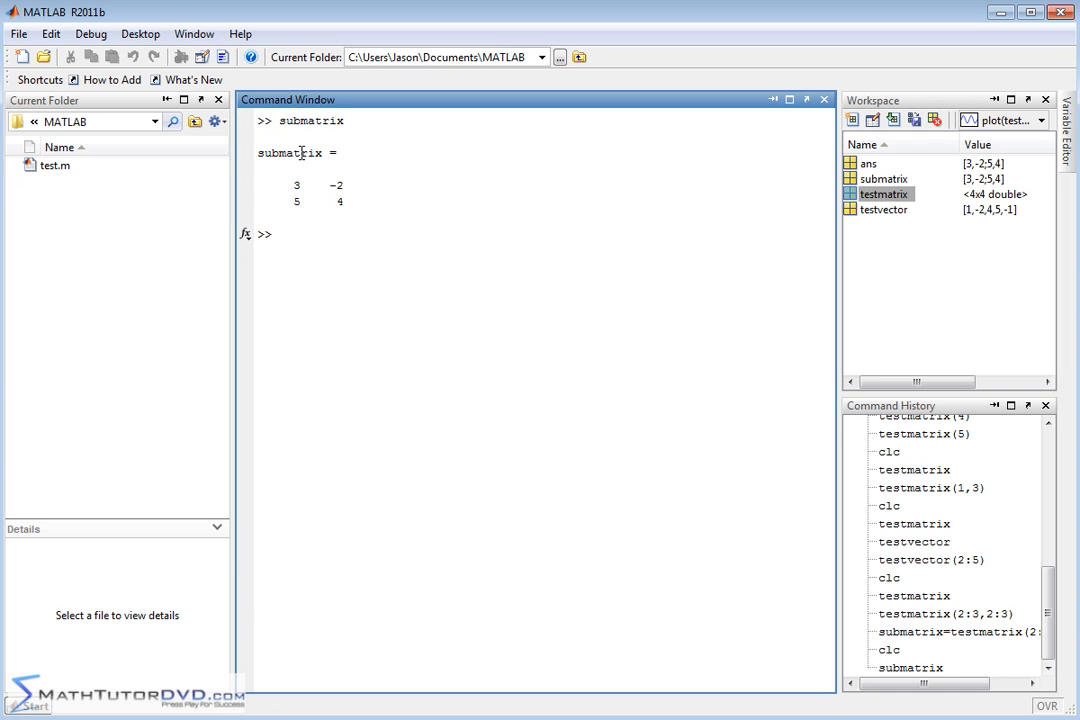
# Extract submatrix(2,2), returning 4, and clear the window
pyautogui.write('subm')
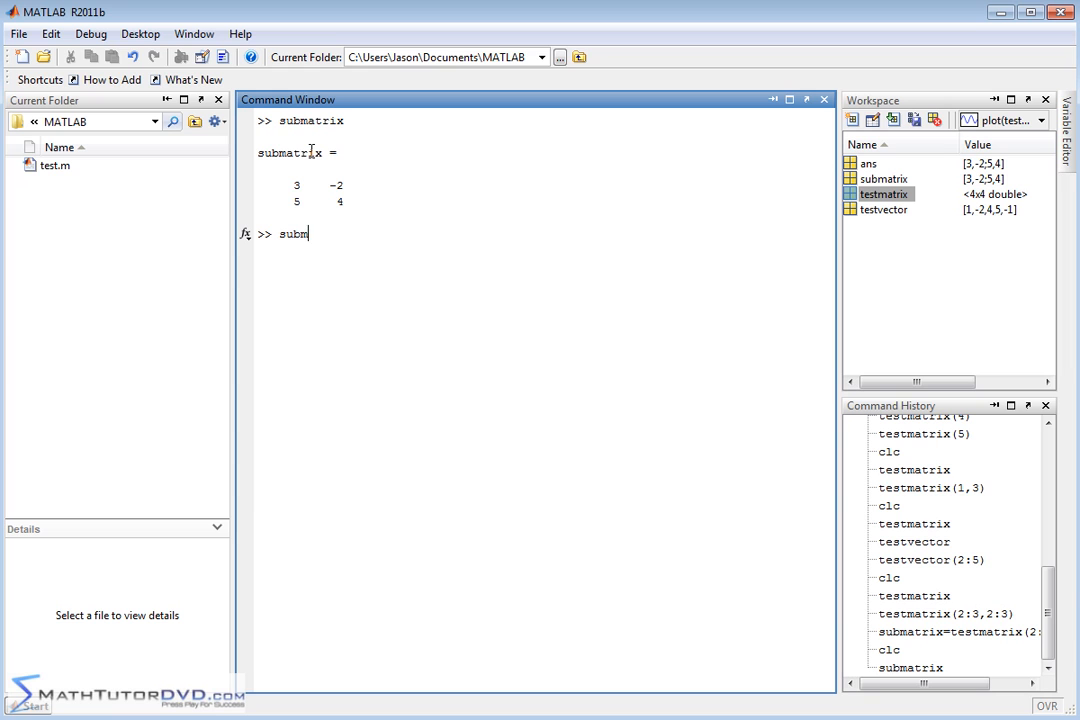
pyautogui.write('atrix(')
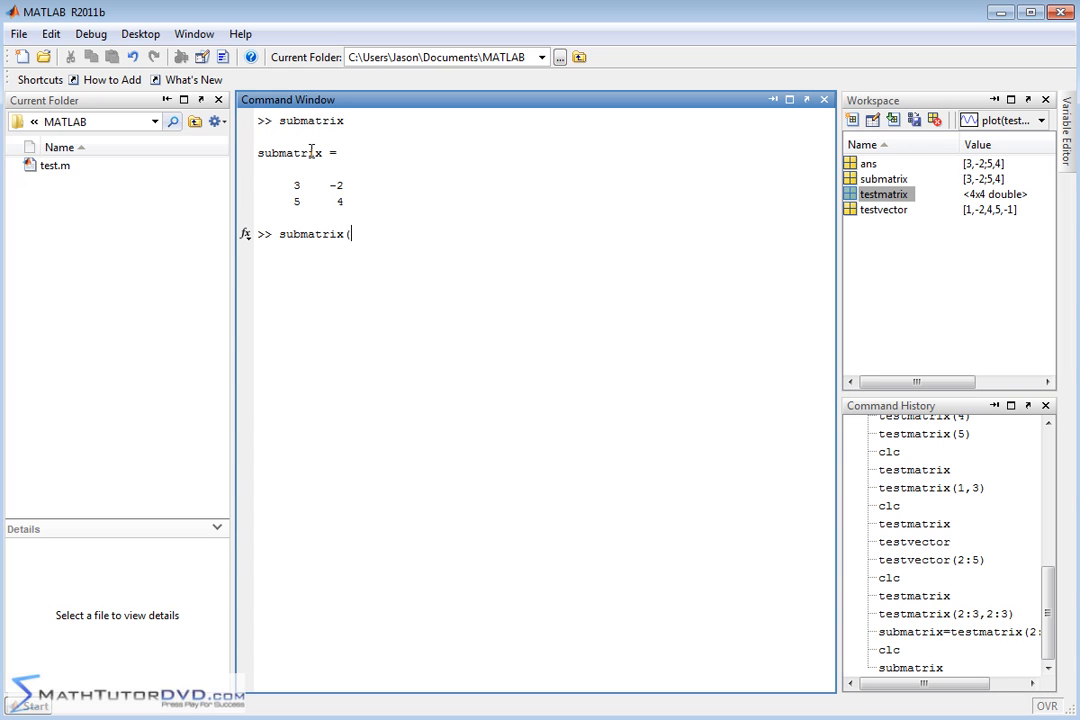
pyautogui.write('2,2)')
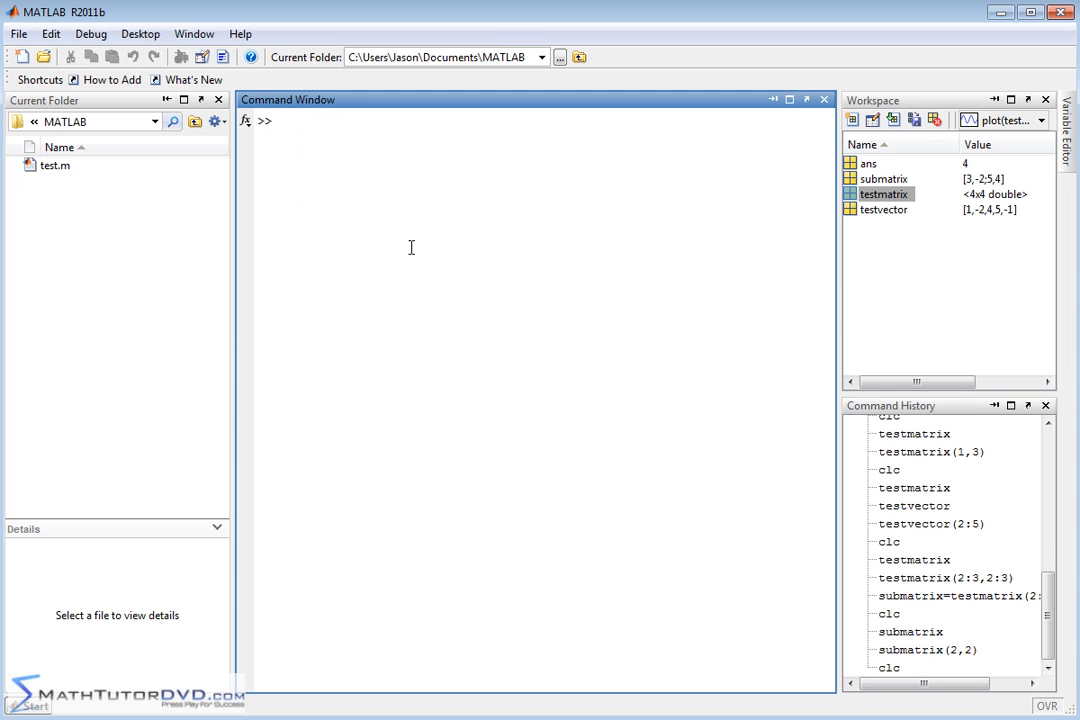
# Display testmatrix and extract testmatrix(2:4,2:4) as the 3-by-3 block 3 -2 9; 5 4 4; -2 -3 -8
pyautogui.write('testmatrix')
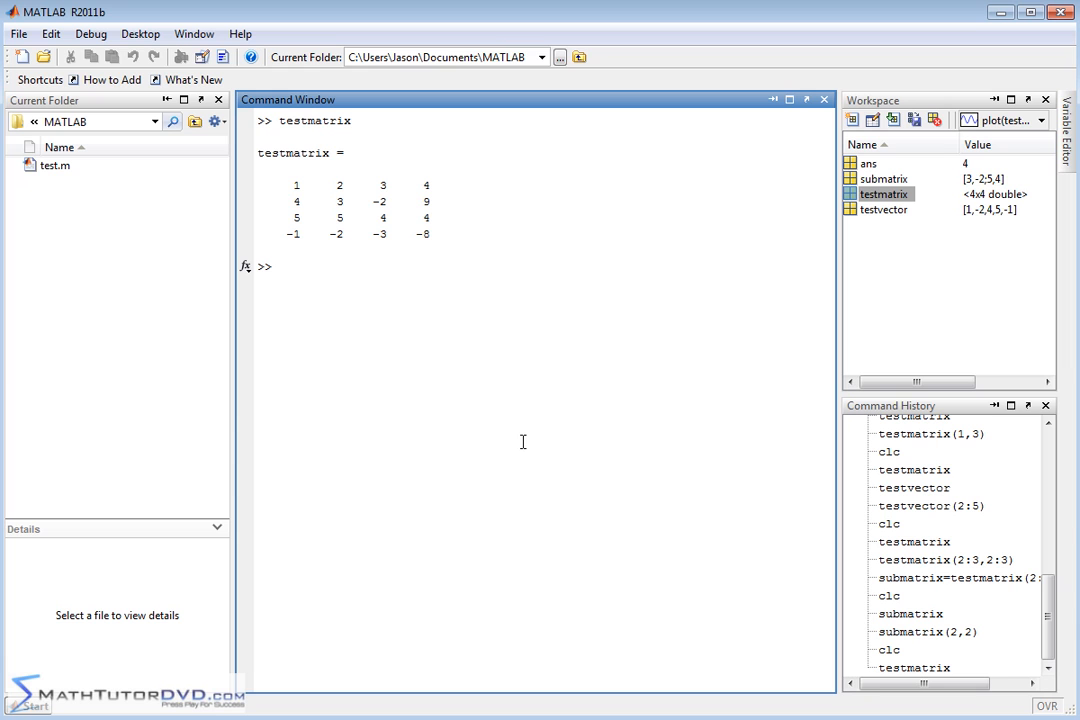
pyautogui.write('test')
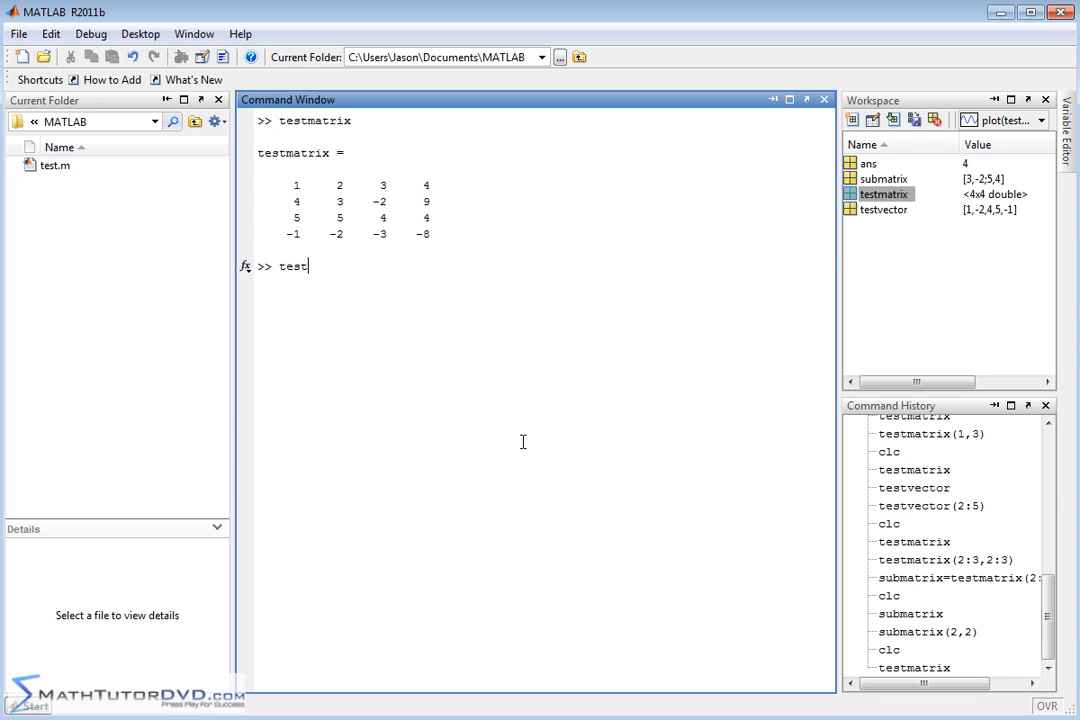
pyautogui.write('matrix(')
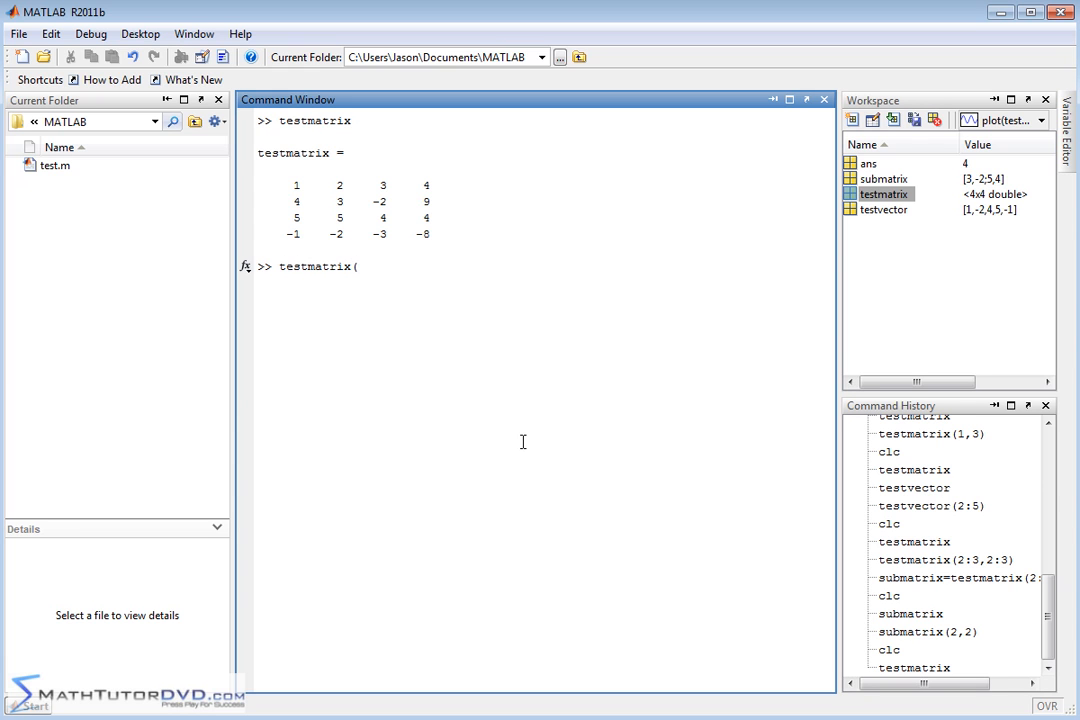
pyautogui.moveTo(378, 204)
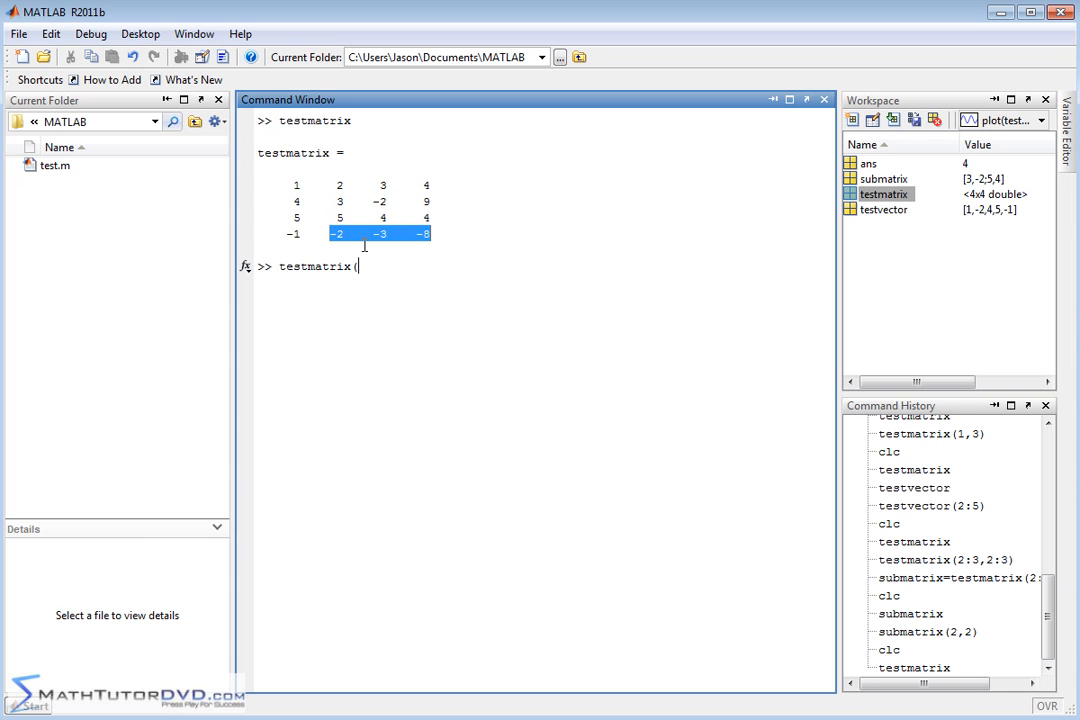
pyautogui.moveTo(432, 240)
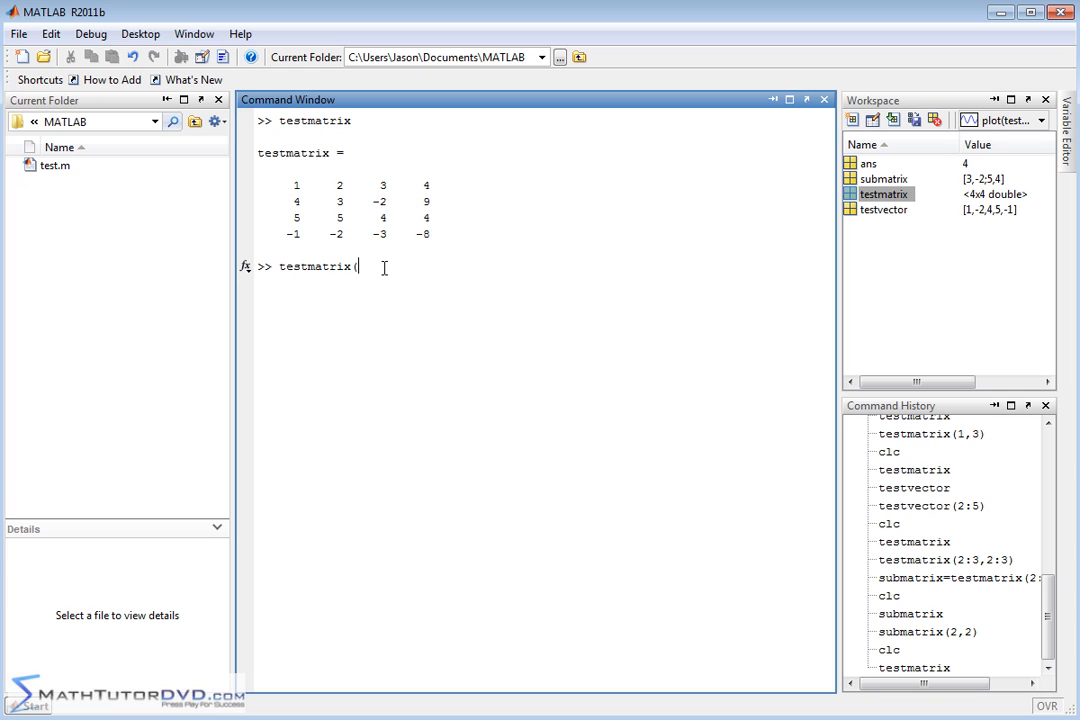
pyautogui.write('2:')
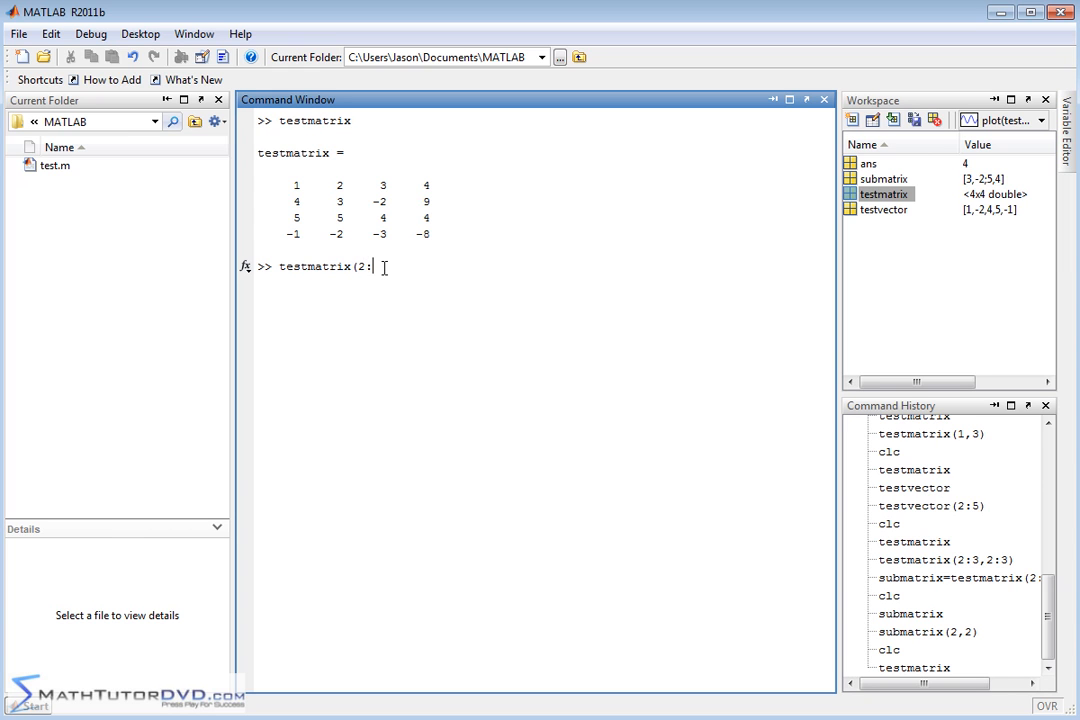
pyautogui.write('4')
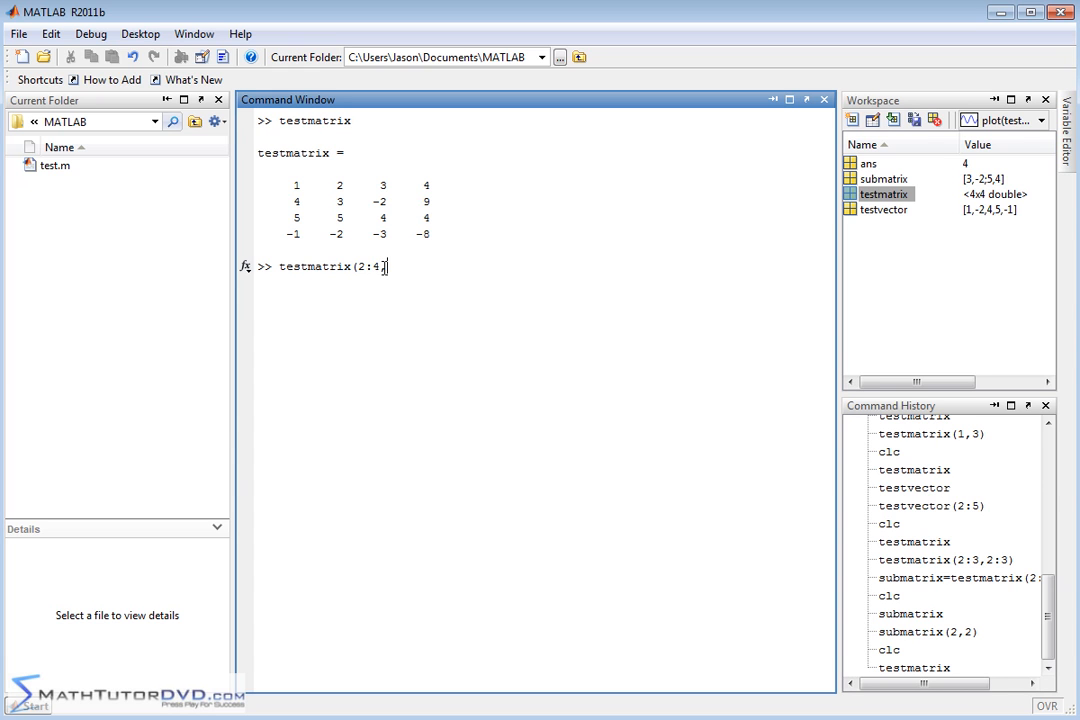
pyautogui.write(',2:4')
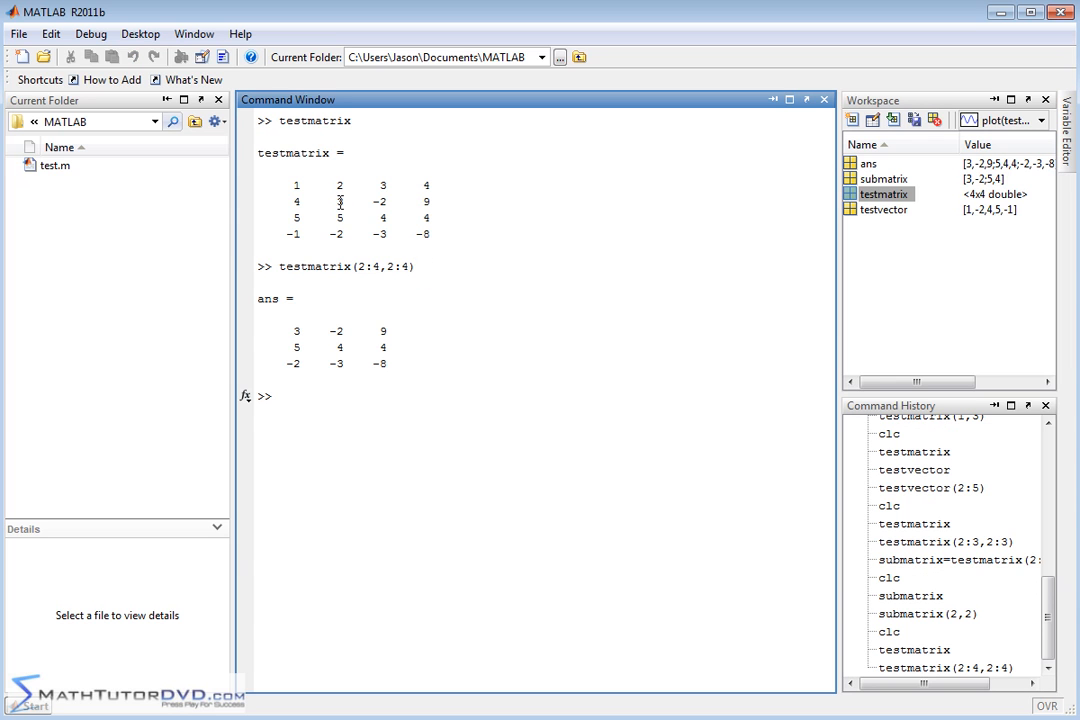
pyautogui.moveTo(356, 200)
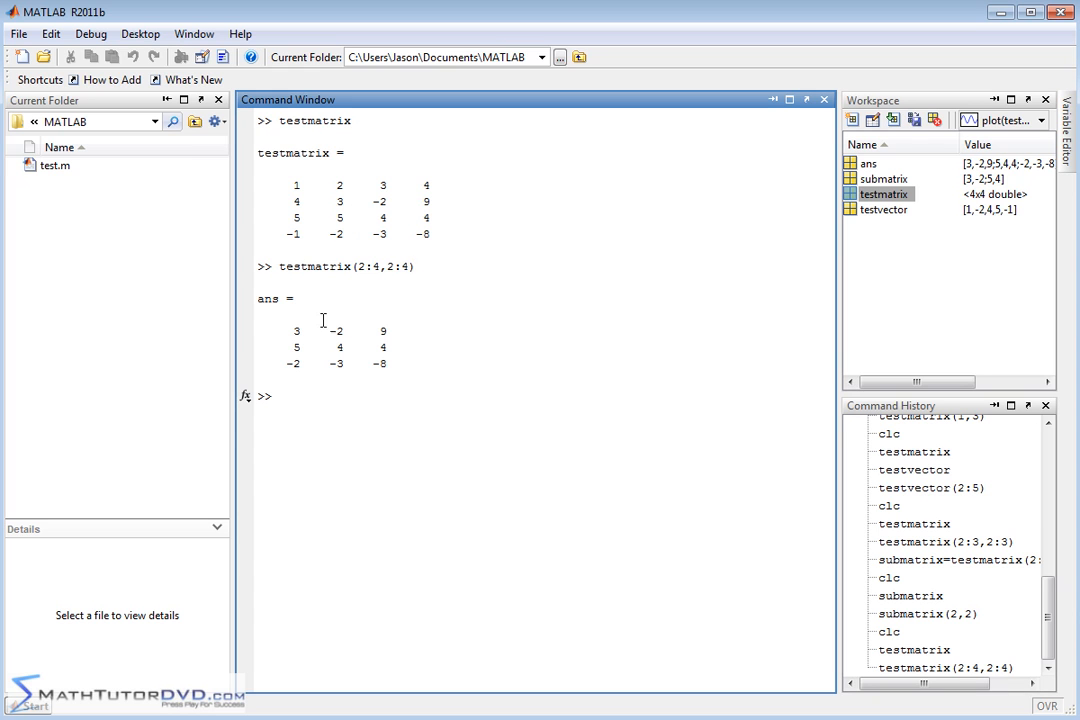
pyautogui.moveTo(308, 318)
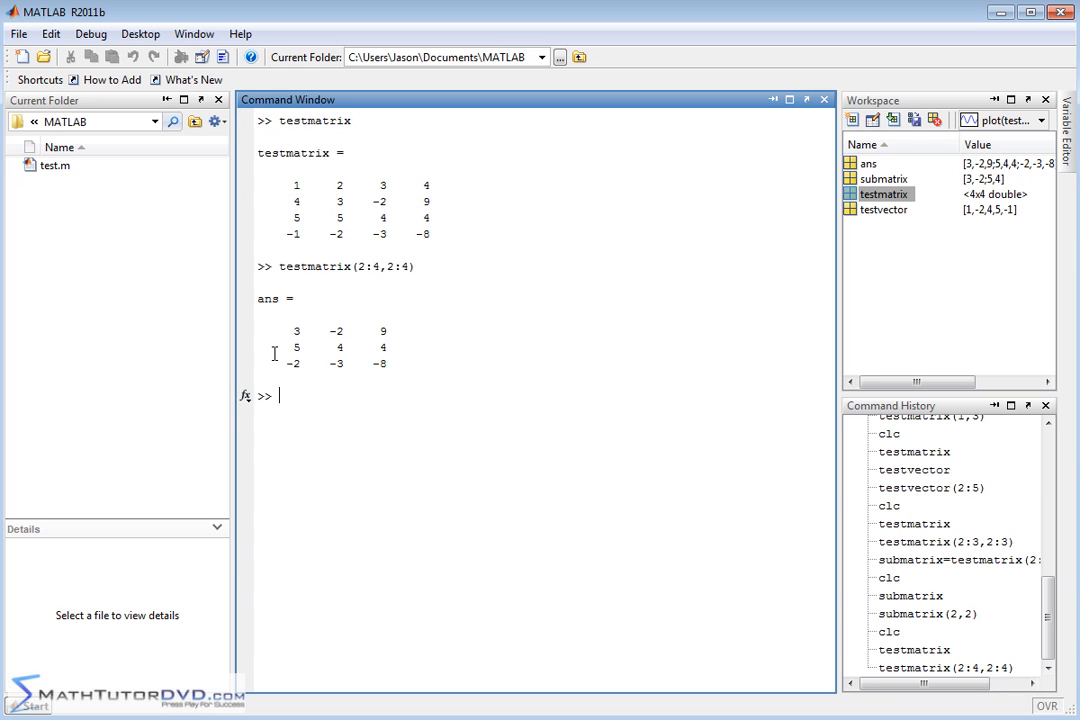
pyautogui.moveTo(386, 396)
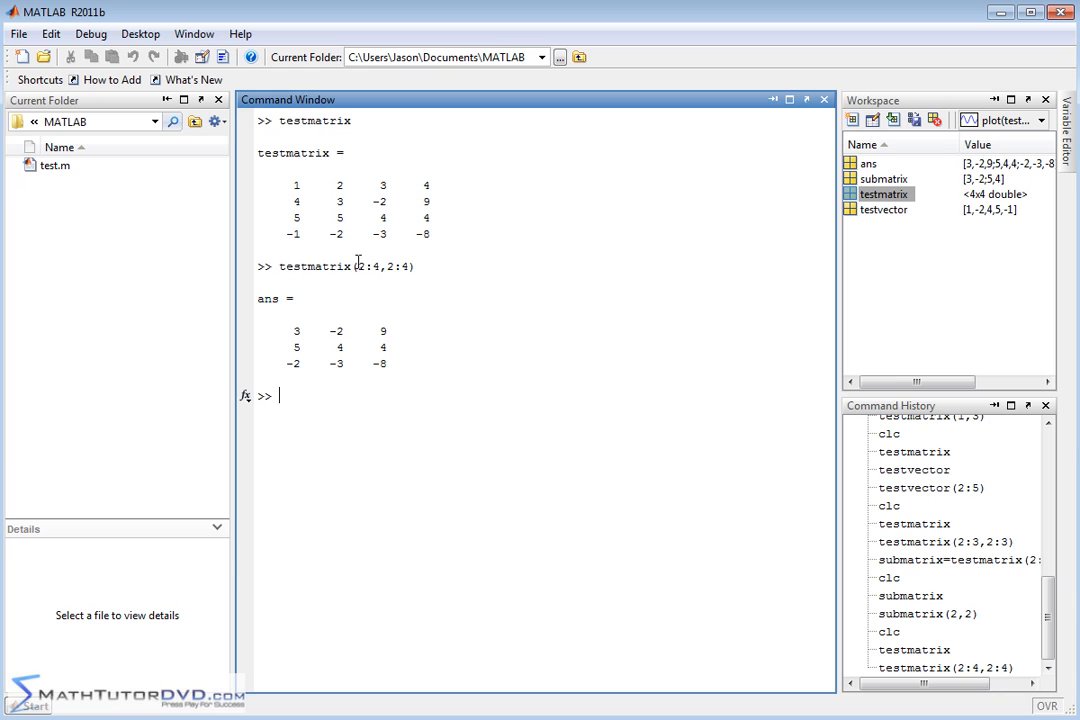
pyautogui.moveTo(406, 336)
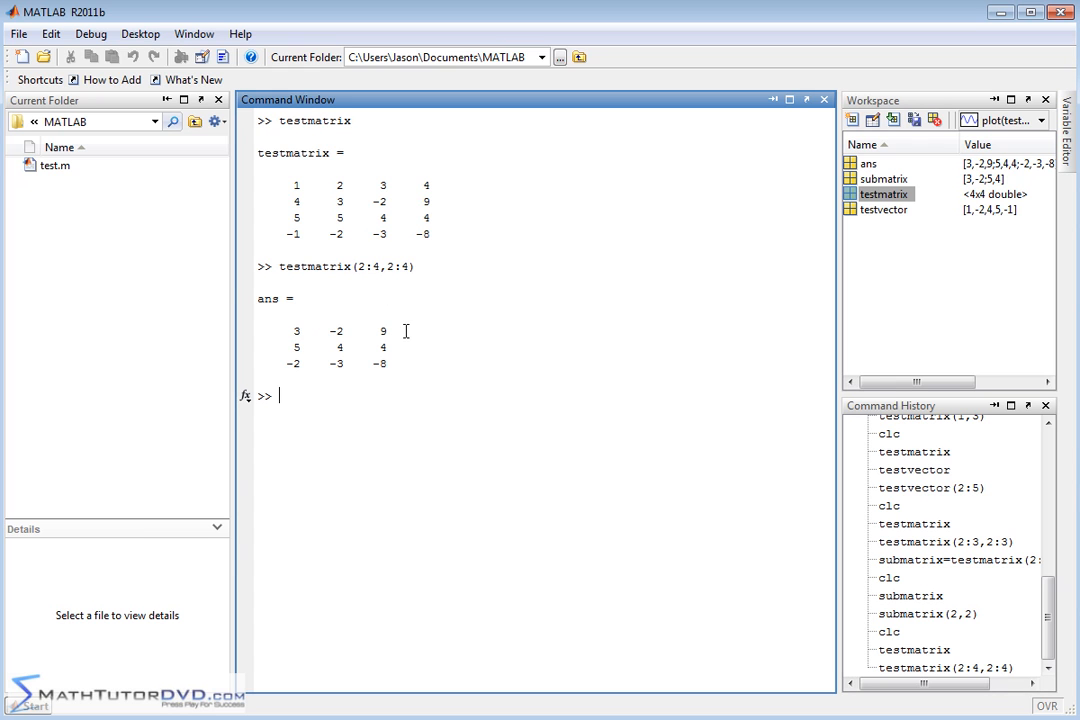
# Edit the recalled command to testmatrix(2:4,2:3), returning 3 -2; 5 4; -2 -3
pyautogui.write('testmatrix(2:4,2:4)')
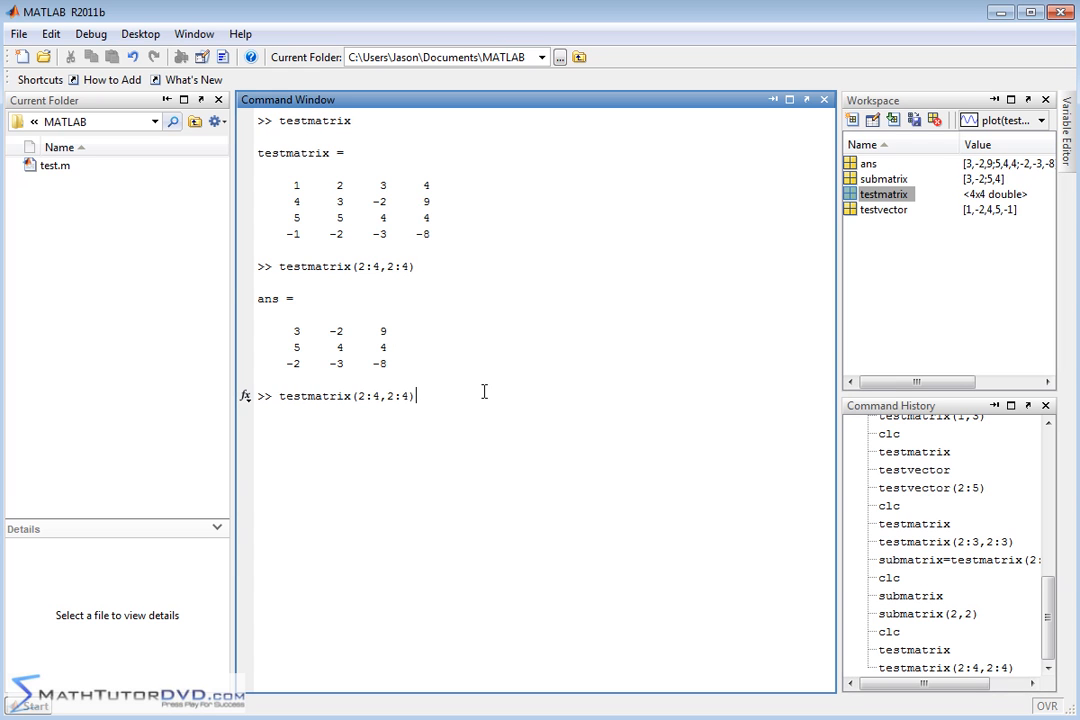
pyautogui.press('Backspace')
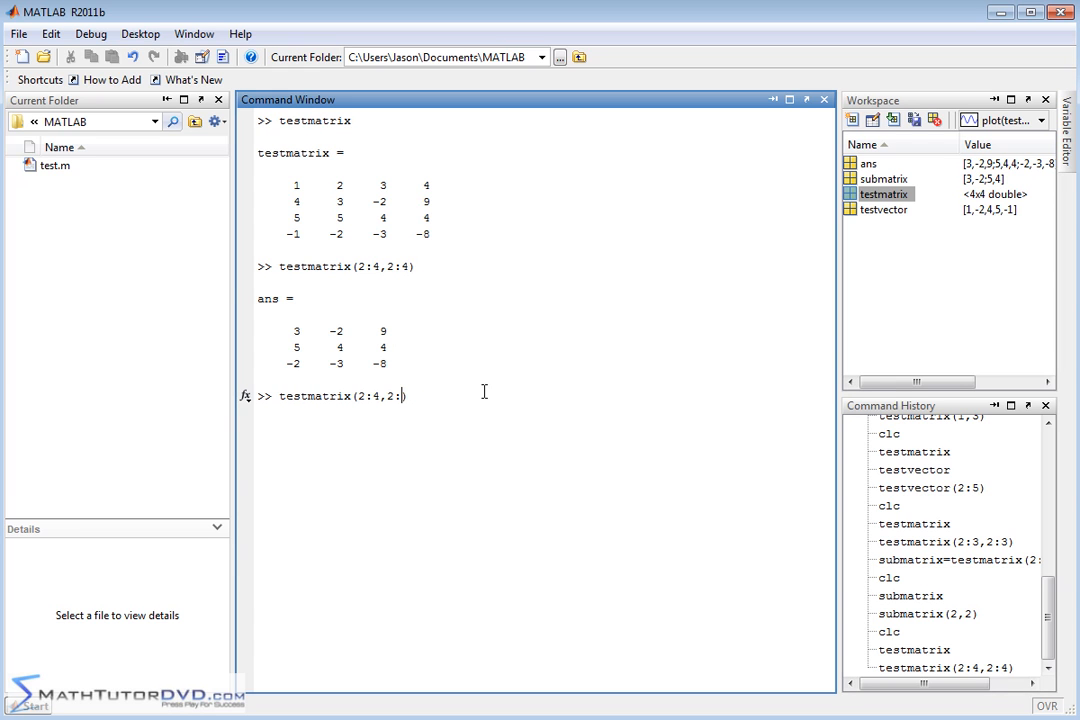
pyautogui.write('3')
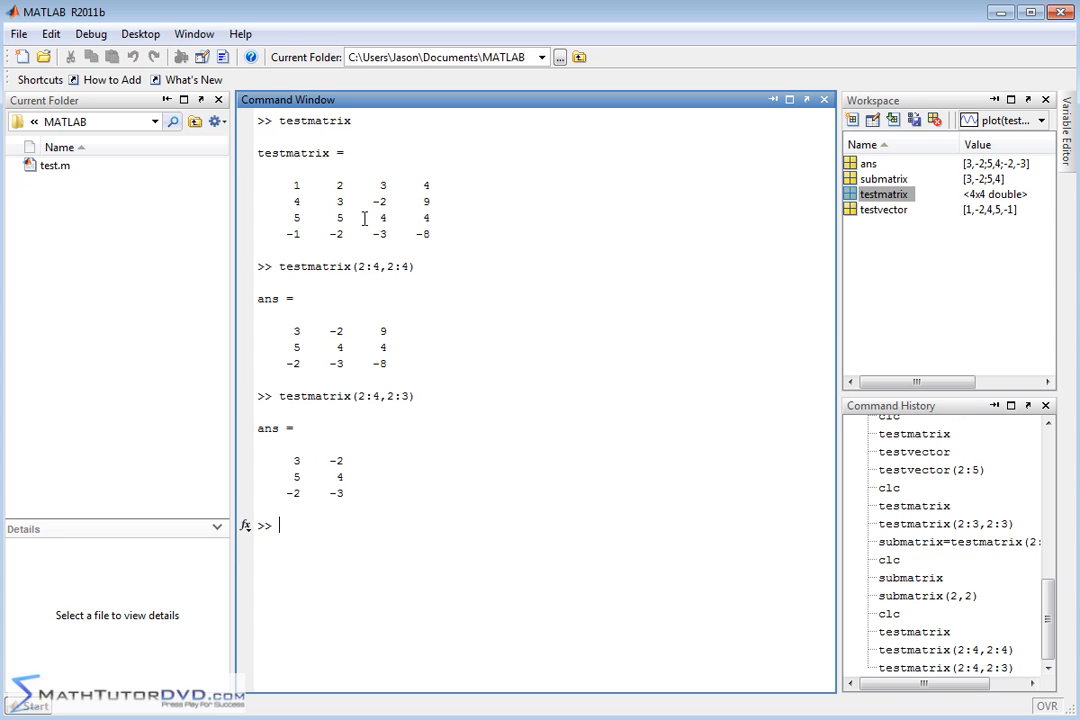
pyautogui.moveTo(358, 400)
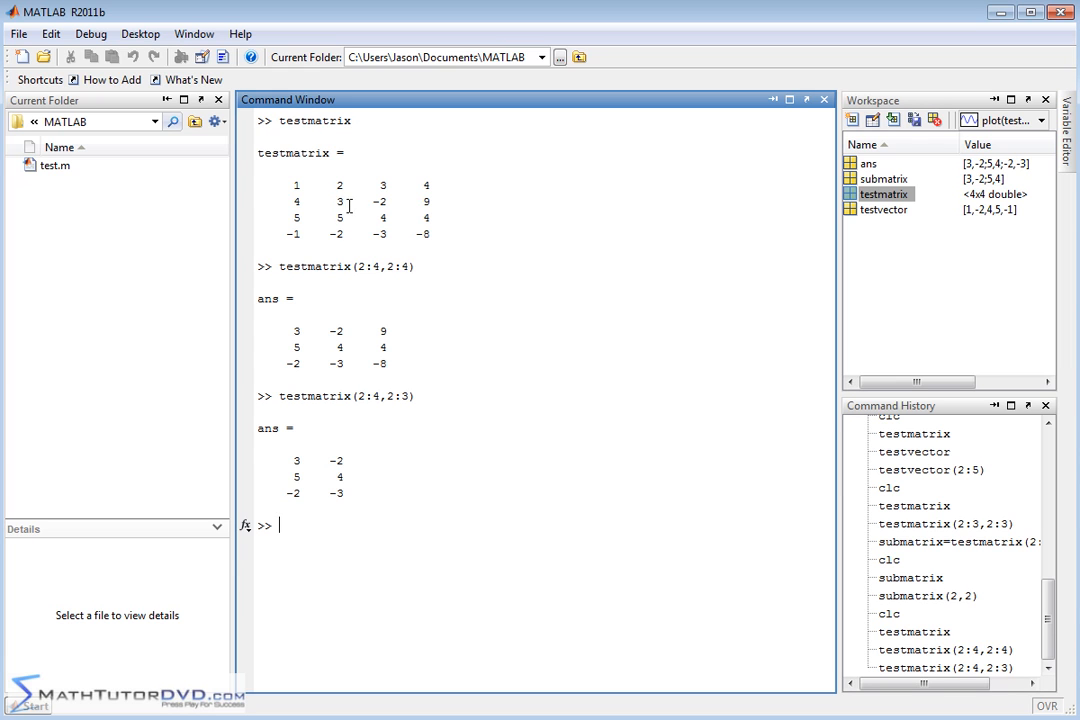
pyautogui.moveTo(390, 398)
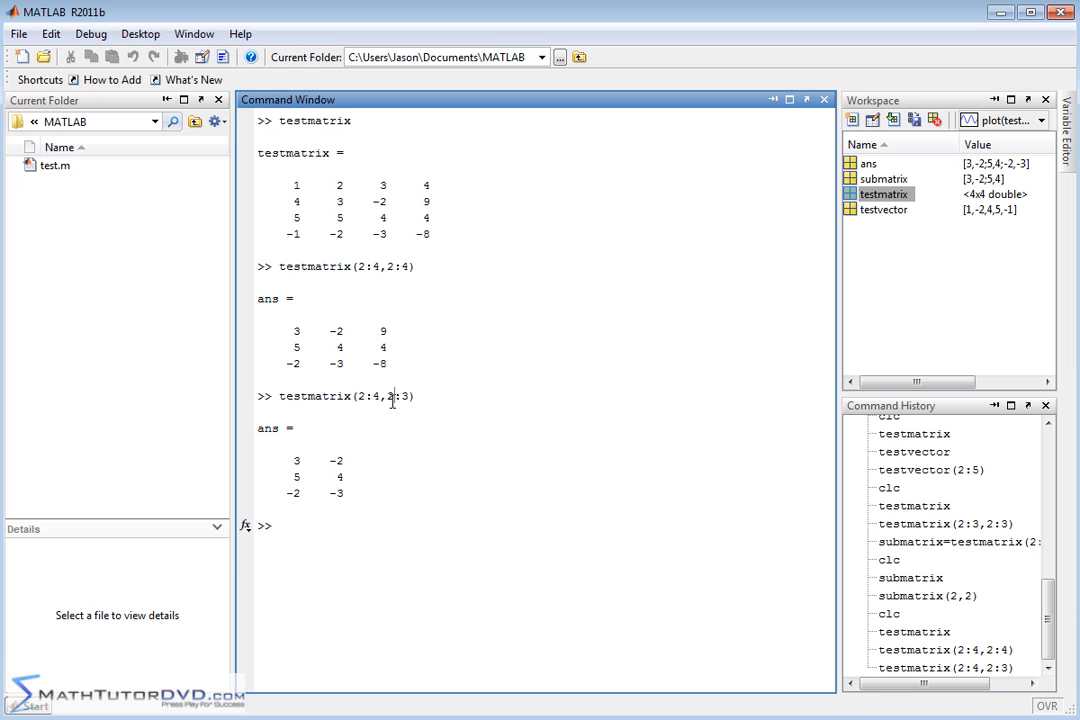
pyautogui.moveTo(328, 528)
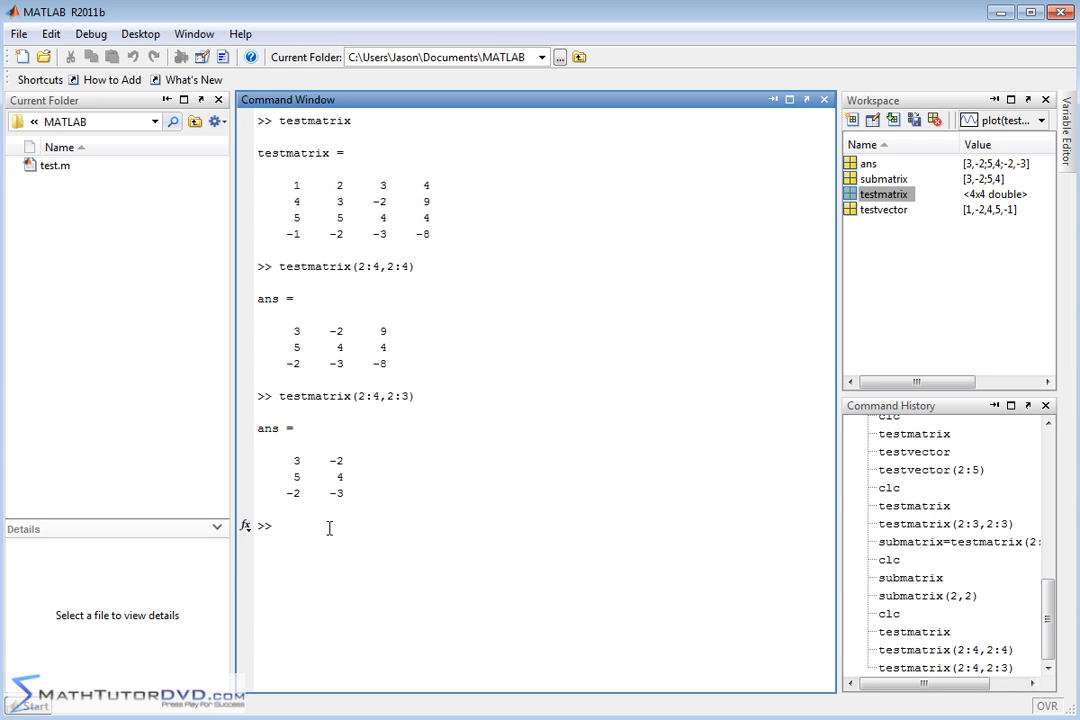
pyautogui.moveTo(424, 178)
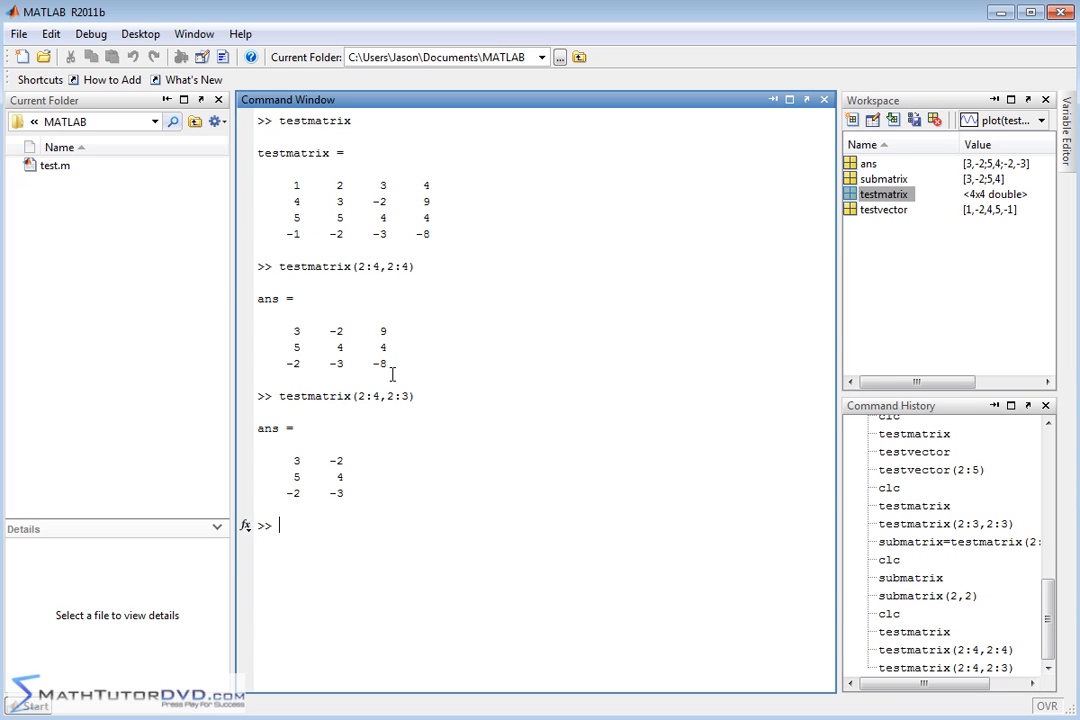
pyautogui.moveTo(358, 516)
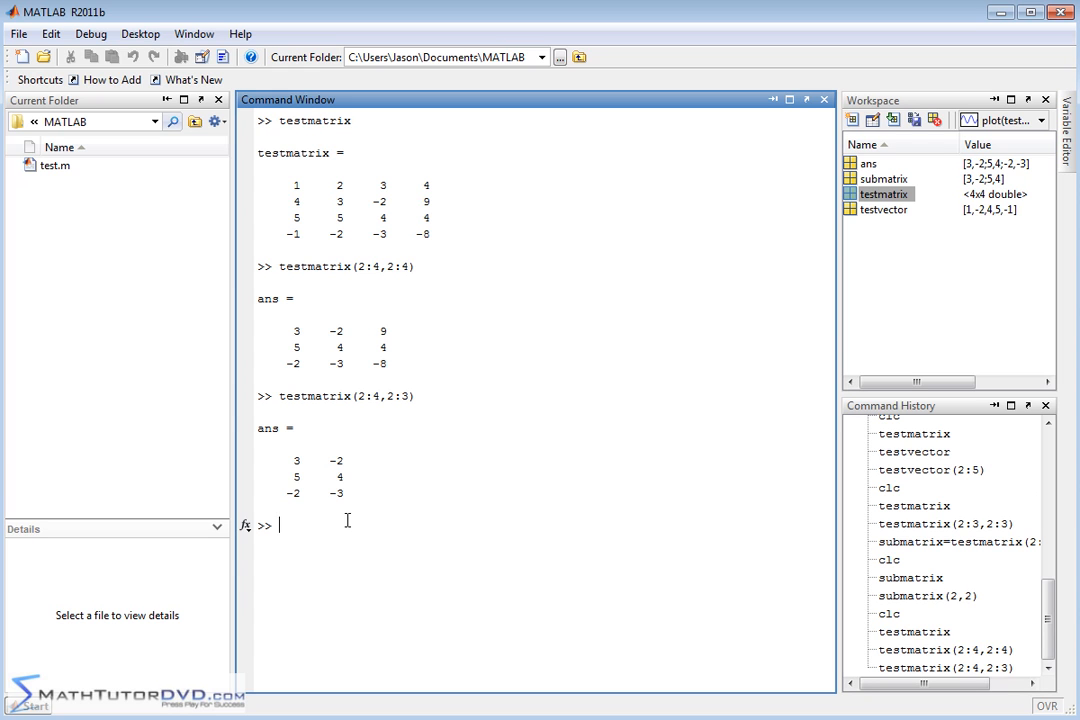
pyautogui.moveTo(326, 520)
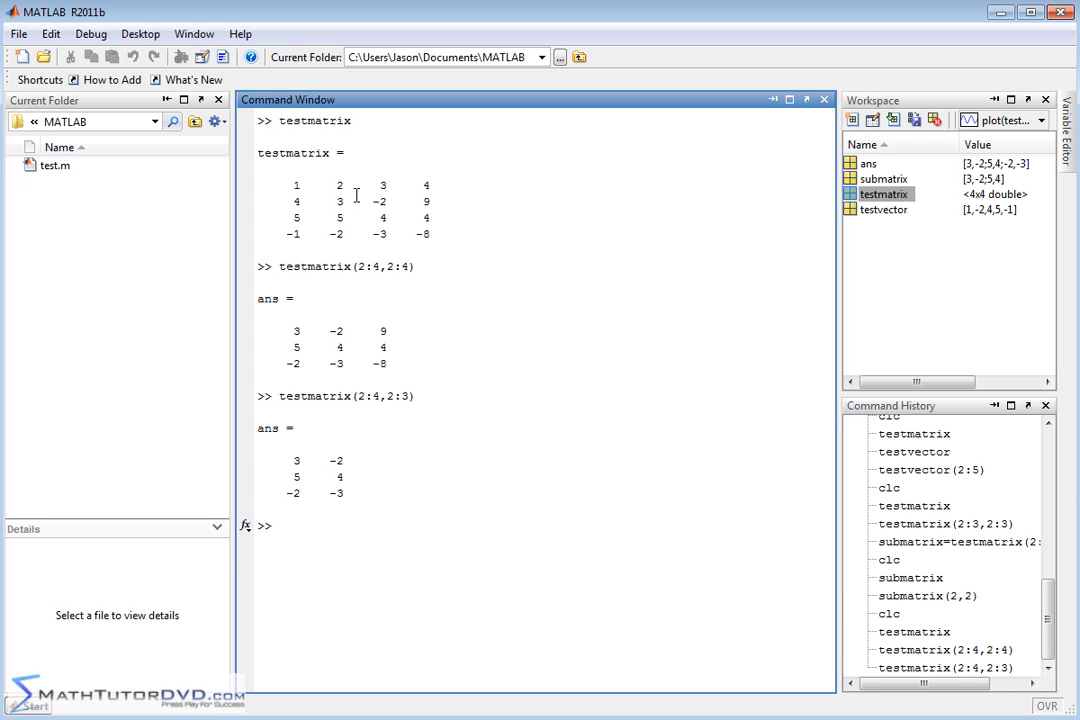
pyautogui.moveTo(668, 526)
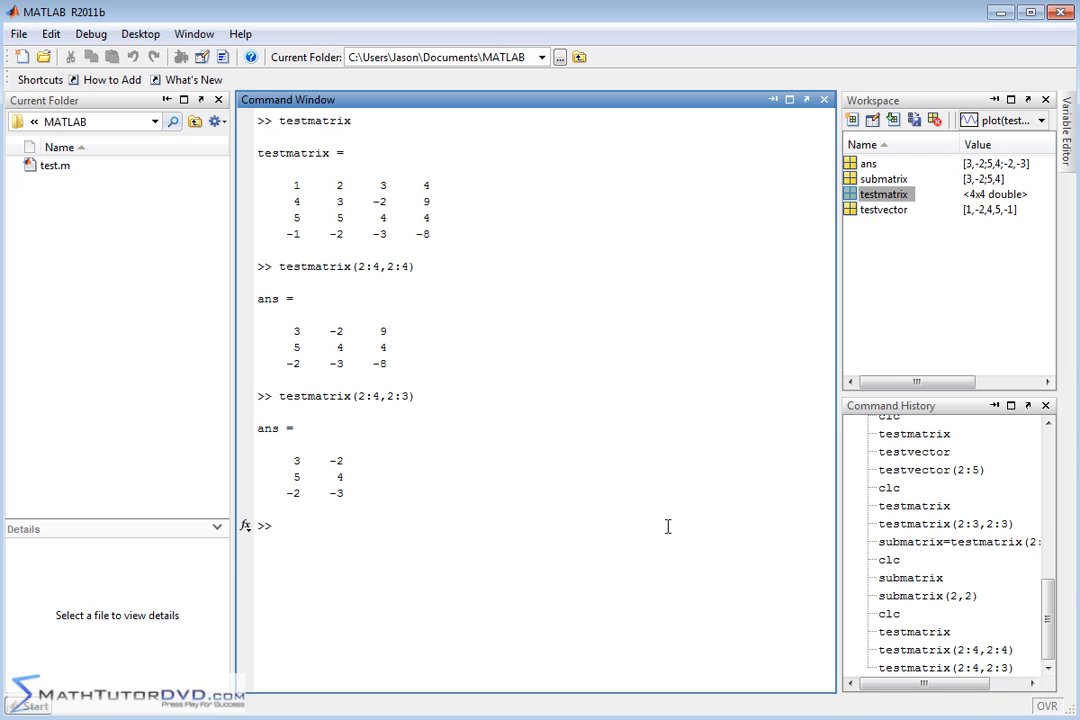
pyautogui.moveTo(660, 512)
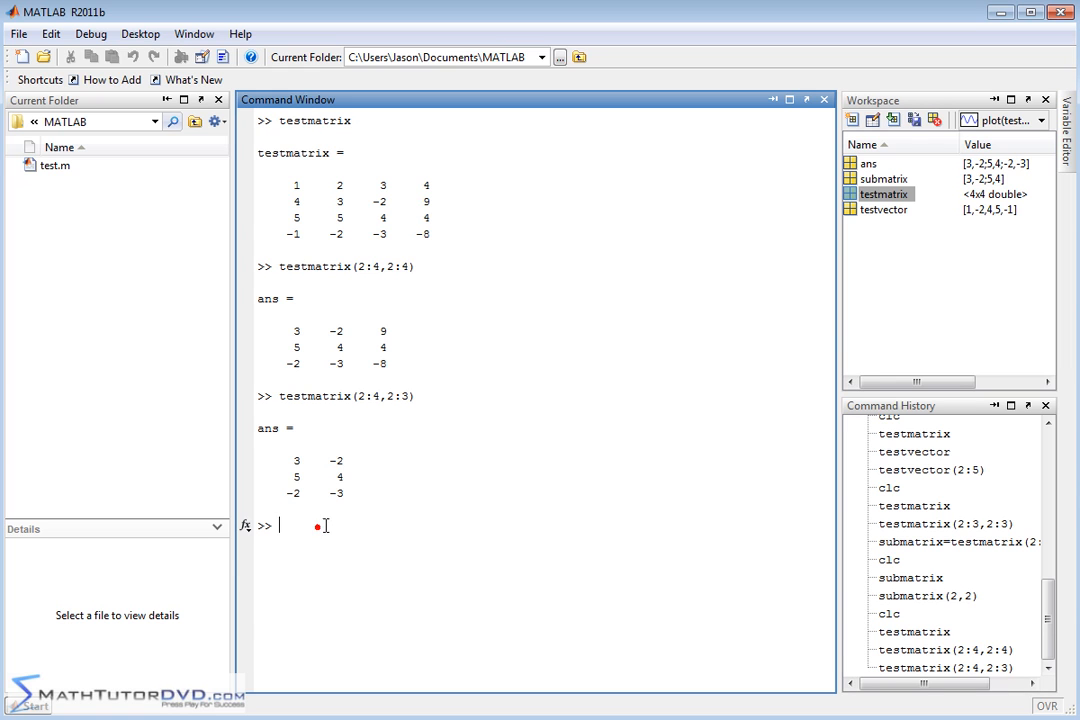
# Create AnotherMatrix = 1 and select it in the Workspace panel
pyautogui.write('[3')
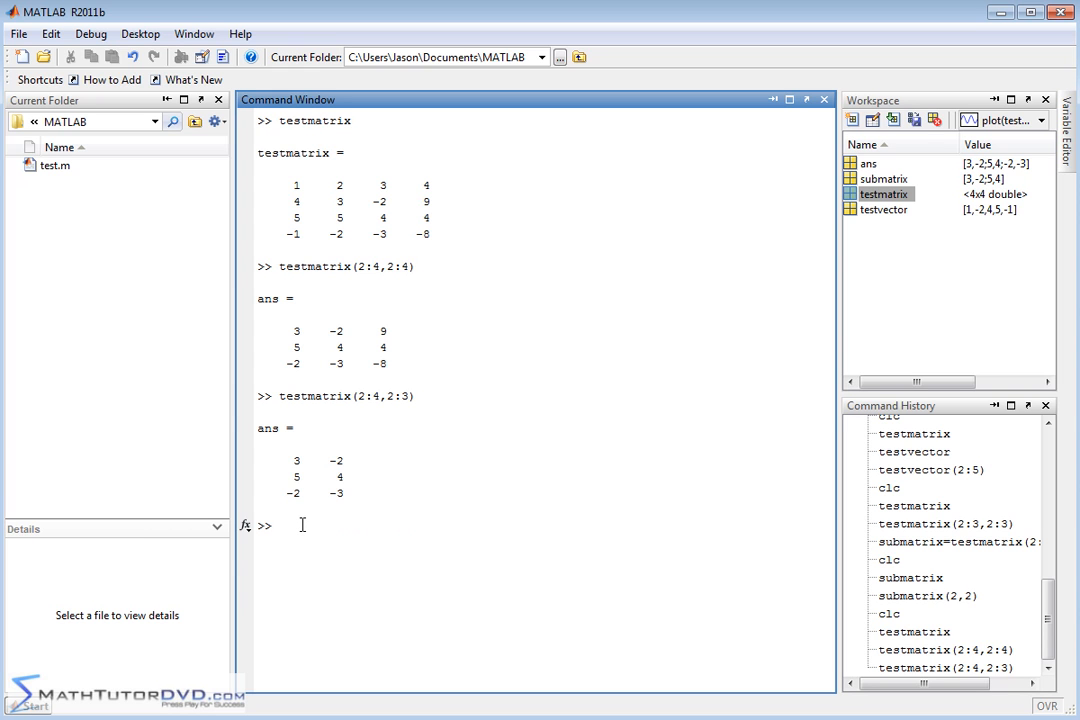
pyautogui.write('another')
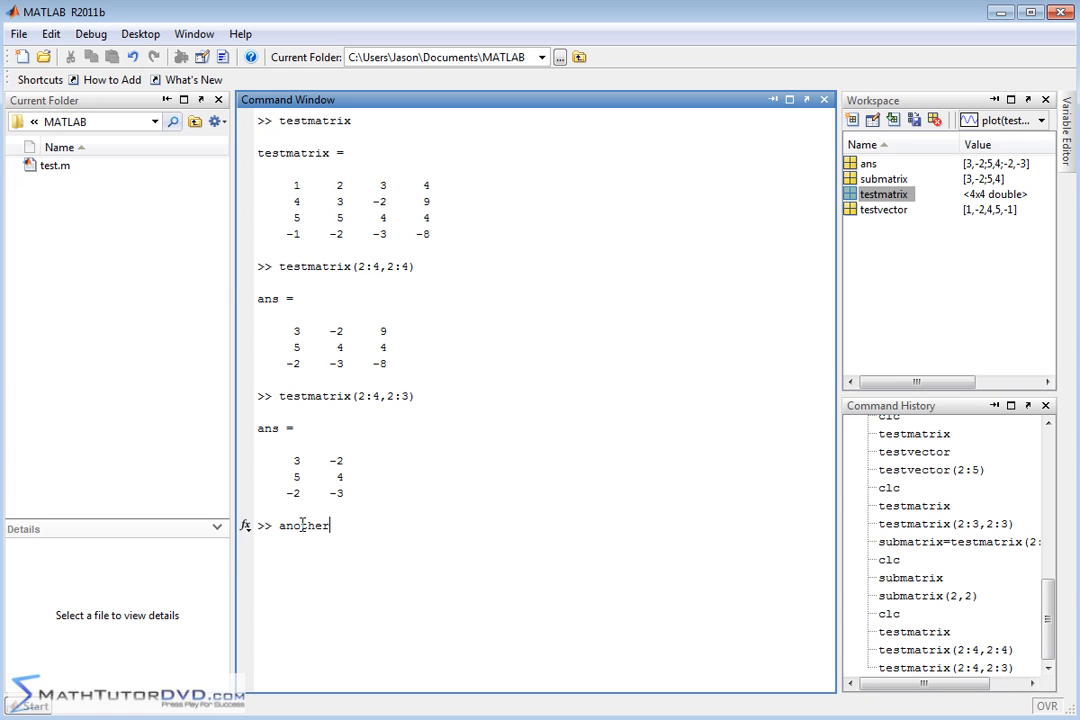
pyautogui.write('matrix')
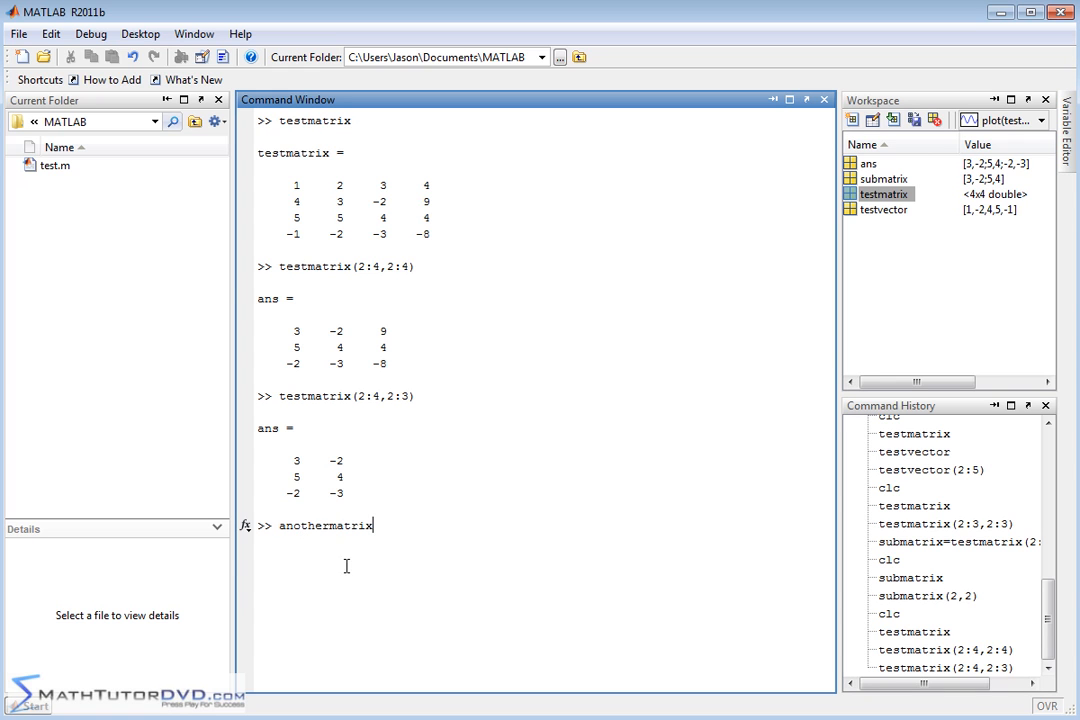
pyautogui.moveTo(392, 526)
pyautogui.write('Anothe')
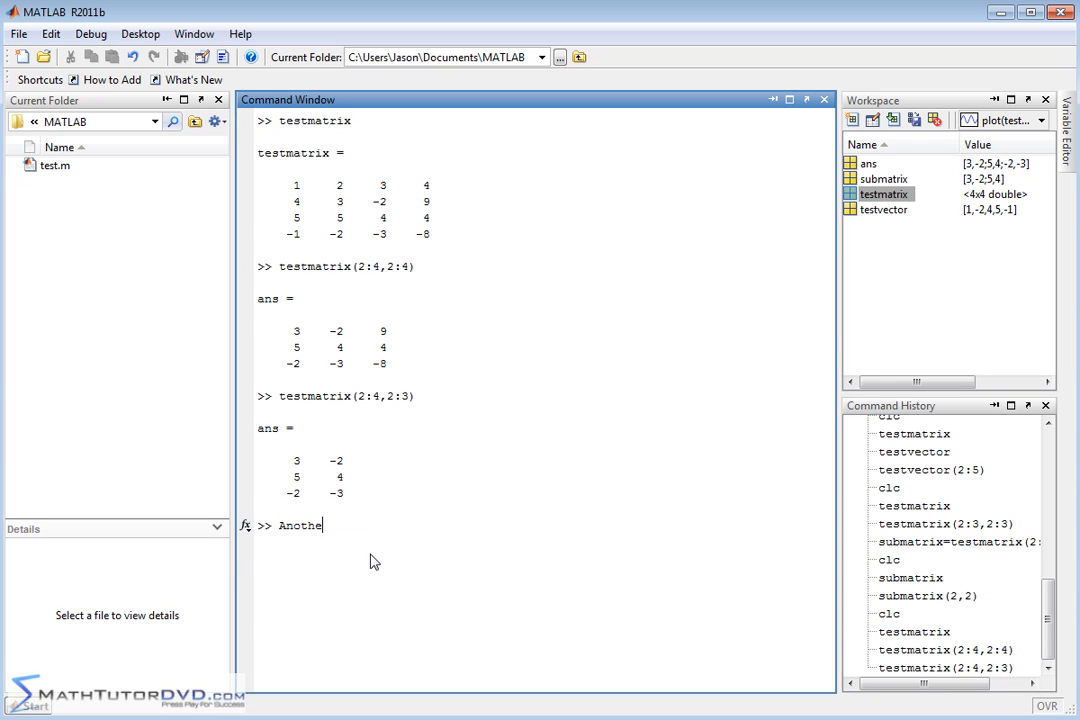
pyautogui.write('rMatrix=1')
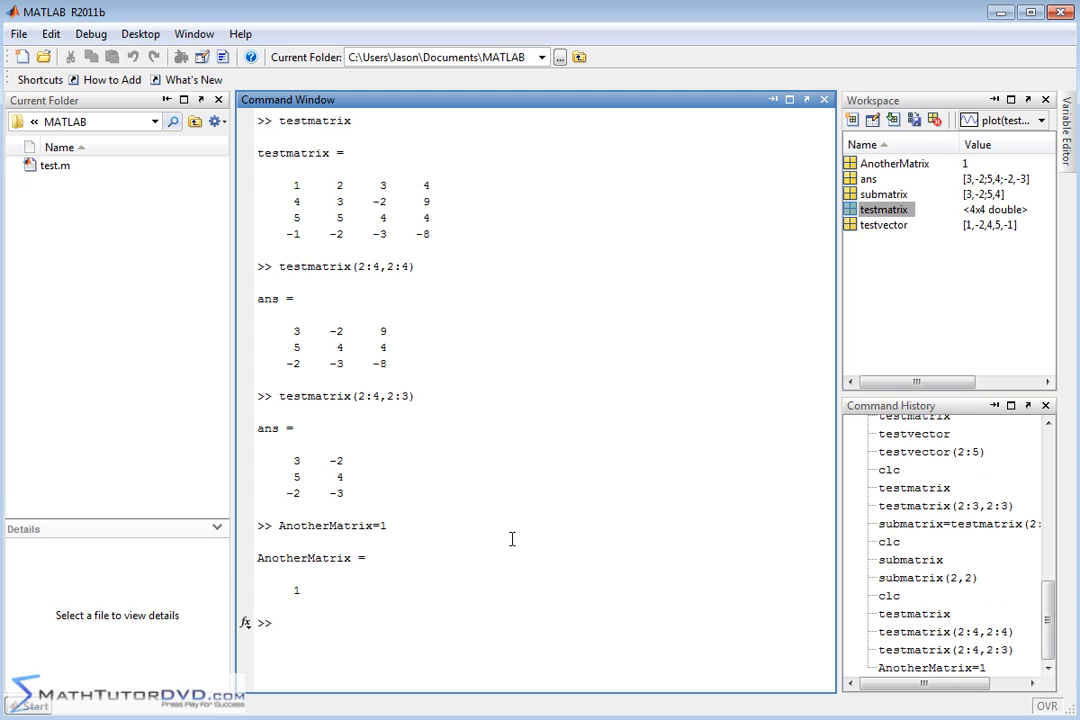
pyautogui.moveTo(882, 168)
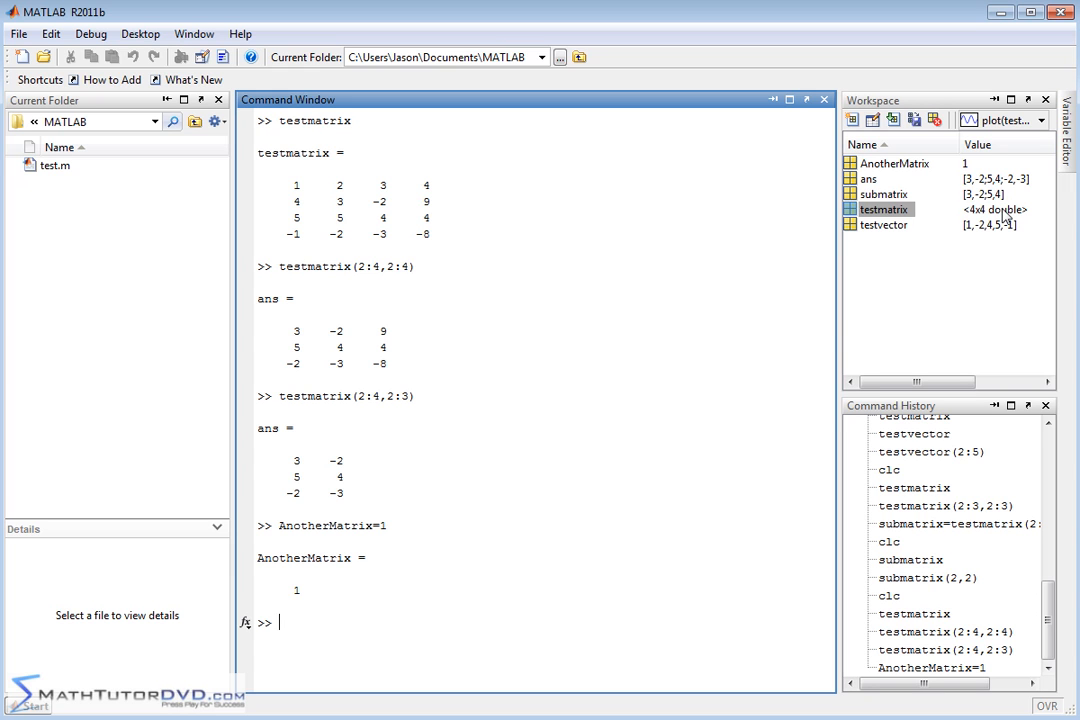
pyautogui.moveTo(886, 170)
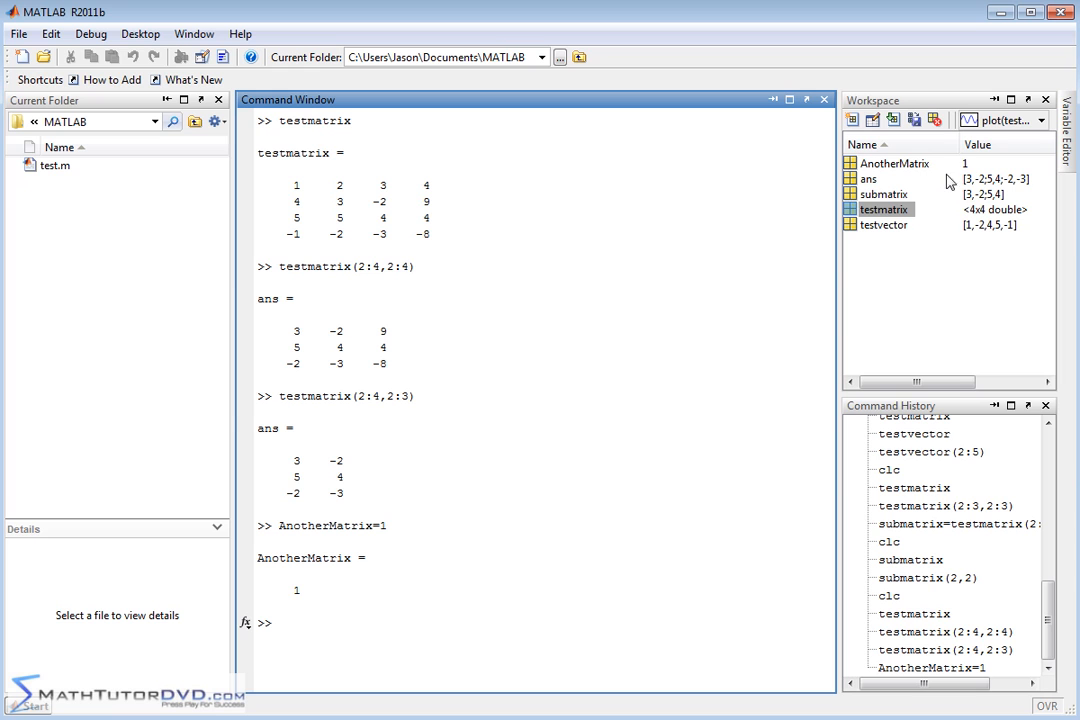
pyautogui.moveTo(968, 168)
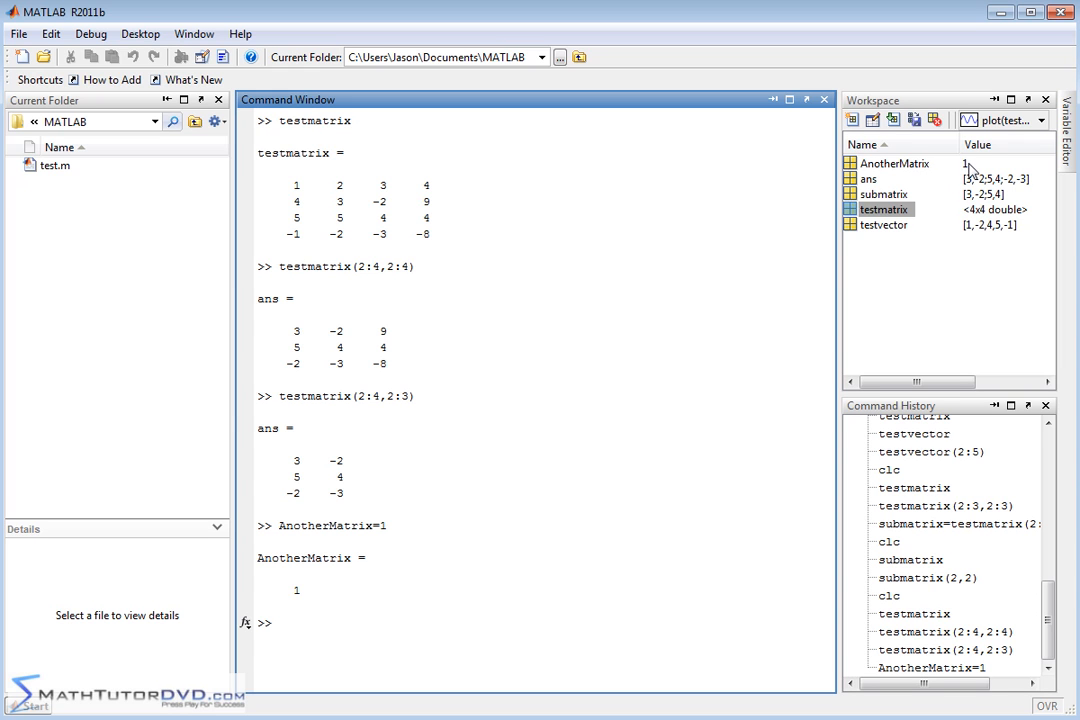
pyautogui.moveTo(916, 170)
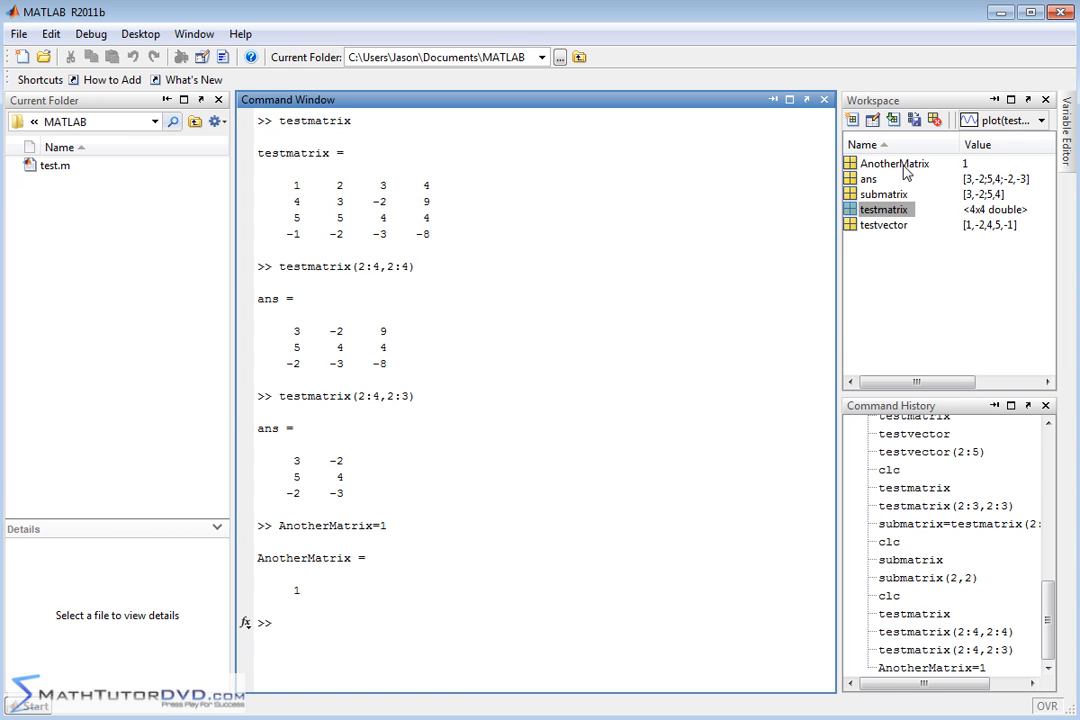
pyautogui.click(896, 164)
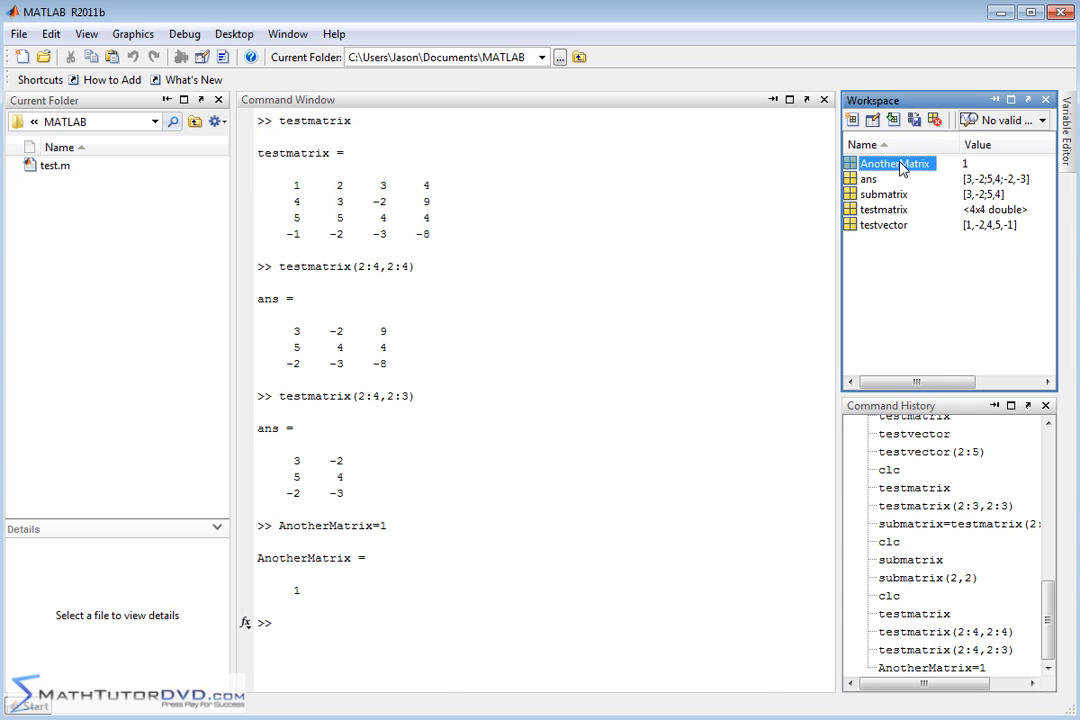
pyautogui.doubleClick(900, 164)
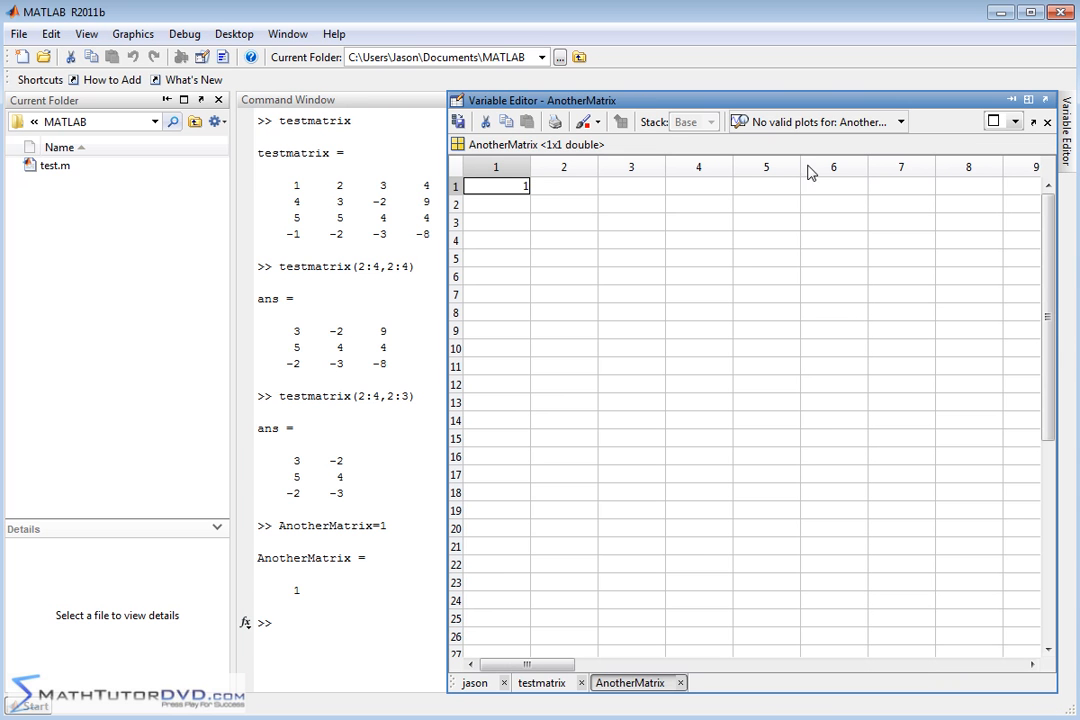
pyautogui.moveTo(912, 364)
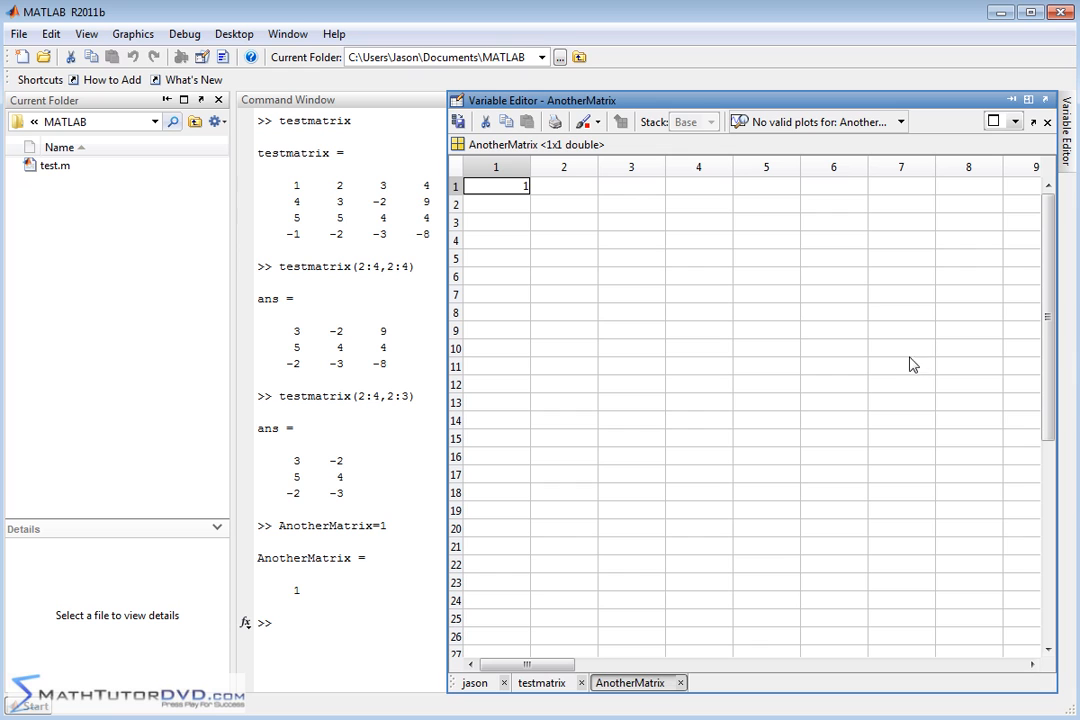
pyautogui.moveTo(674, 222)
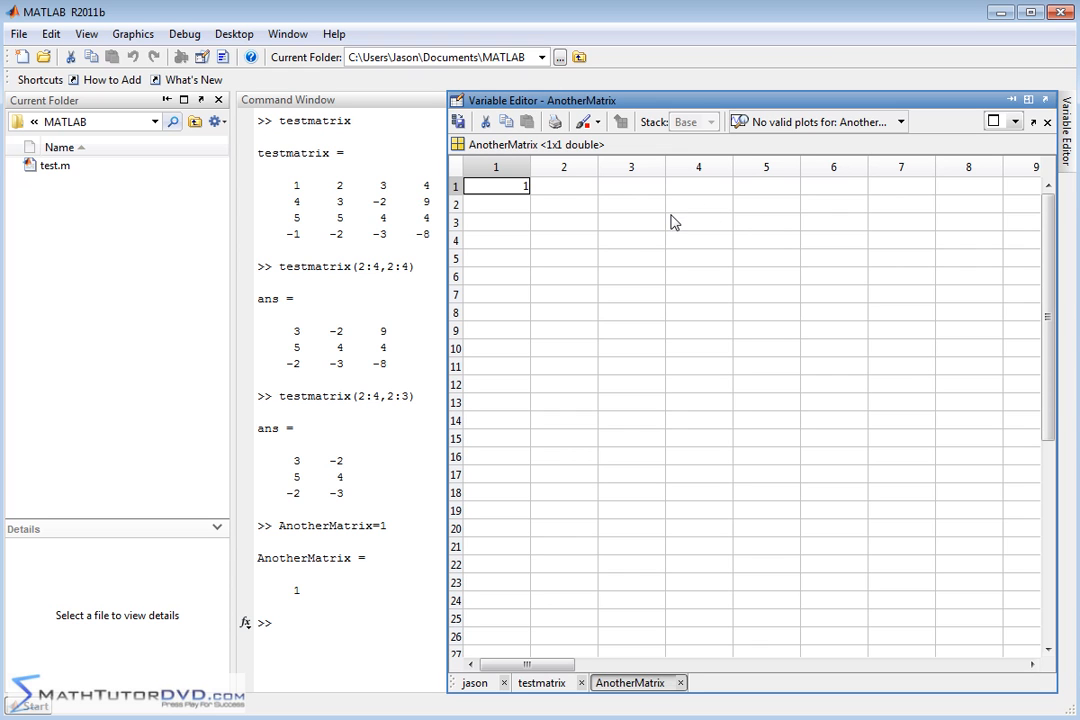
pyautogui.moveTo(714, 360)
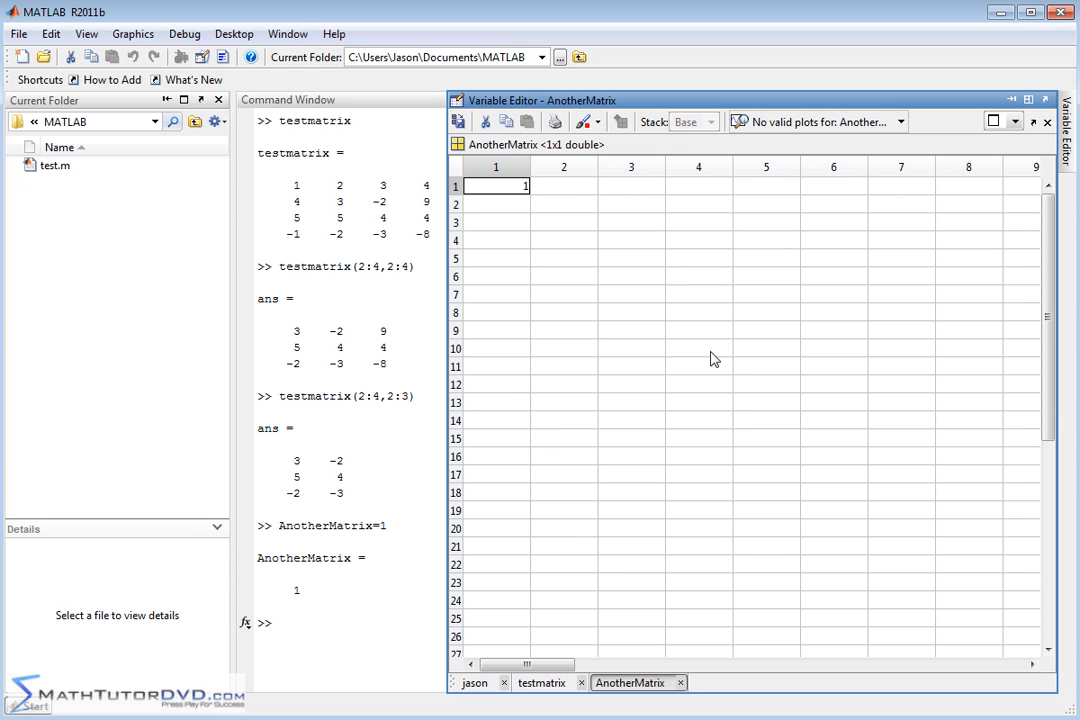
pyautogui.moveTo(704, 242)
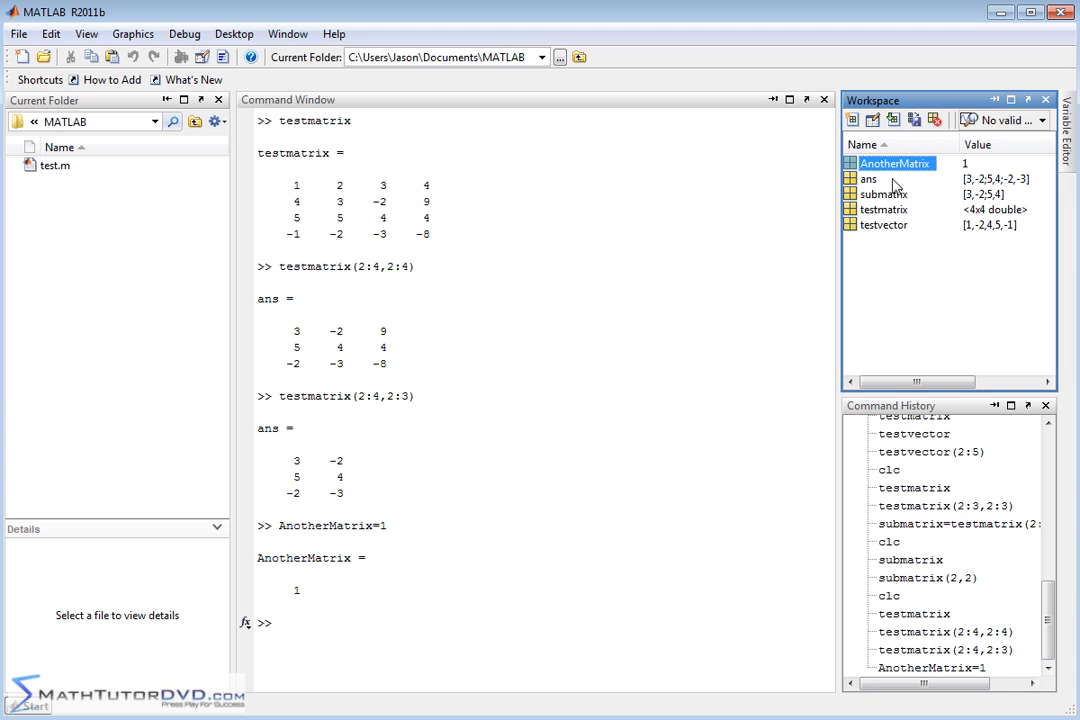
# Inspect testmatrix in the Variable Editor, then switch to AnotherMatrix
pyautogui.click(882, 192)
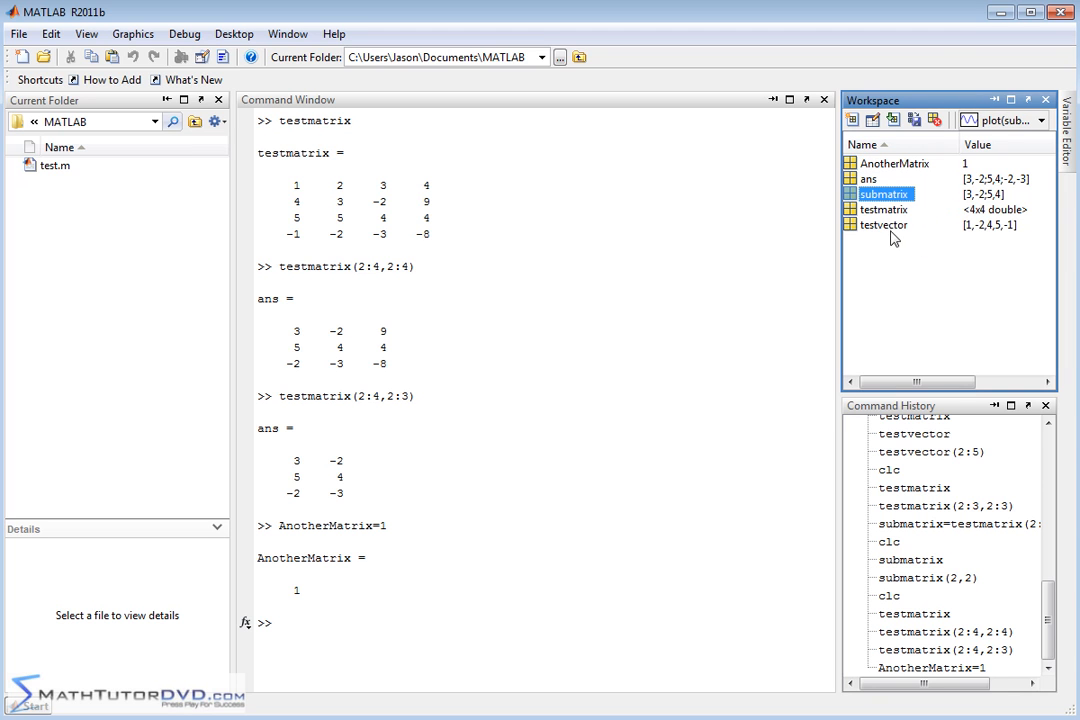
pyautogui.click(884, 210)
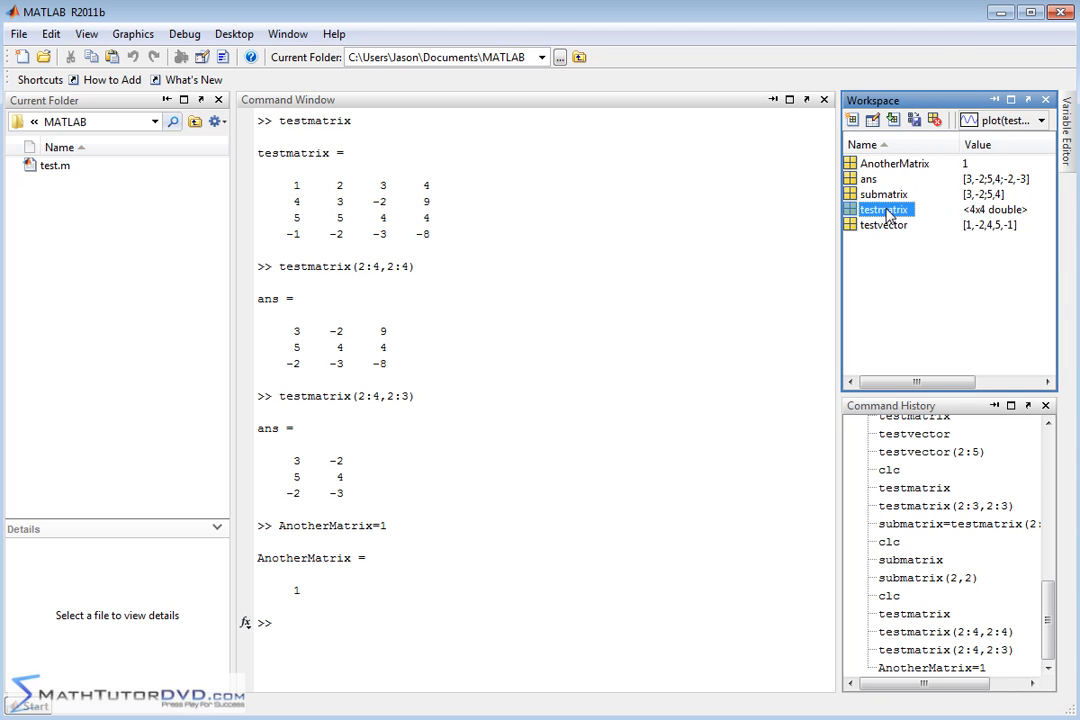
pyautogui.doubleClick(884, 210)
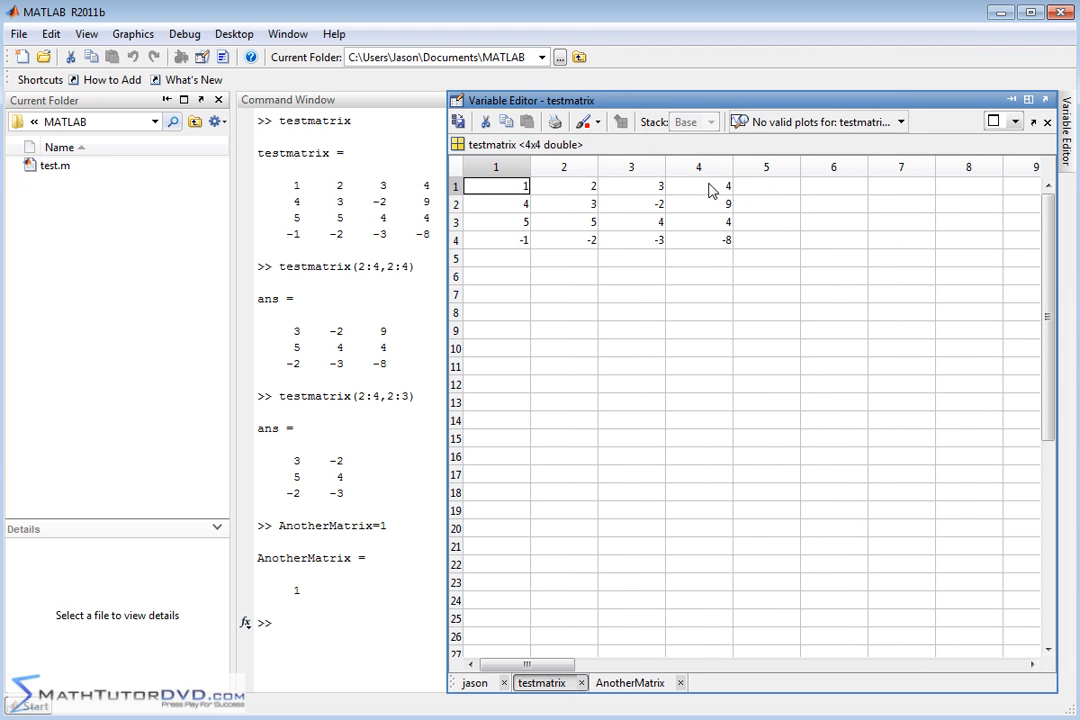
pyautogui.moveTo(584, 216)
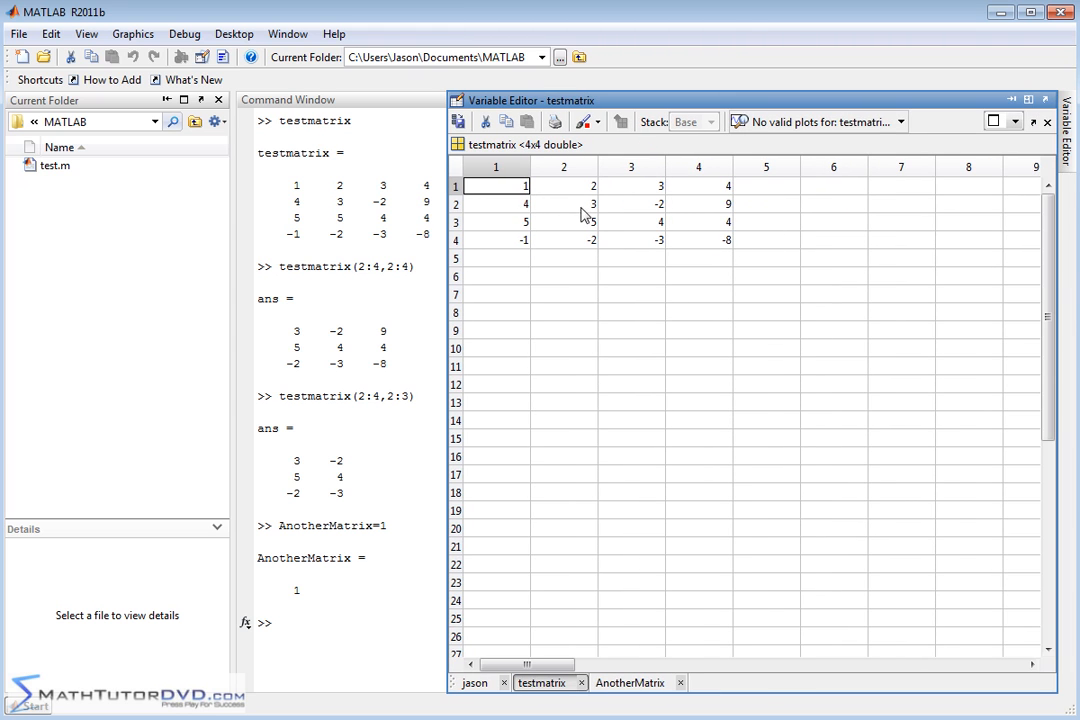
pyautogui.moveTo(640, 220)
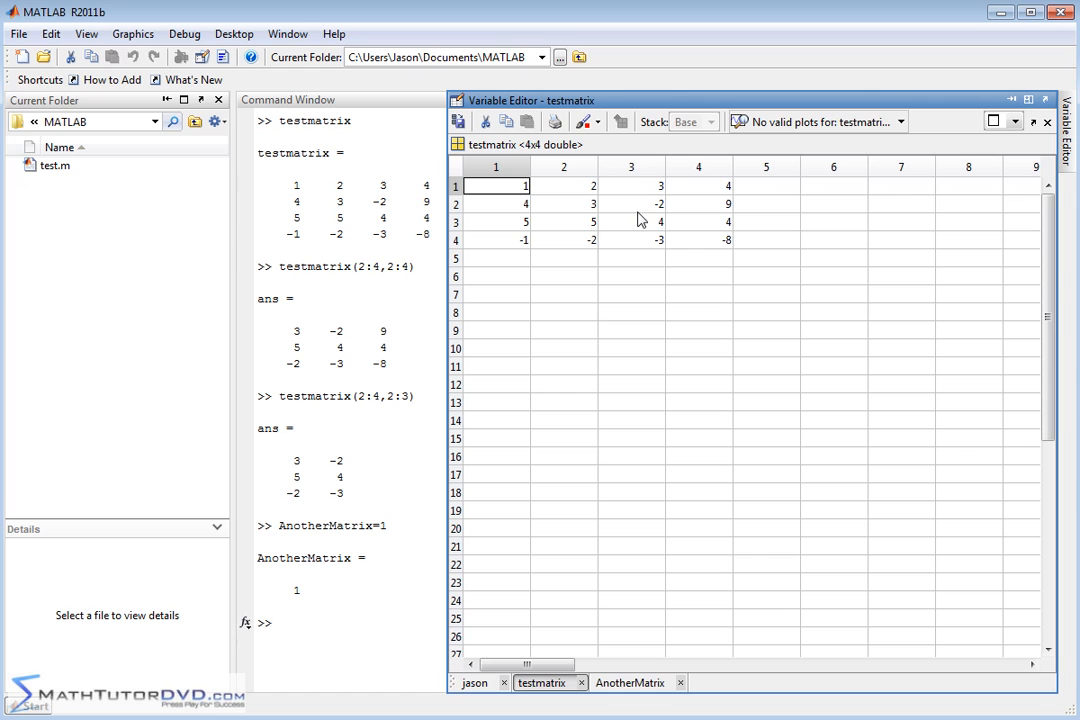
pyautogui.moveTo(518, 224)
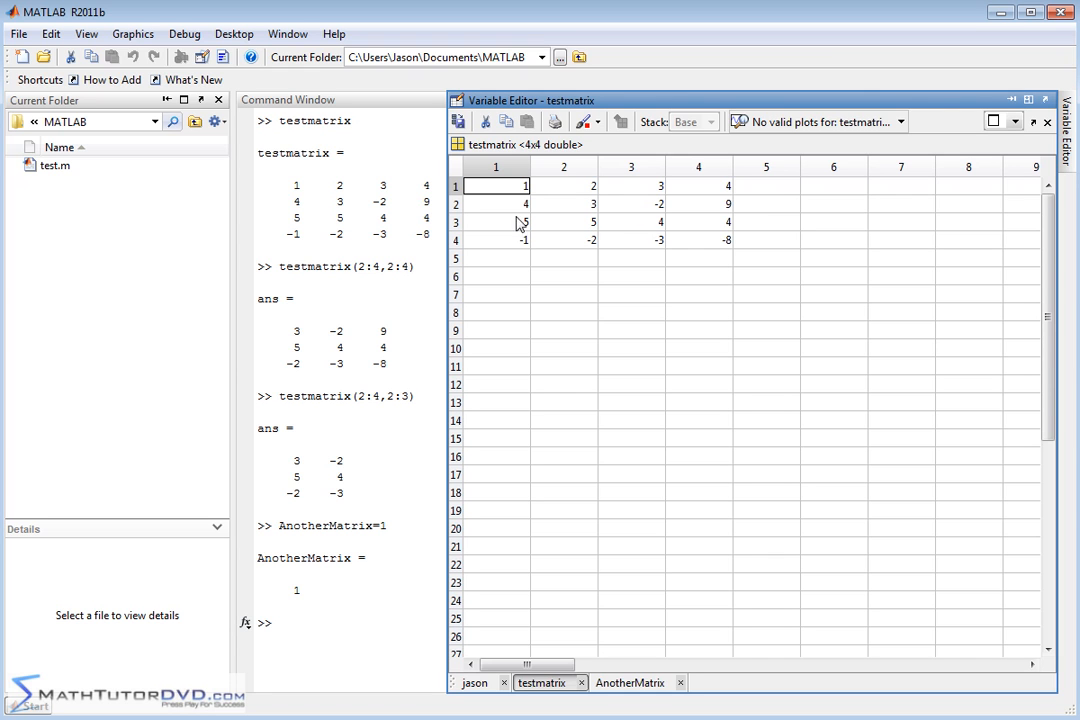
pyautogui.moveTo(652, 236)
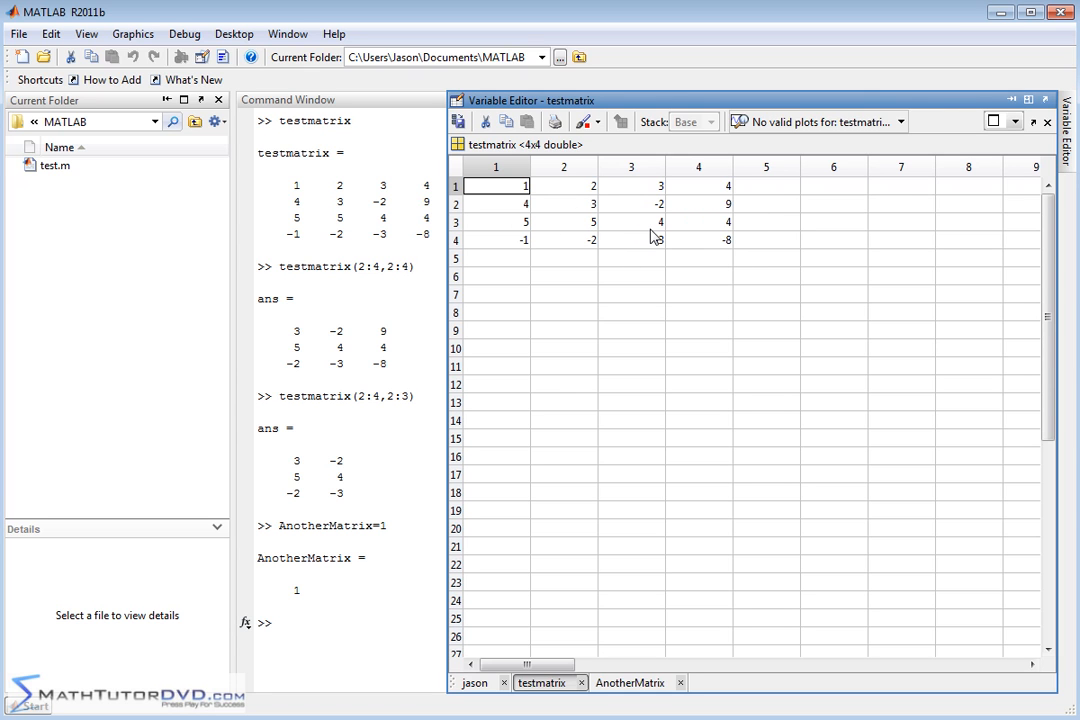
pyautogui.click(496, 220)
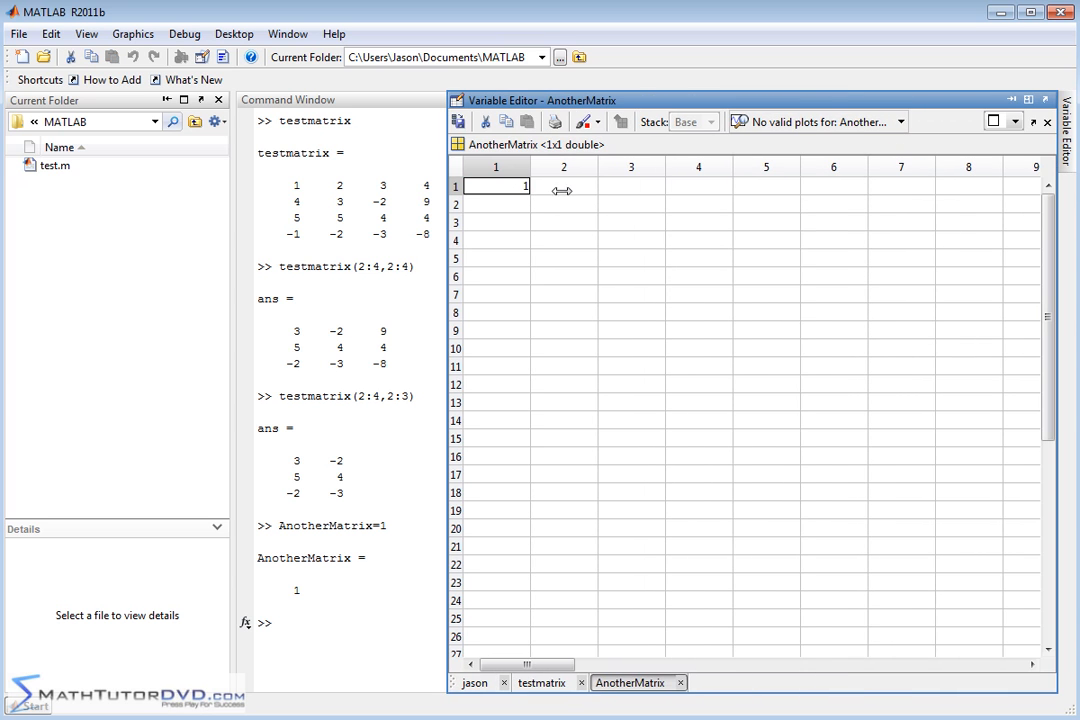
# Fill AnotherMatrix cells to a 3-by-4: rows 1 5 6 -17; 2 9 -2 4; 10 0 1 0
pyautogui.click(564, 186)
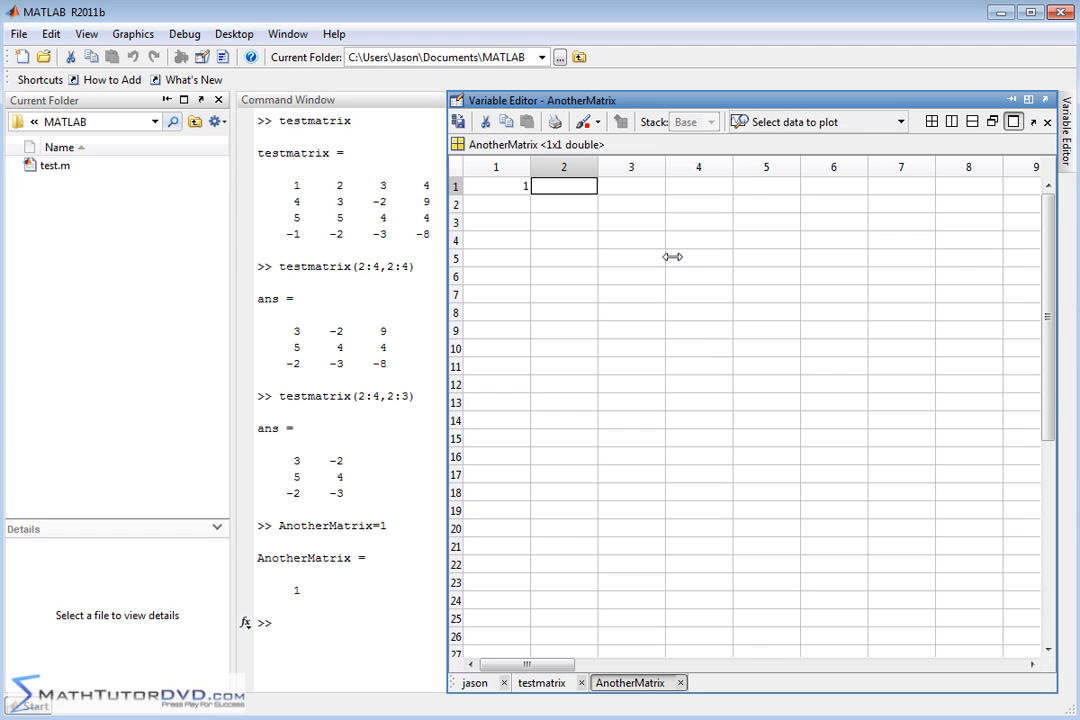
pyautogui.write('5')
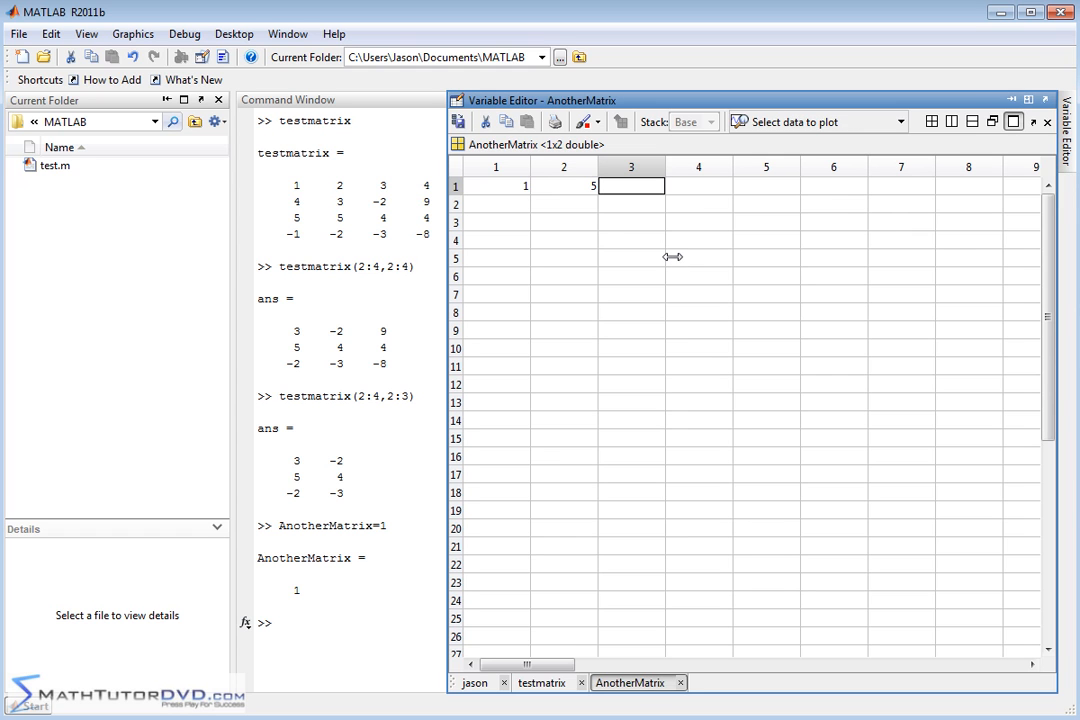
pyautogui.write('6')
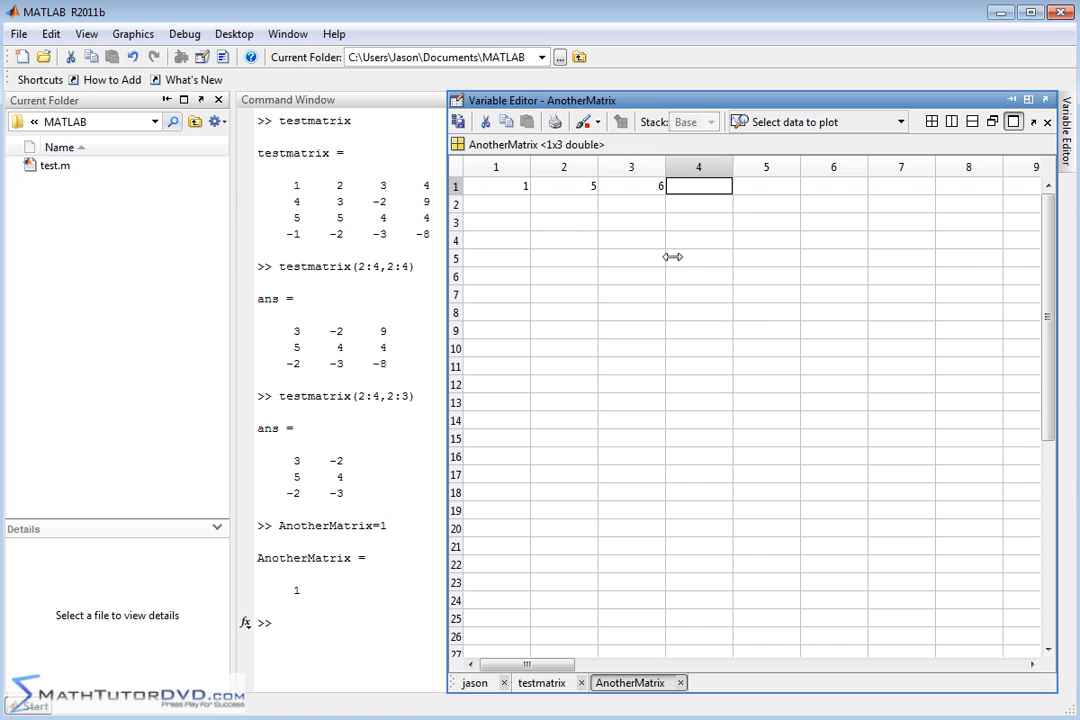
pyautogui.click(696, 204)
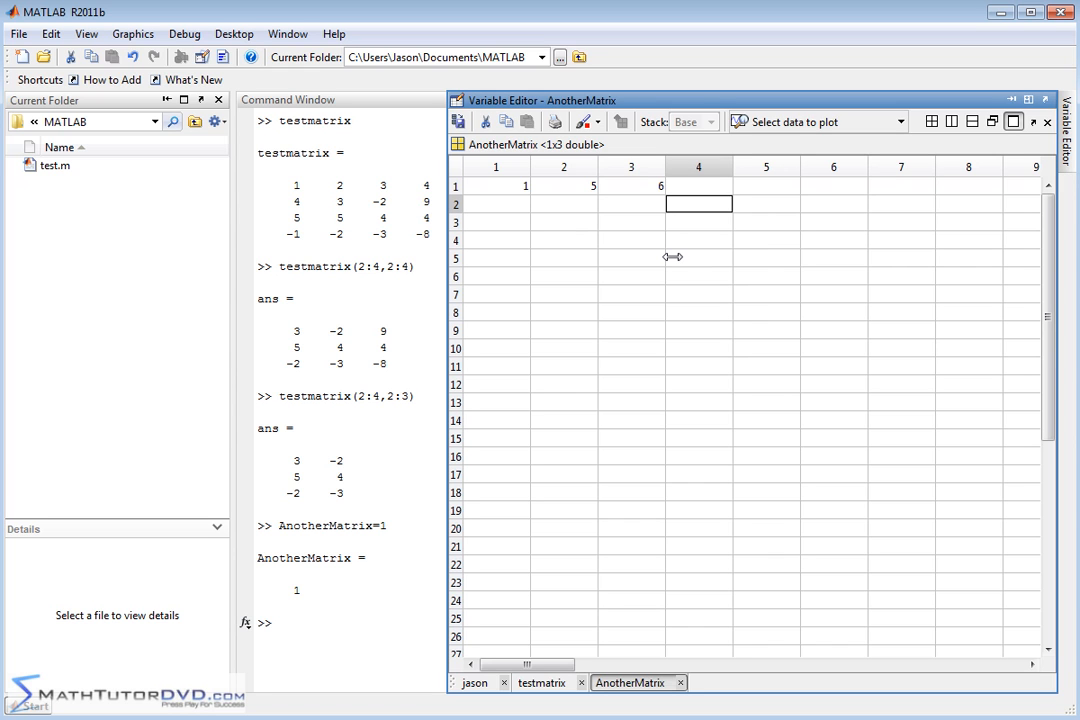
pyautogui.write('-17')
pyautogui.write('4')
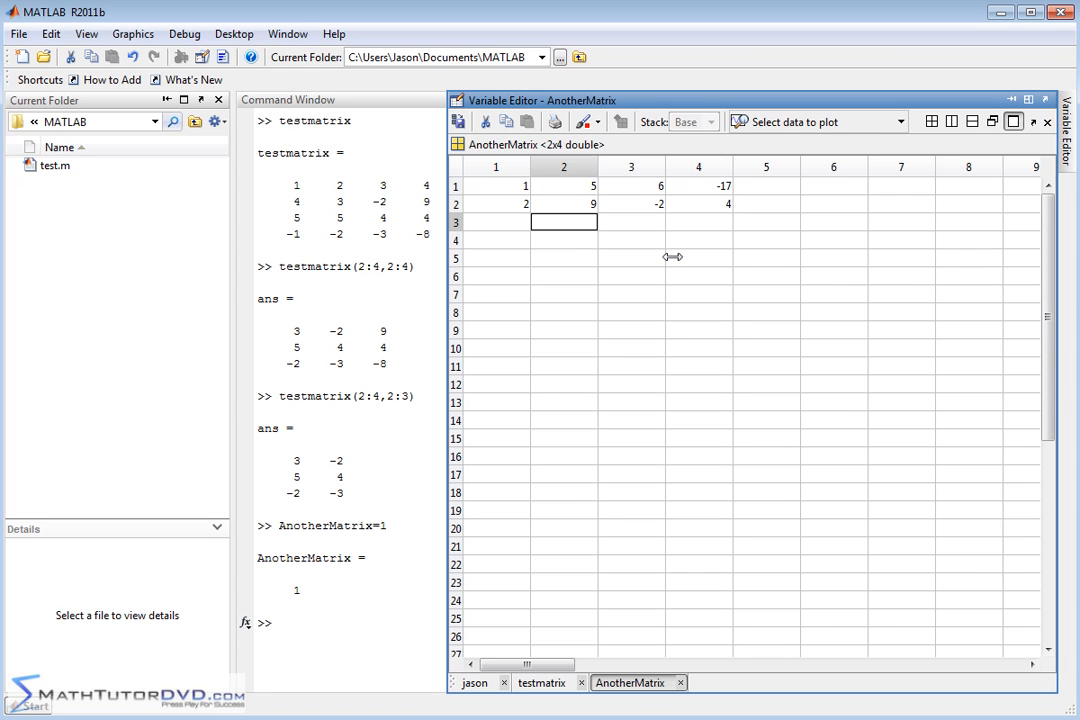
pyautogui.write('10')
pyautogui.click(630, 220)
pyautogui.write('1')
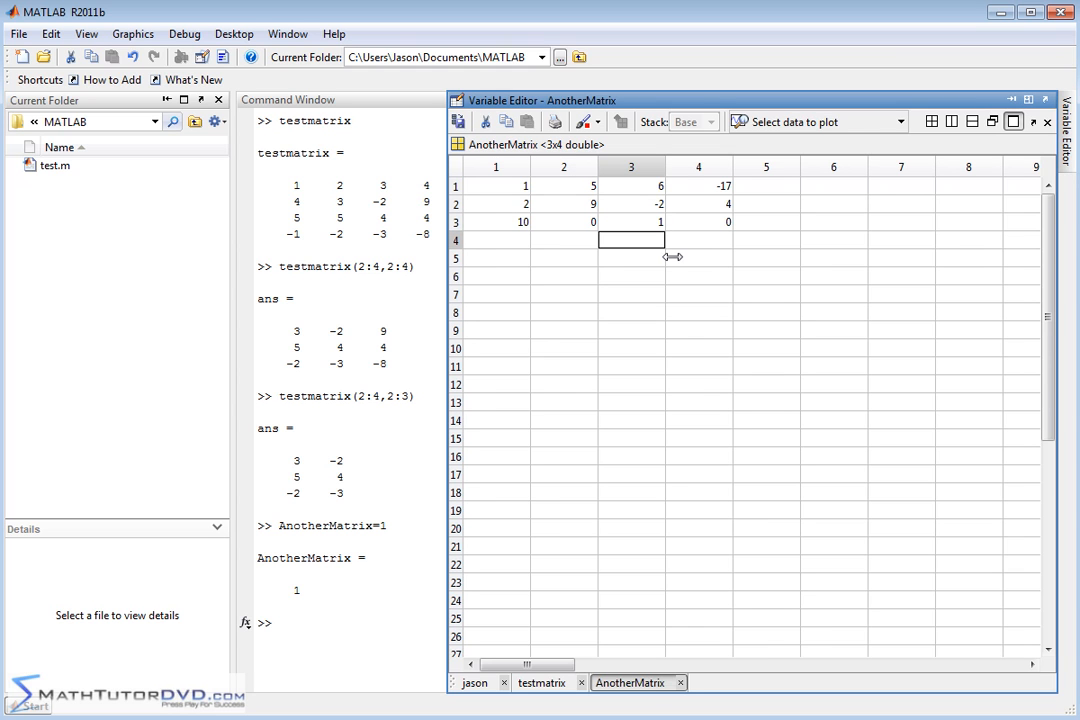
pyautogui.moveTo(700, 254)
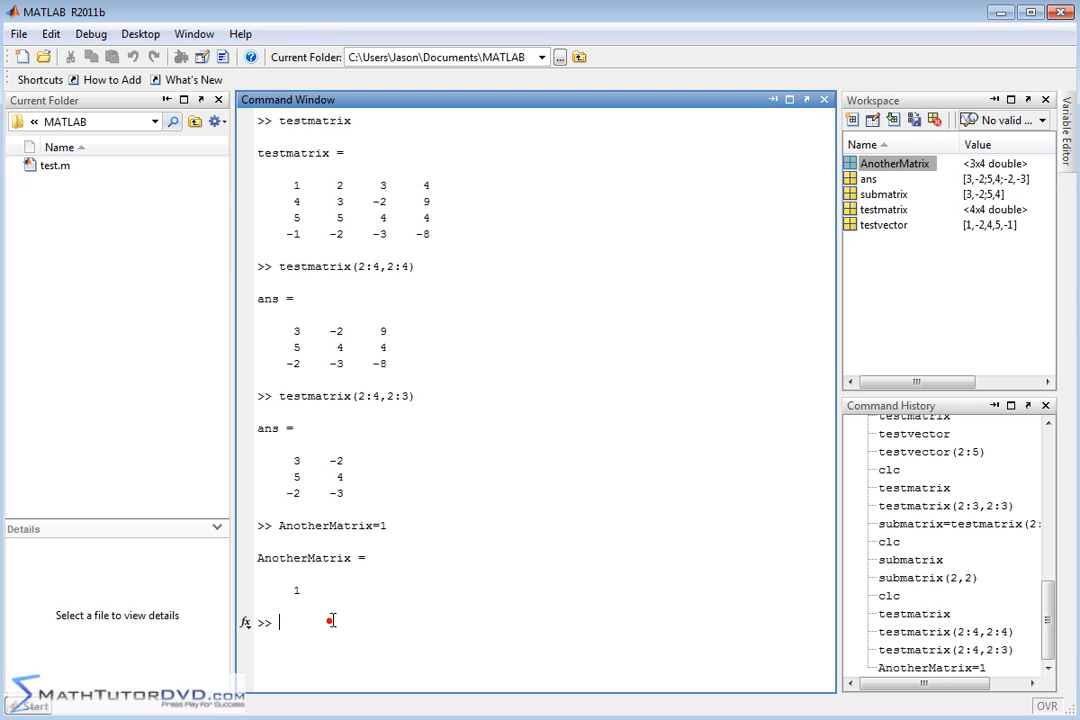
# Print the edited 3-by-4 AnotherMatrix at the command prompt
pyautogui.write('AnotherMatrix')
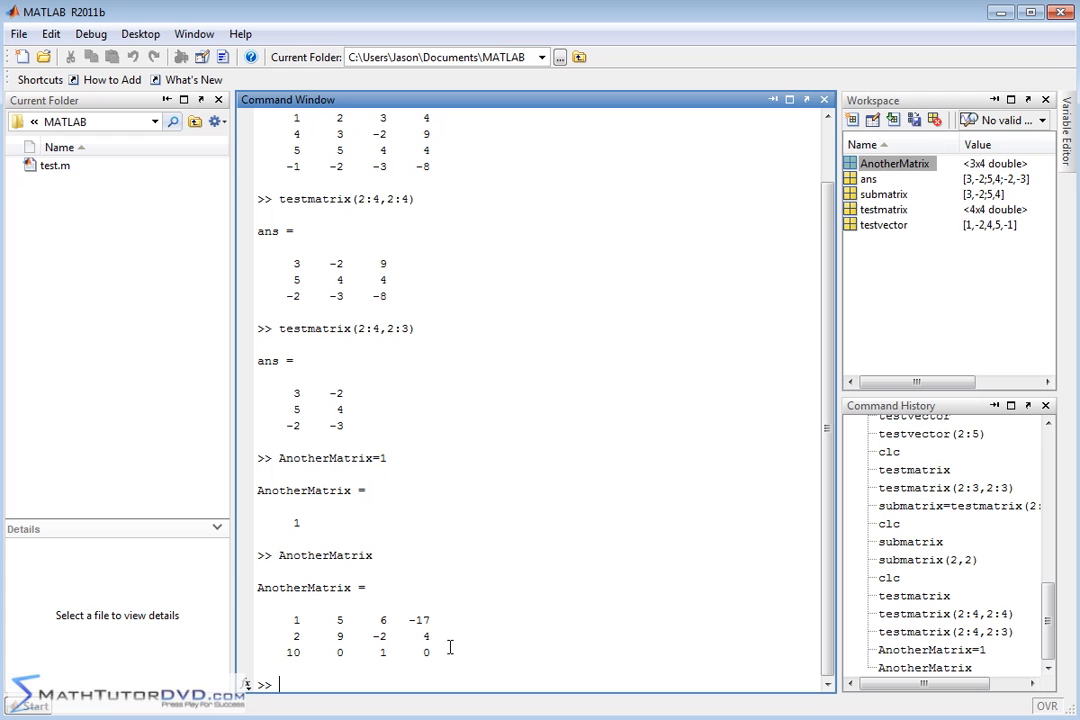
pyautogui.moveTo(448, 652)
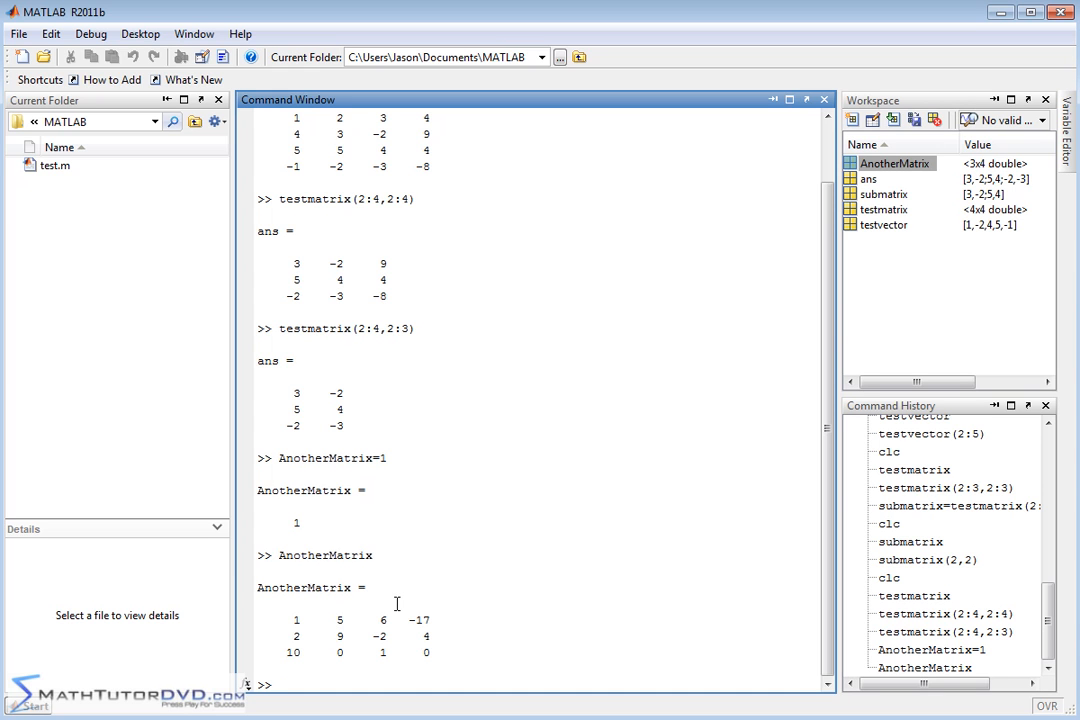
# Define jason = [2 3 43 5; 5 6 7 8; 8 7 6 5] at the prompt
pyautogui.write('jason=')
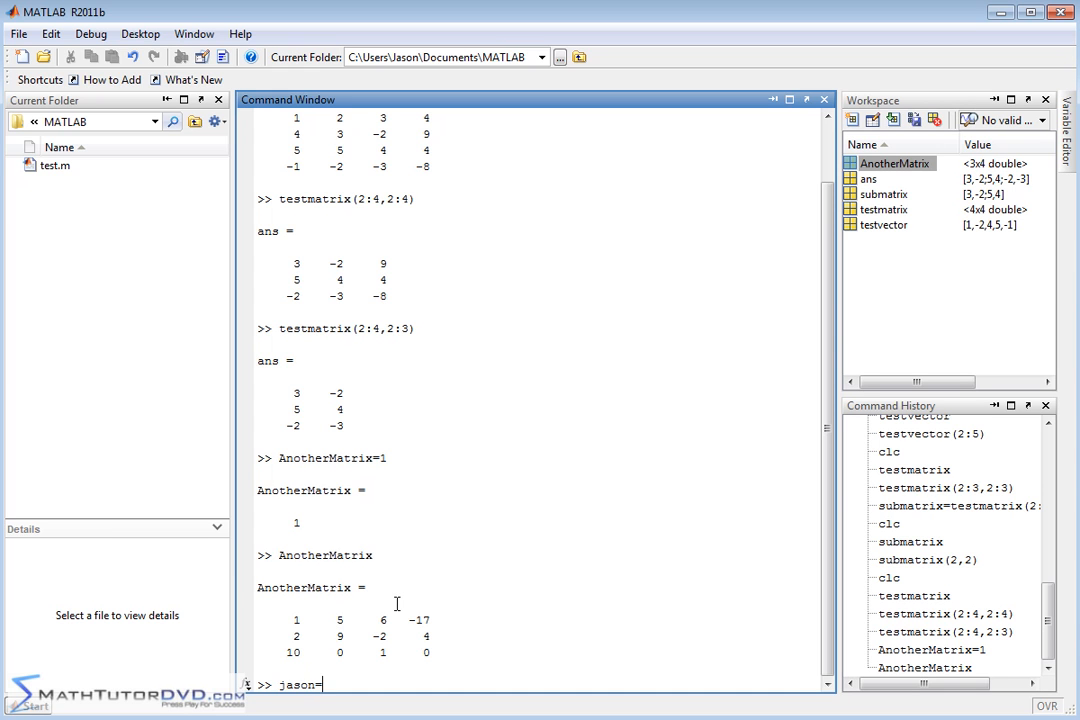
pyautogui.write('[2')
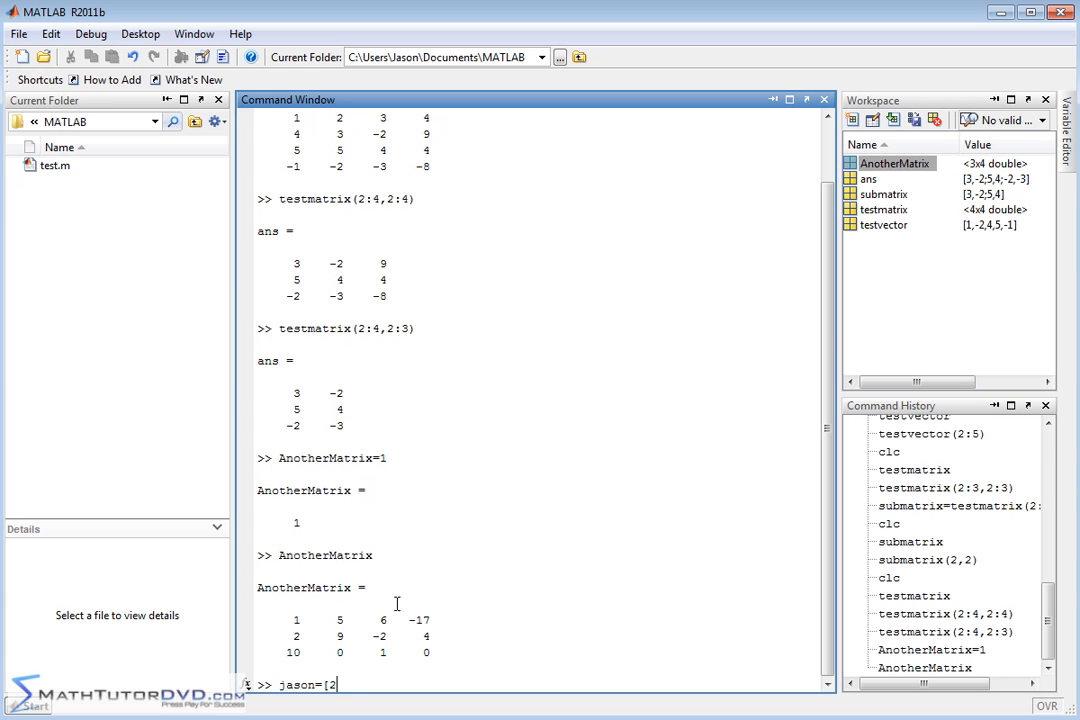
pyautogui.write('3 43 5;5 6 7 8')
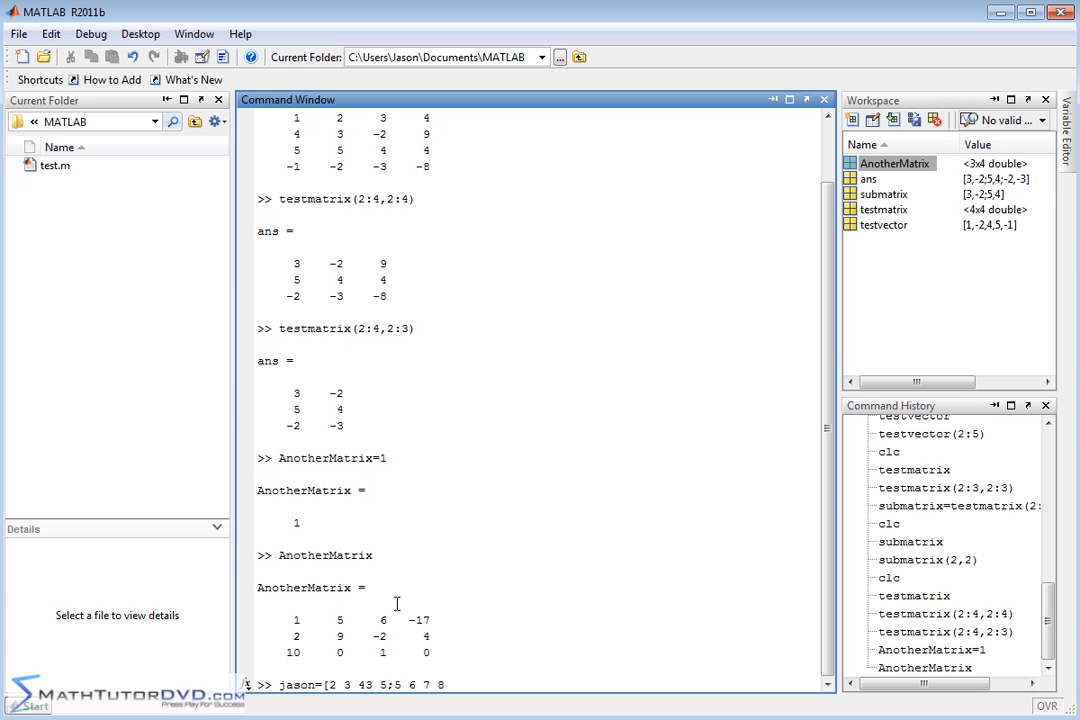
pyautogui.write('];')
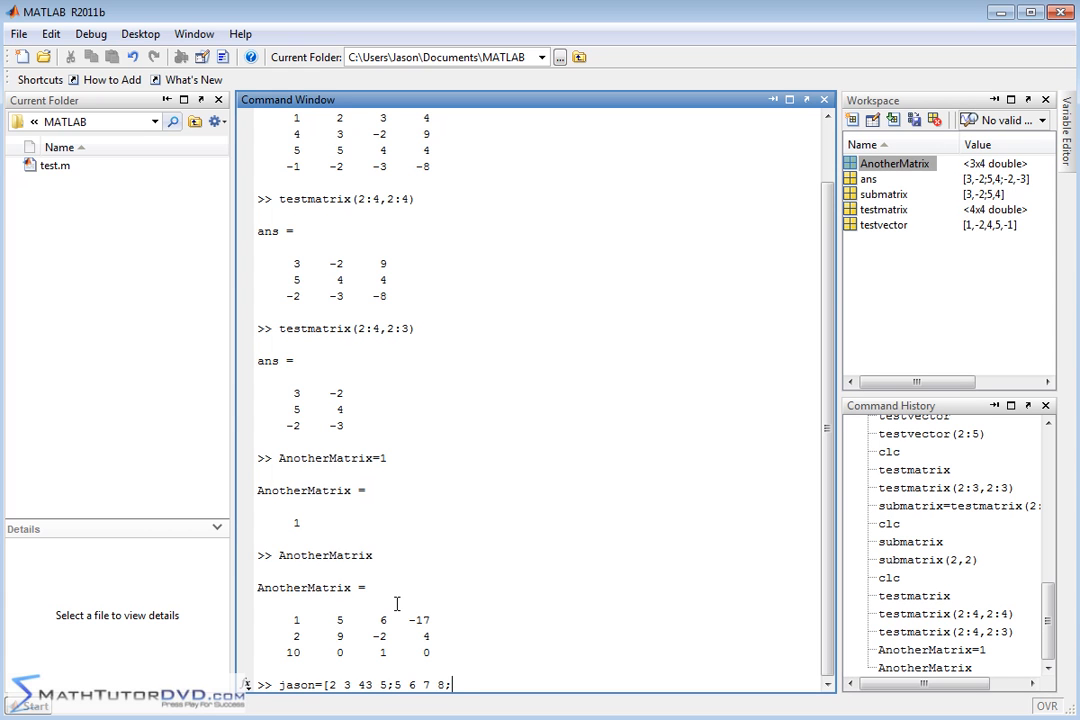
pyautogui.write('8 7 6 5]')
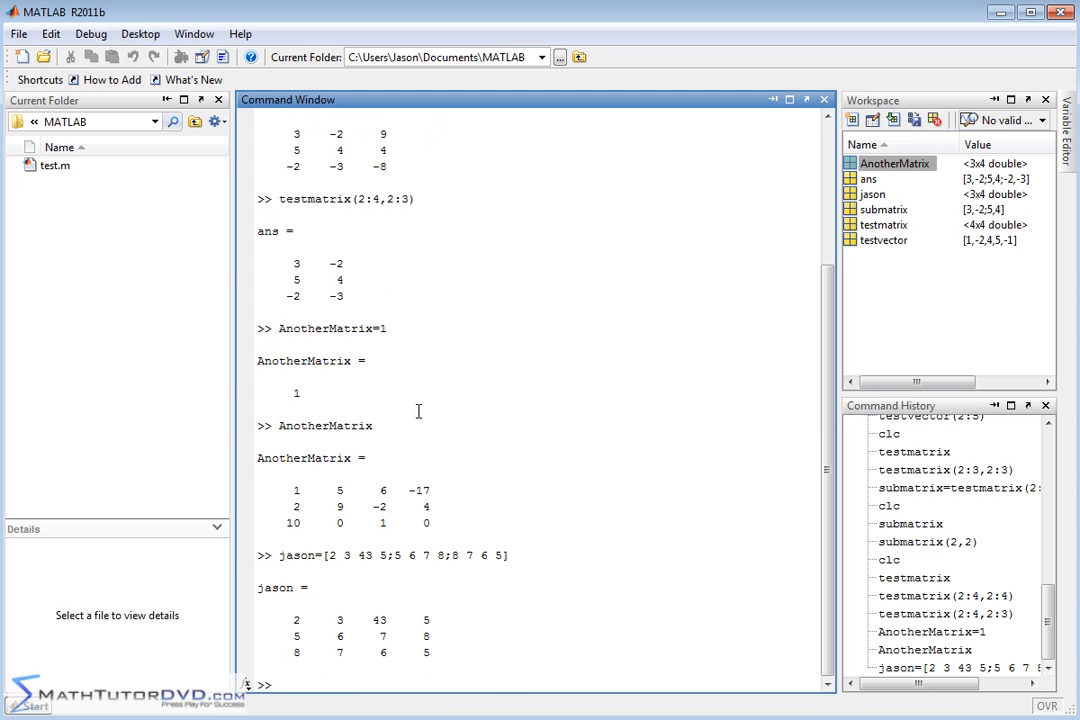
pyautogui.moveTo(422, 638)
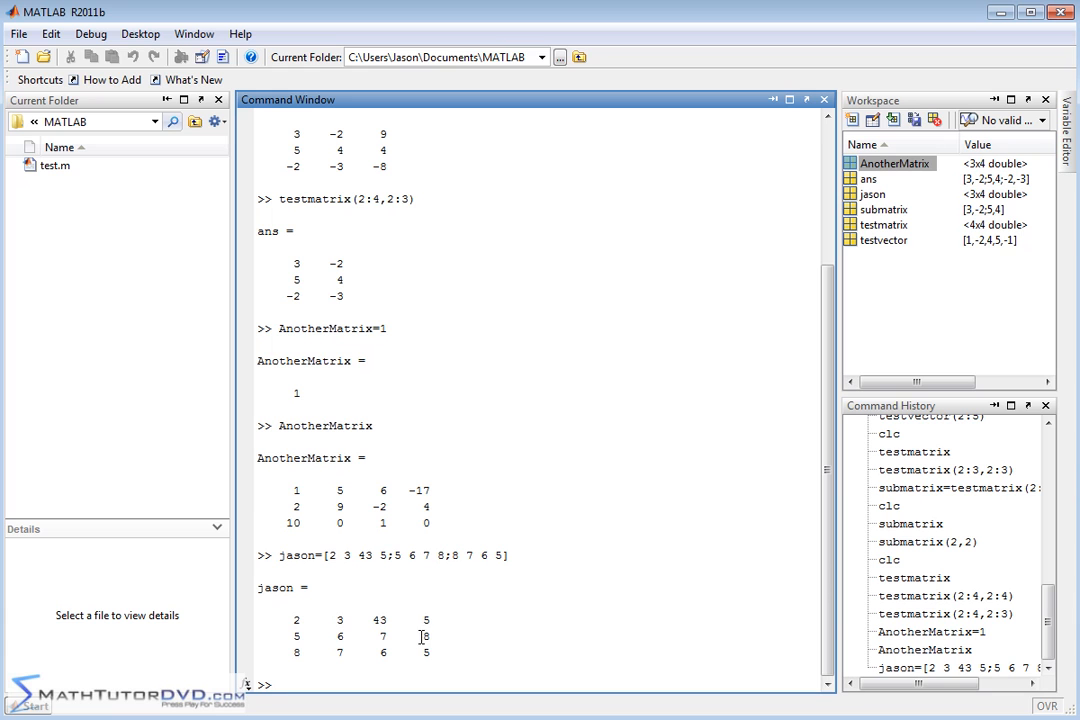
pyautogui.moveTo(310, 696)
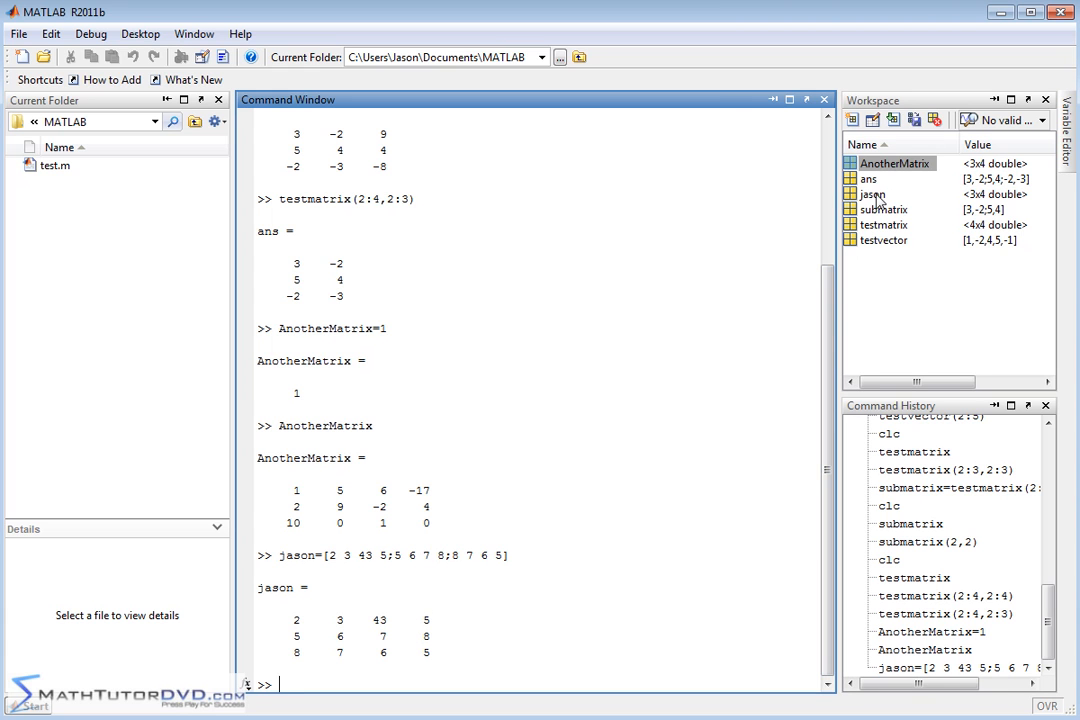
# Enter 10 at row 4, column 1 of jason in the Variable Editor, then recall jason at the prompt
pyautogui.click(872, 194)
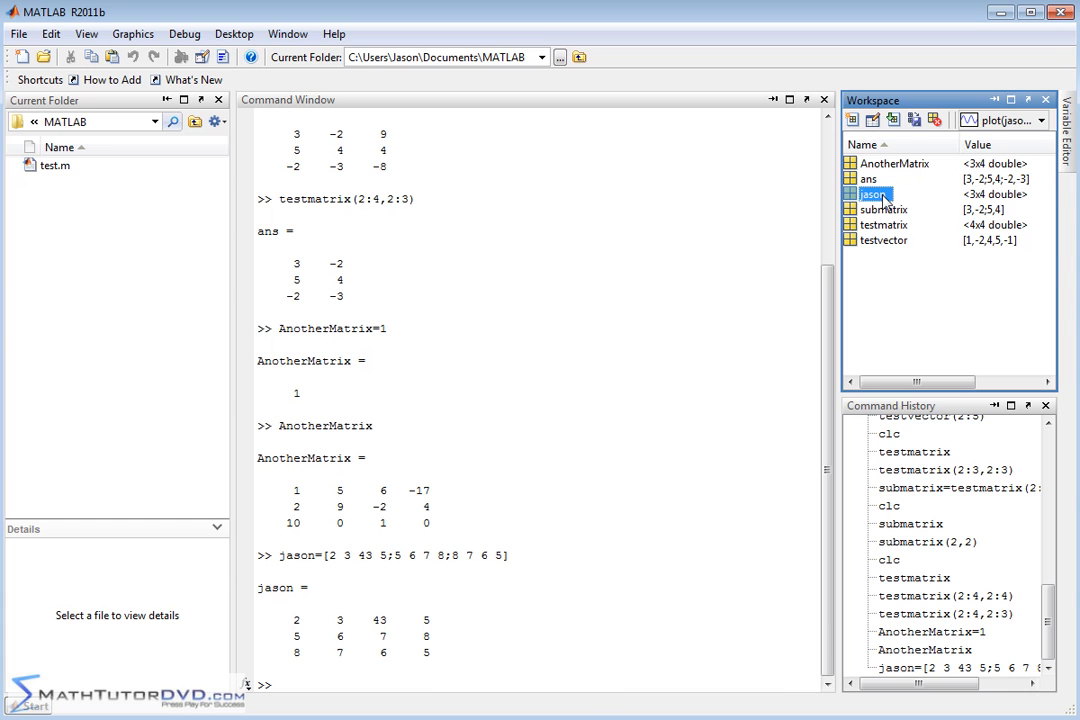
pyautogui.doubleClick(870, 194)
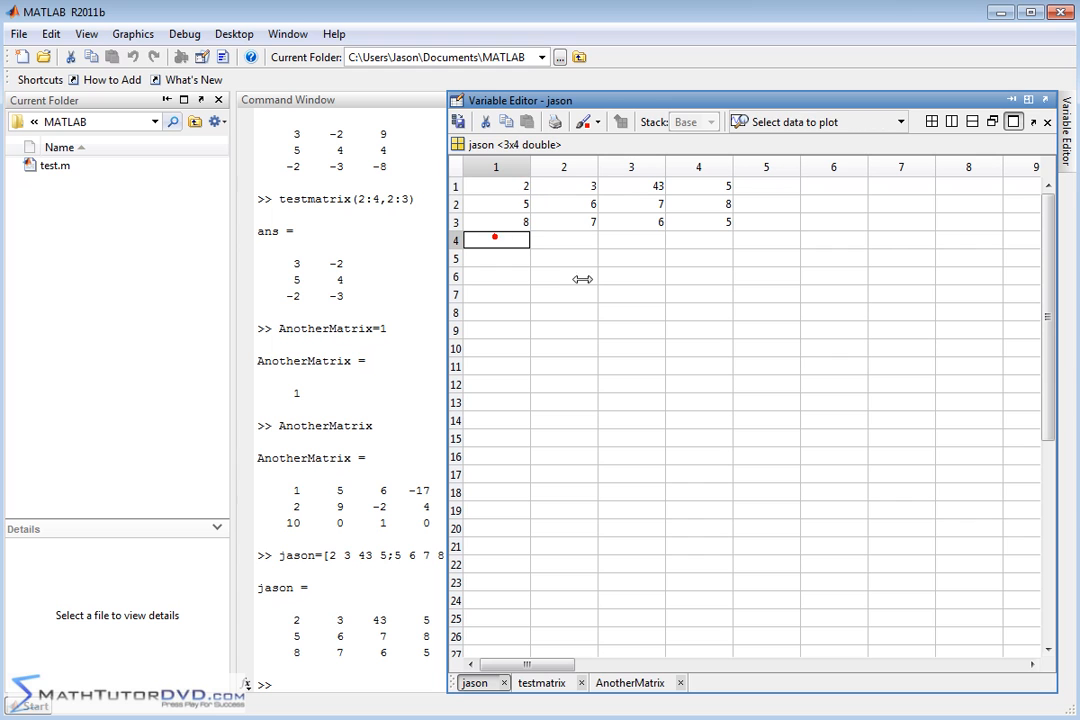
pyautogui.write('10')
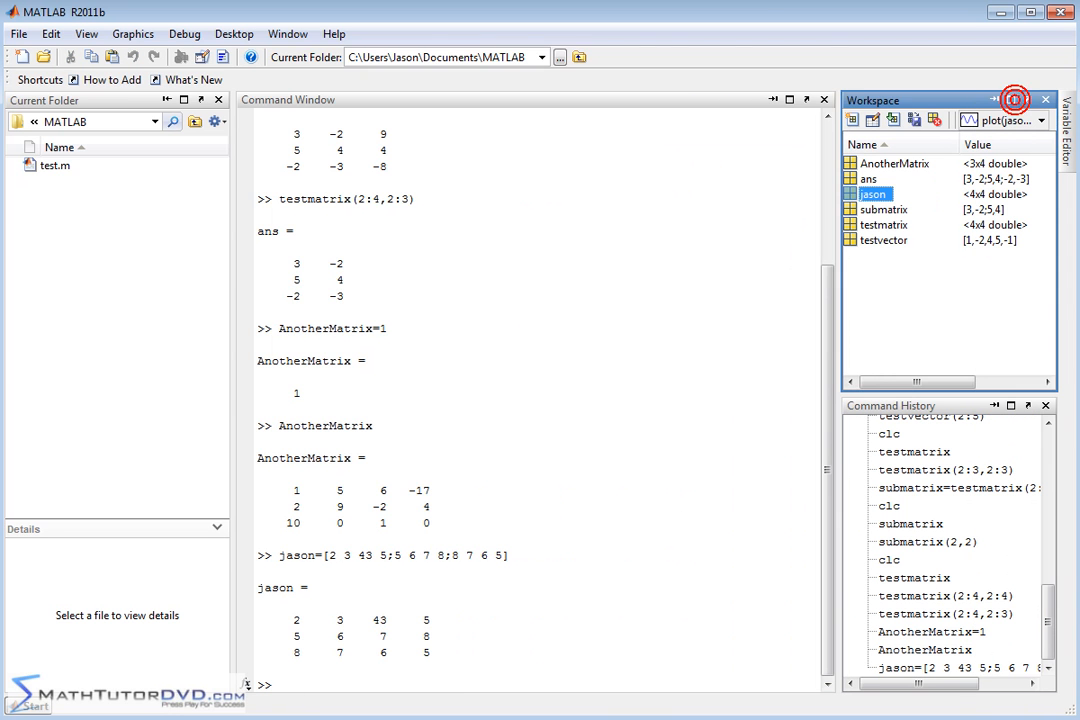
pyautogui.write('jason')
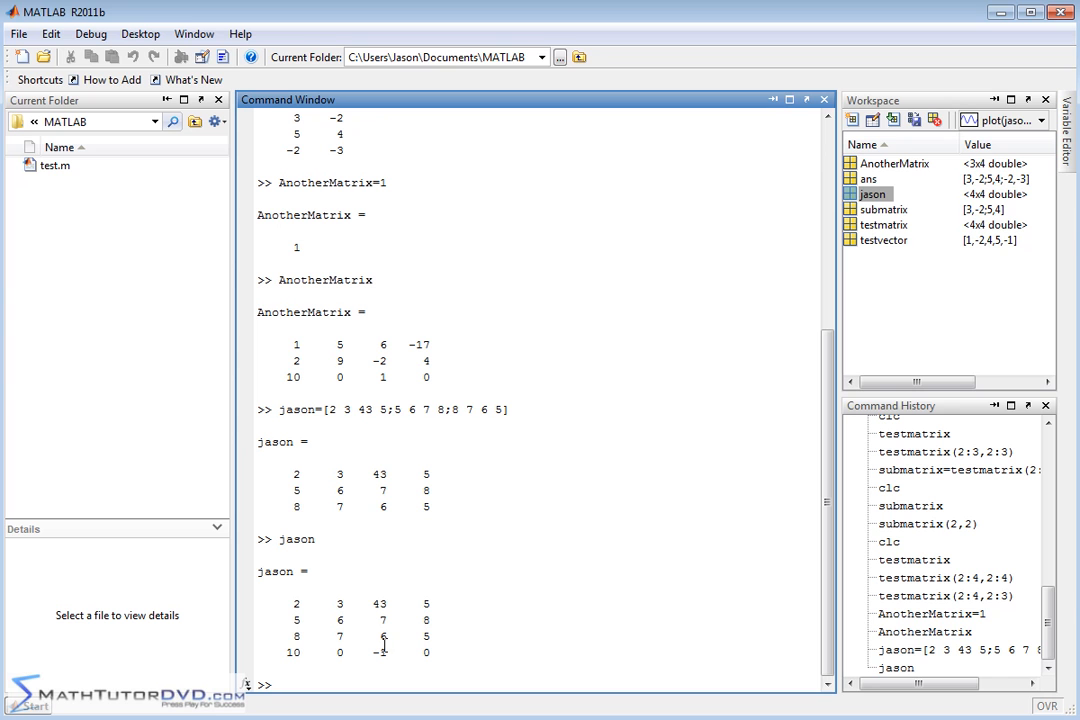
# Reopen jason in the Variable Editor to view the 4×4 grid with row 10 0 -1 0
pyautogui.doubleClick(868, 192)
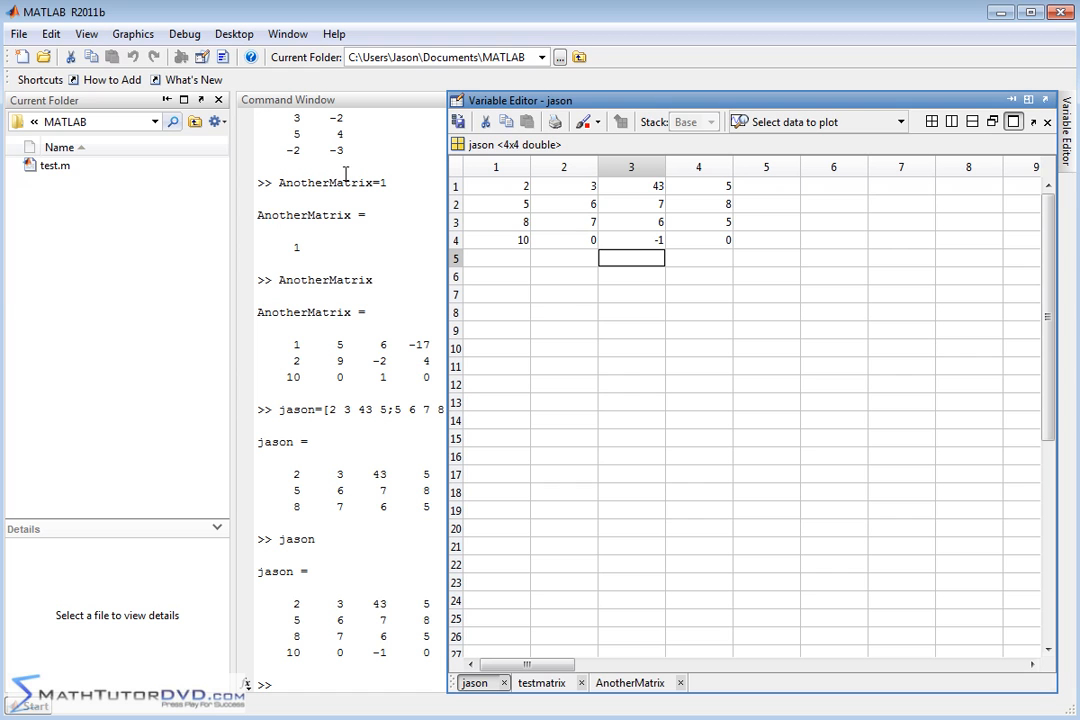
pyautogui.moveTo(510, 220)
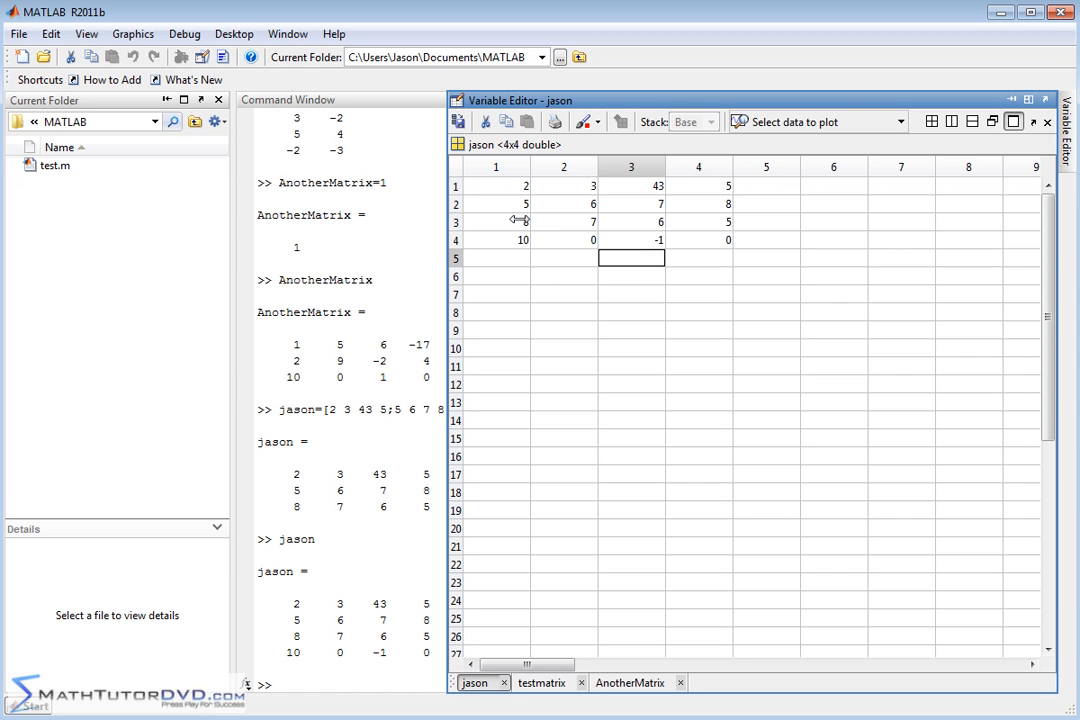
pyautogui.moveTo(504, 188)
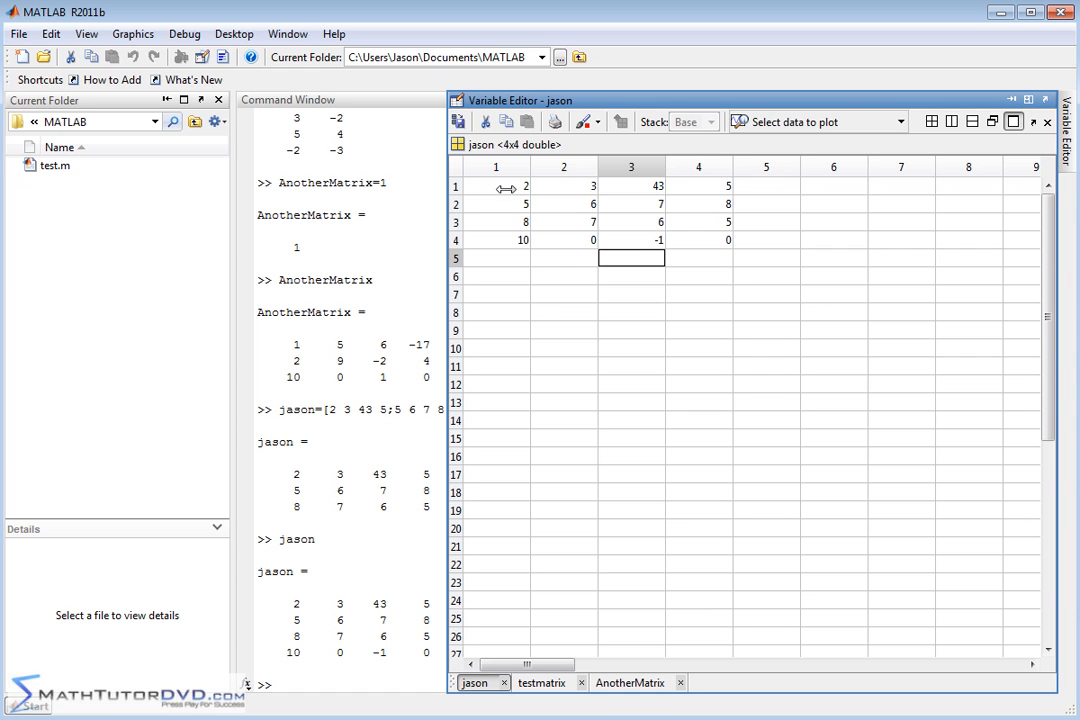
pyautogui.moveTo(714, 188)
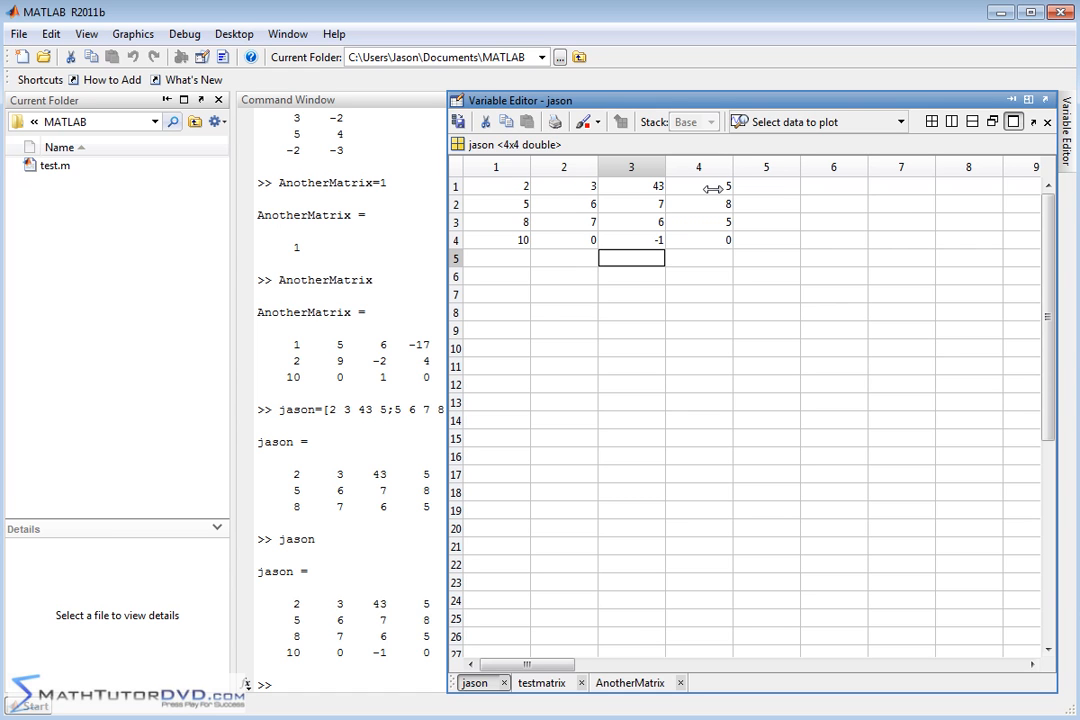
pyautogui.moveTo(568, 250)
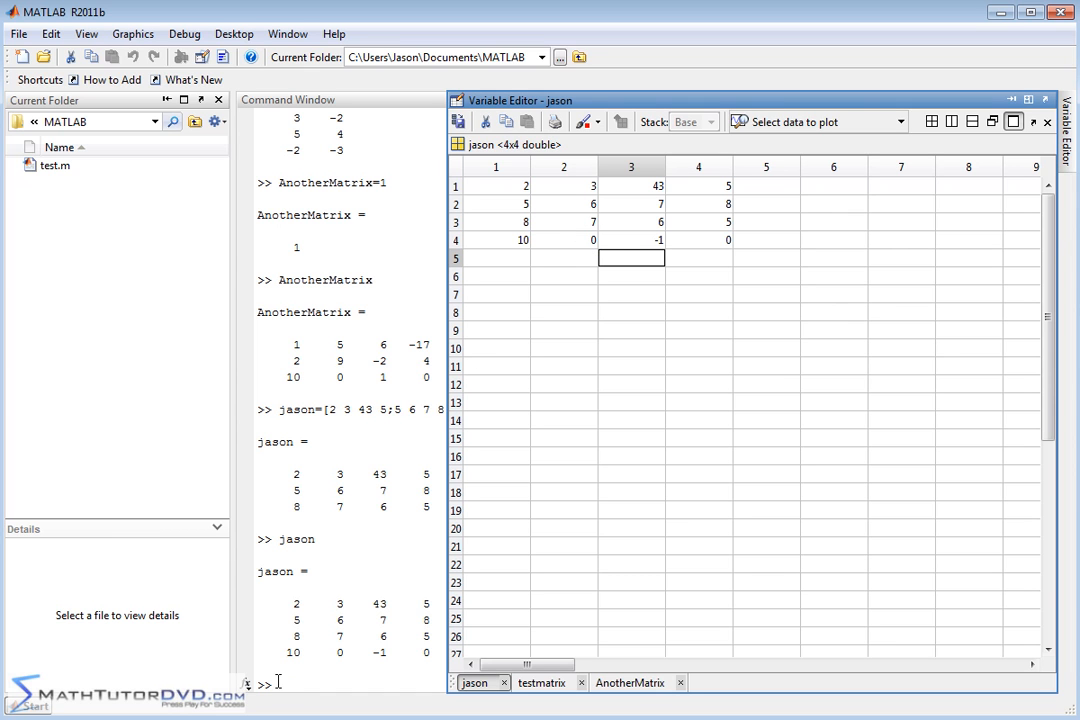
pyautogui.moveTo(830, 682)
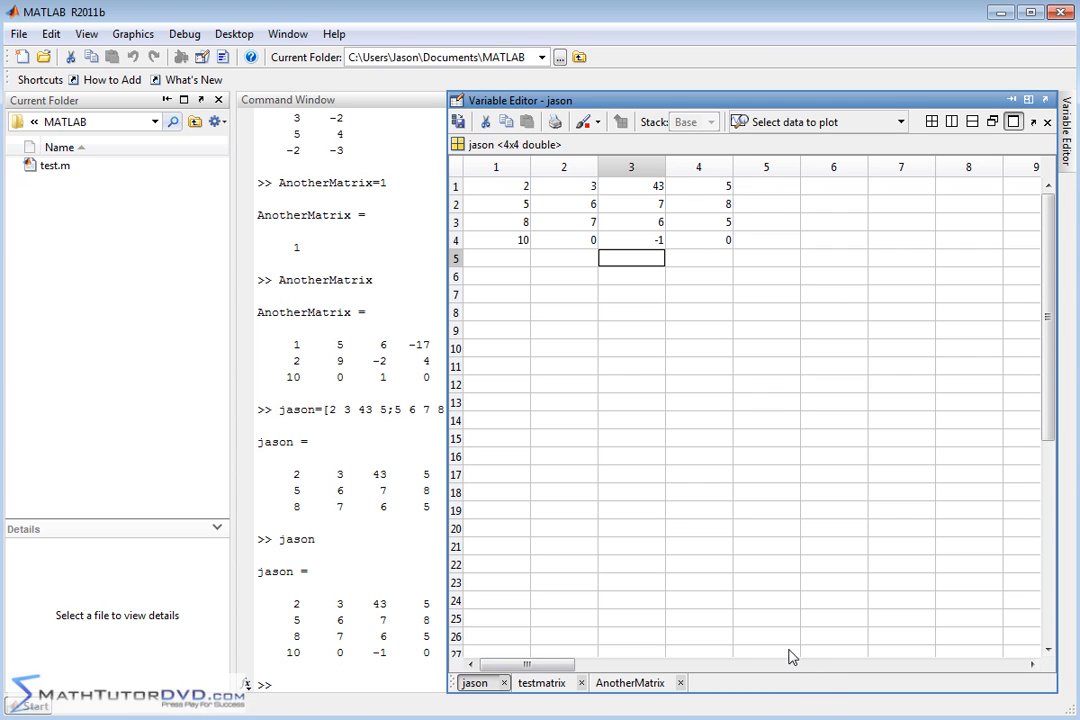
pyautogui.moveTo(690, 260)
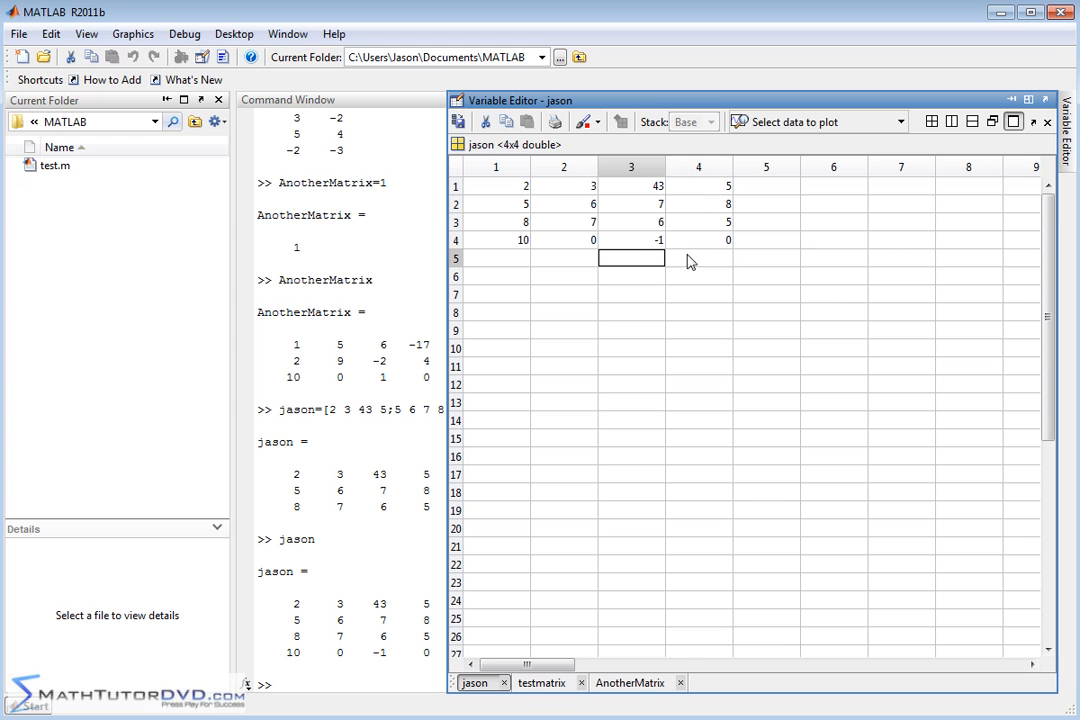
pyautogui.moveTo(634, 240)
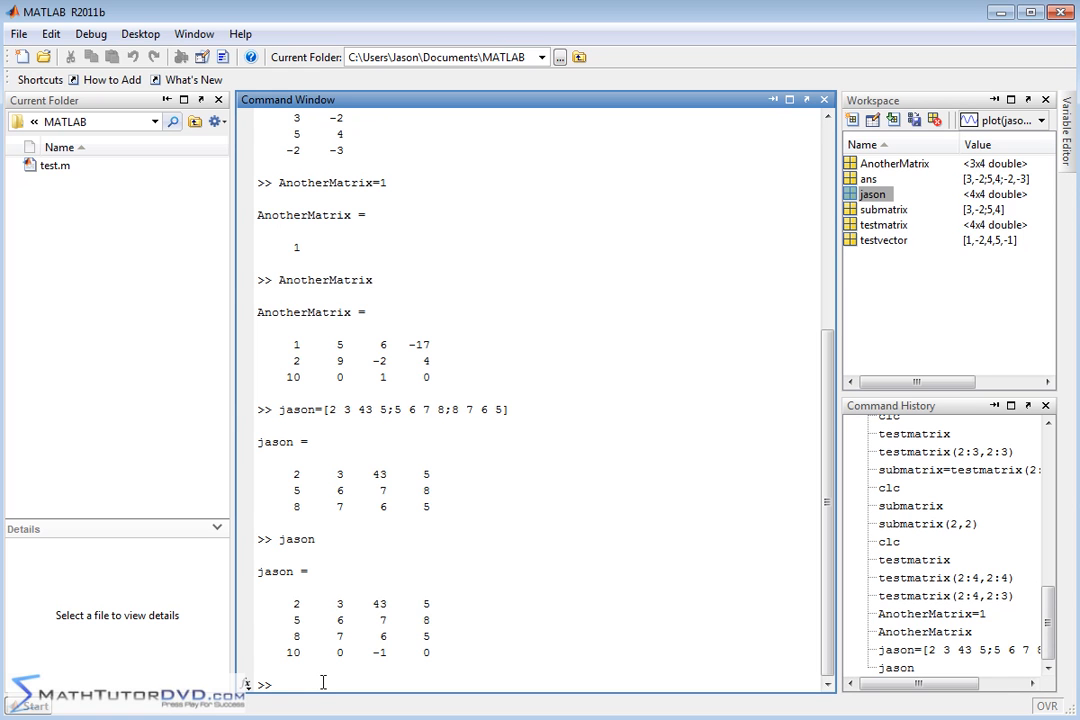
# Clear the screen and begin ComplexMatrix[ with first row 1 2 3 -1
pyautogui.write('clc')
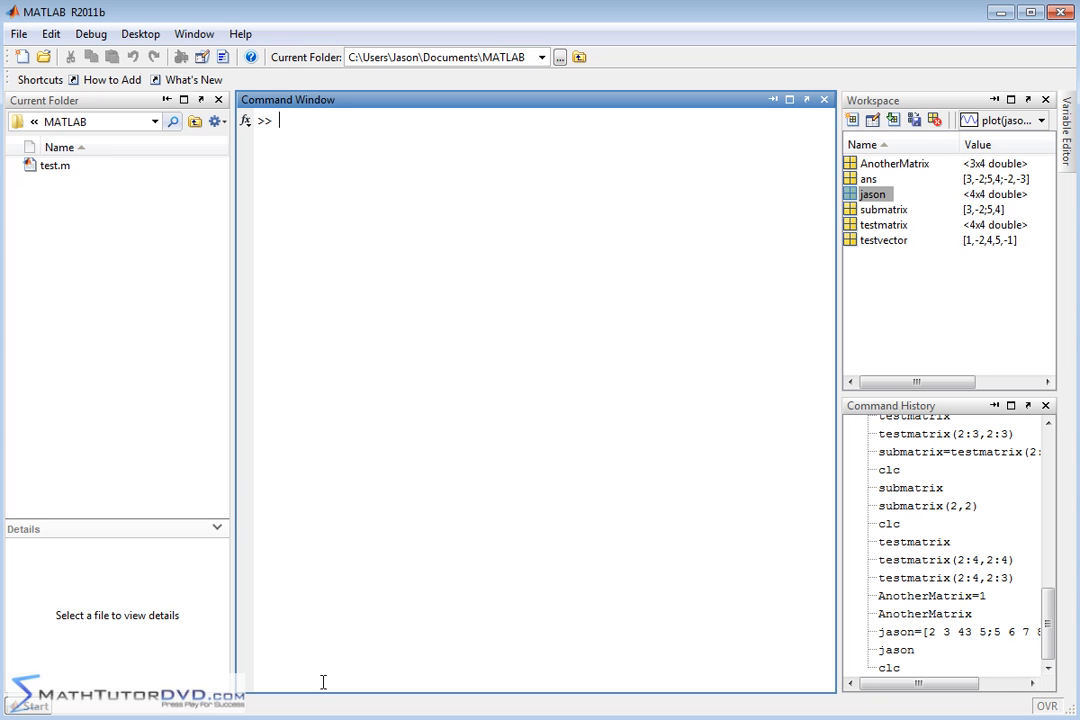
pyautogui.write('Com1')
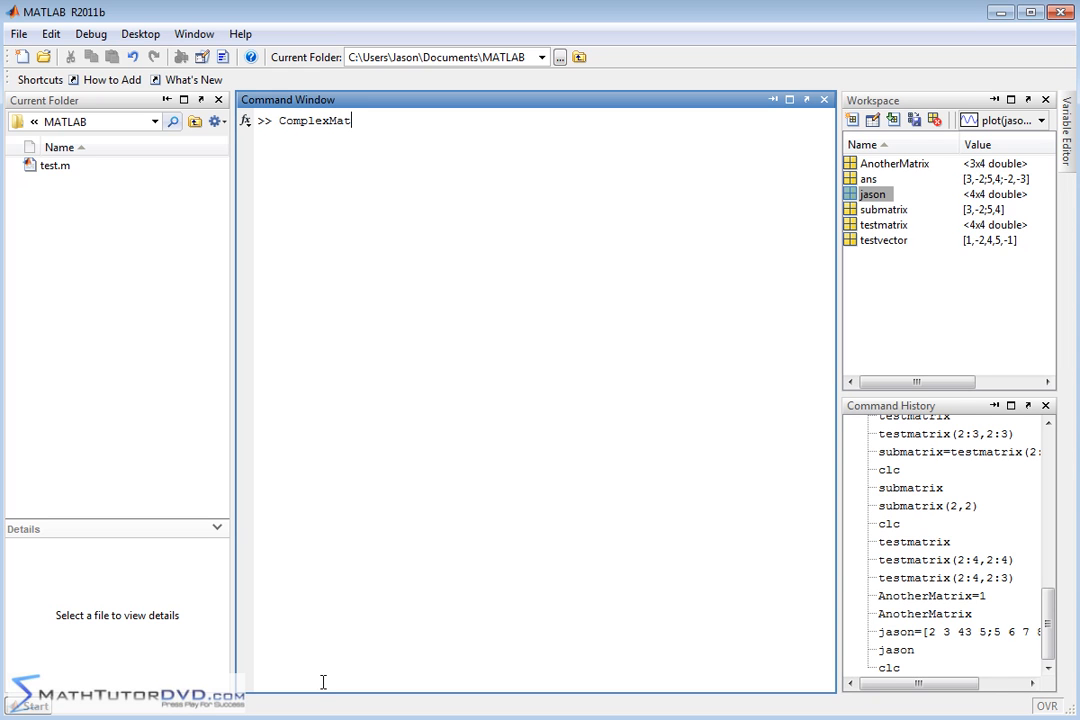
pyautogui.write('rix[')
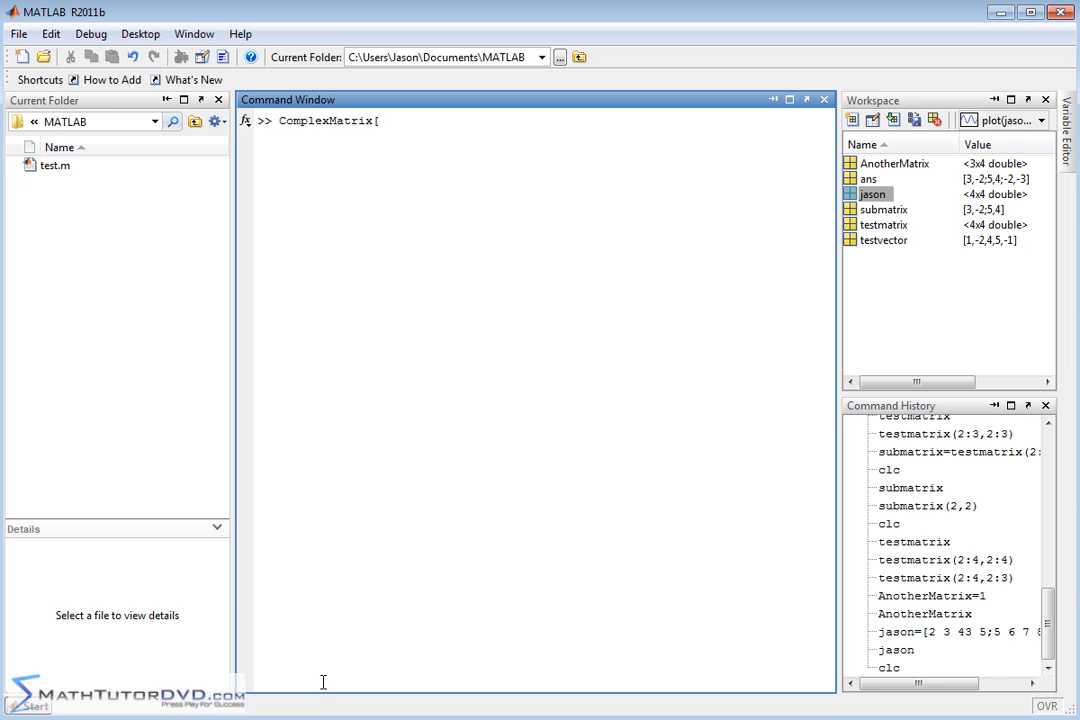
pyautogui.write('1 2')
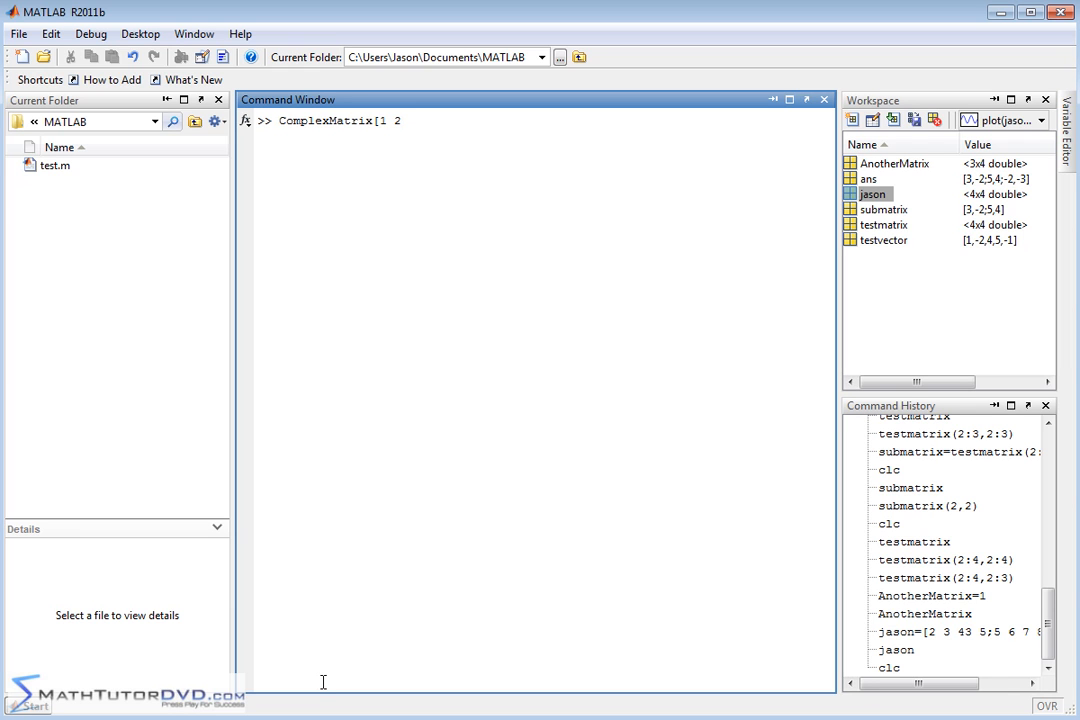
pyautogui.write('3')
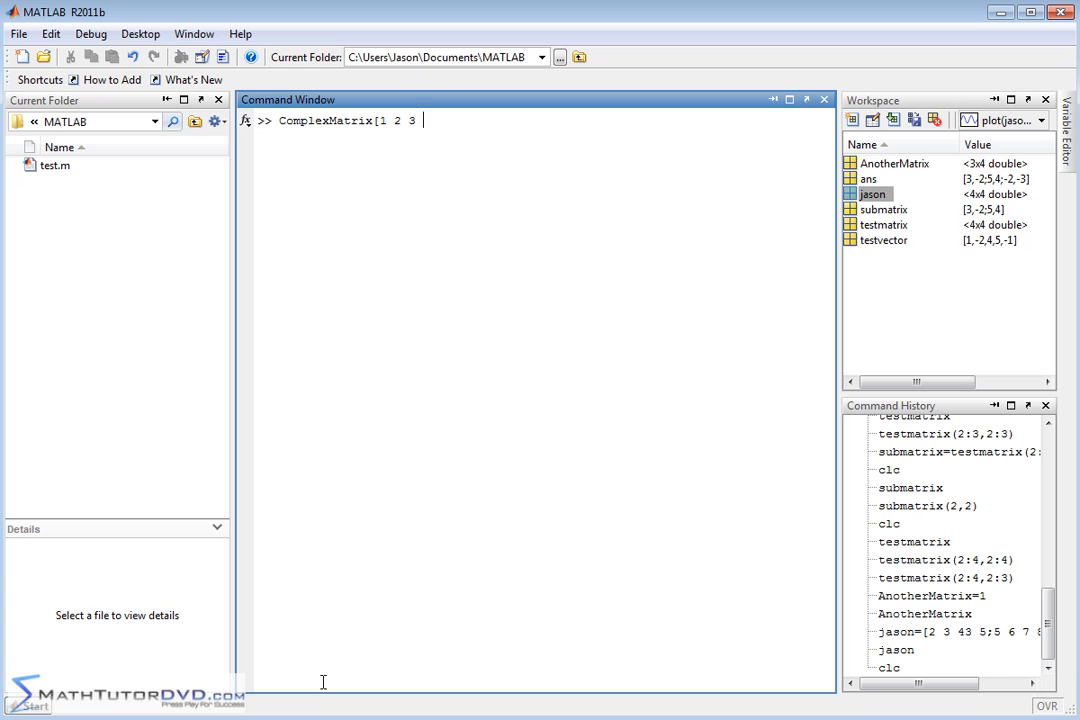
pyautogui.write('-1;')
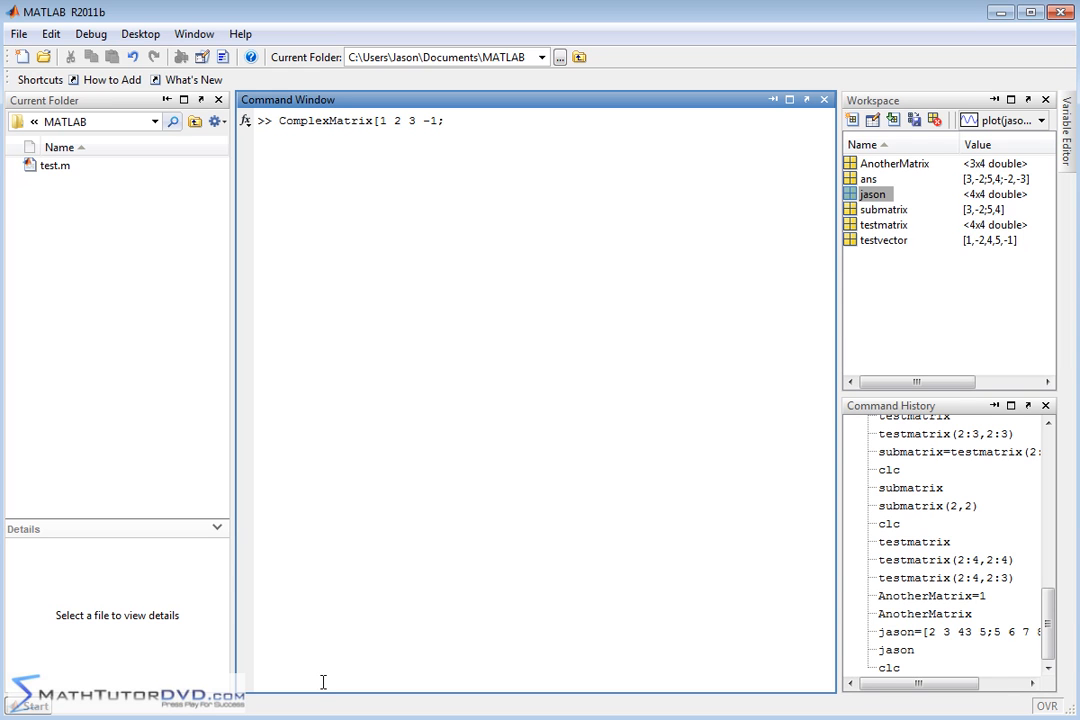
# Add the second row 0.5 0.25 3/4 pi
pyautogui.write('0.5')
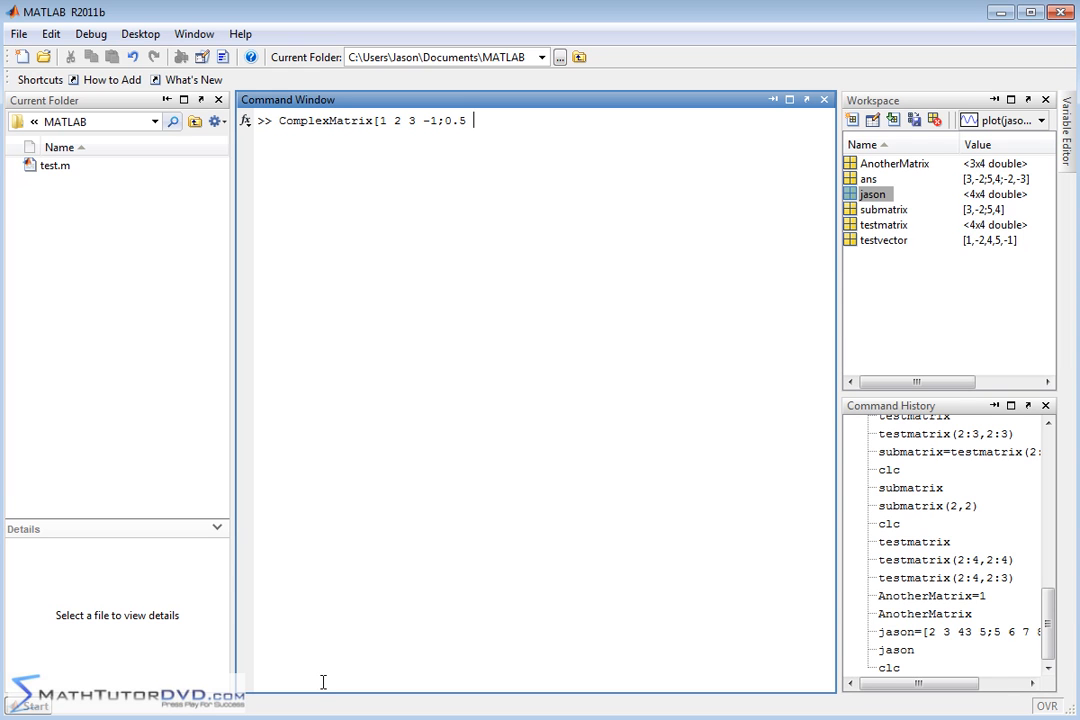
pyautogui.write('0.25')
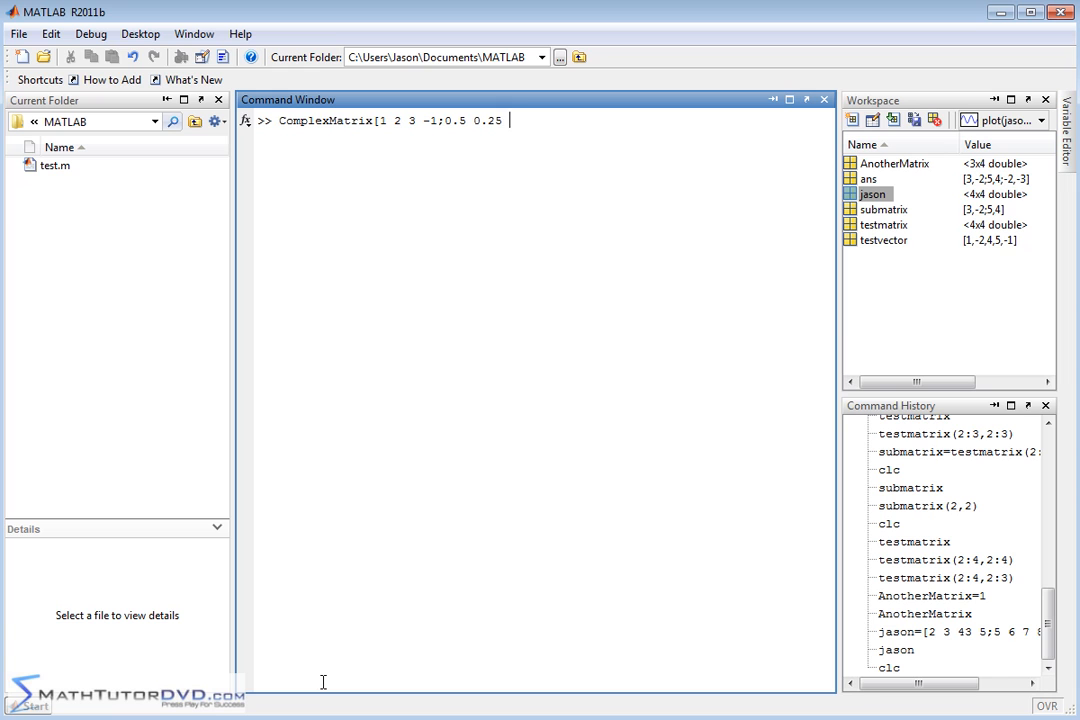
pyautogui.write('3/')
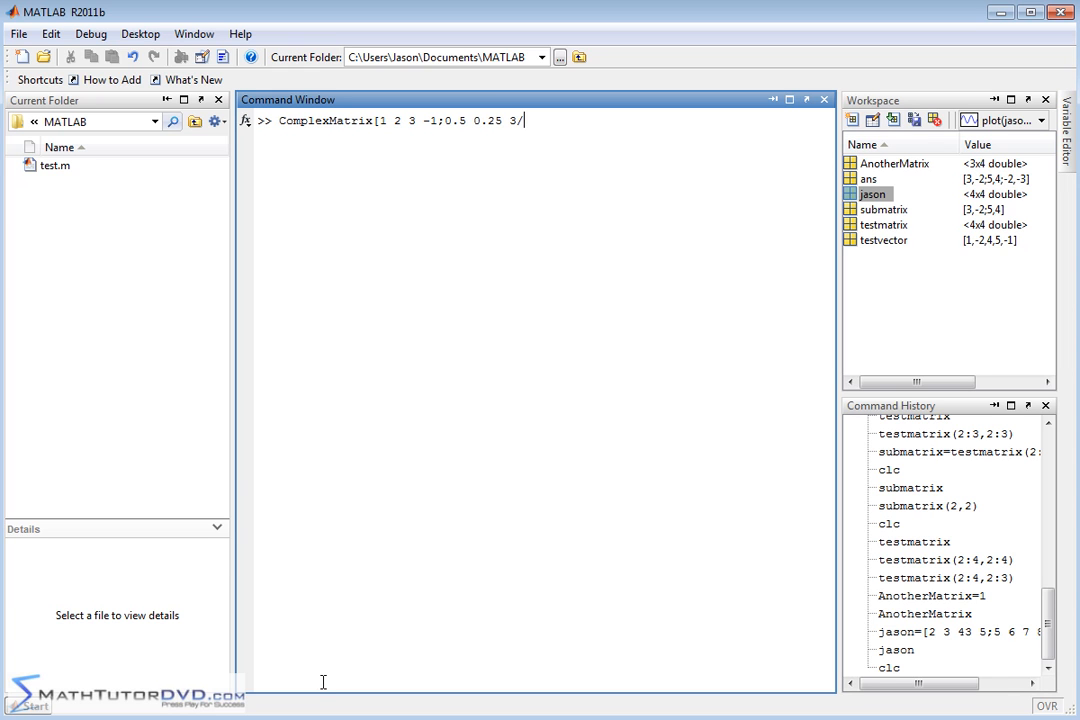
pyautogui.write('4')
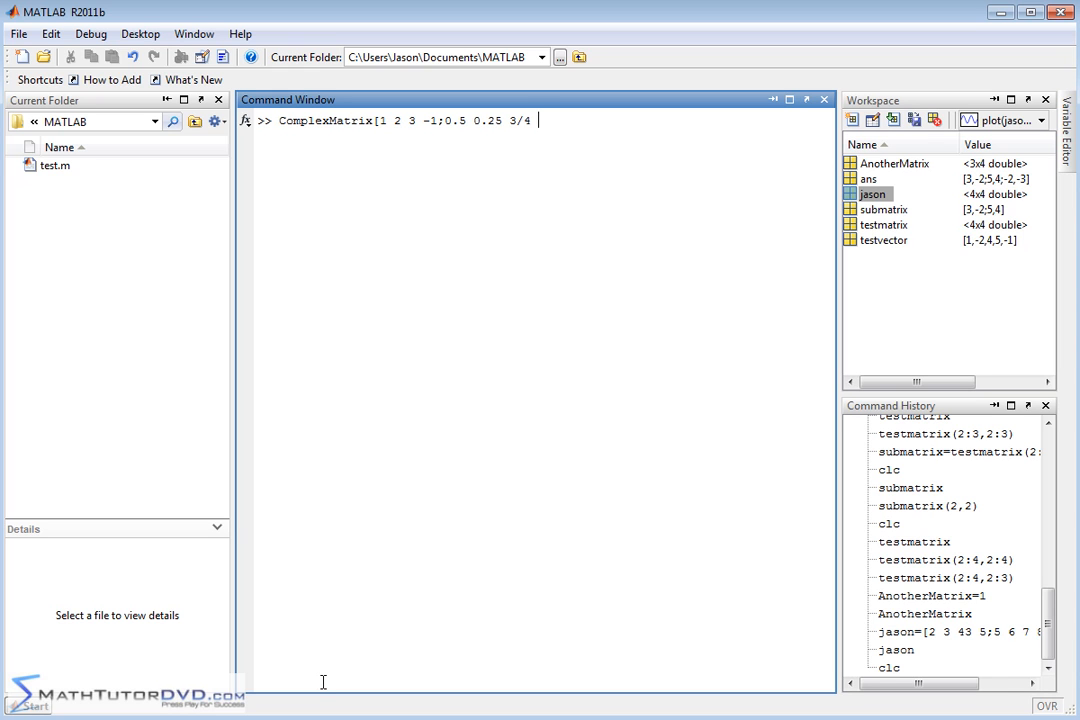
pyautogui.write('pi')
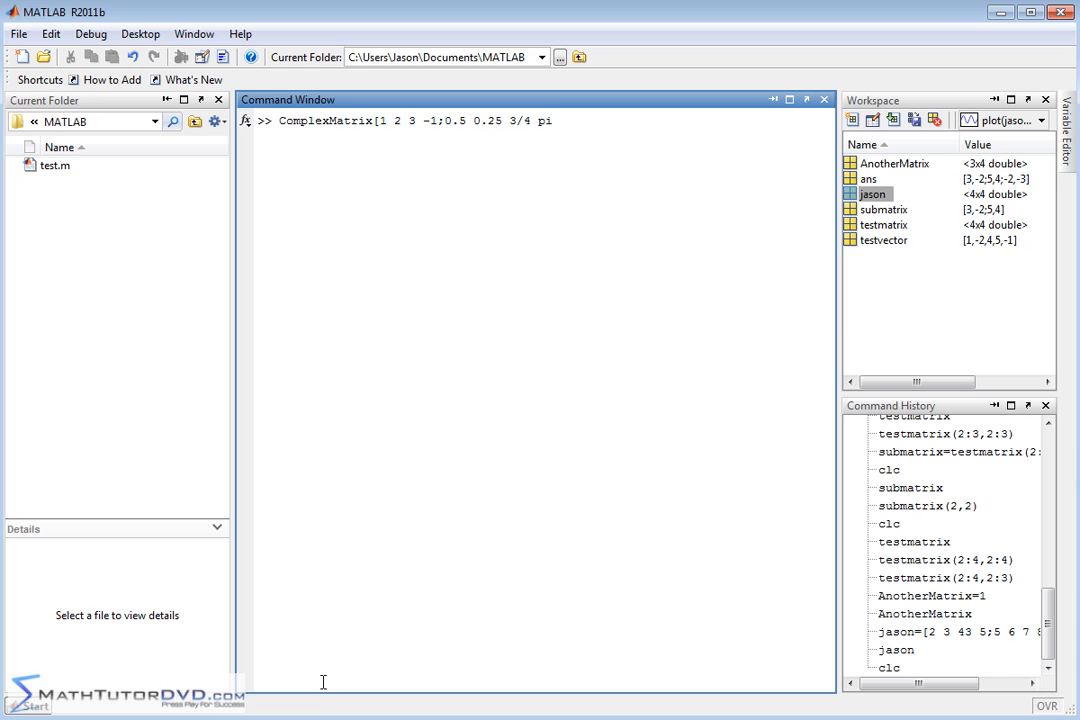
pyautogui.write(';')
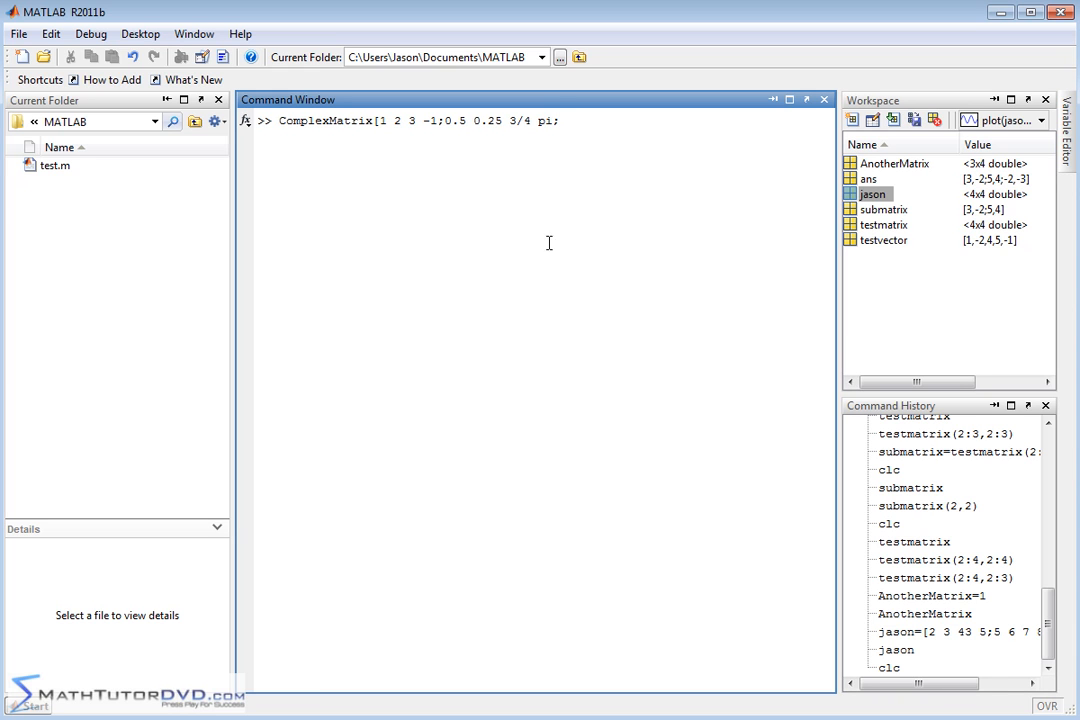
pyautogui.moveTo(444, 120); pyautogui.dragTo(556, 120)
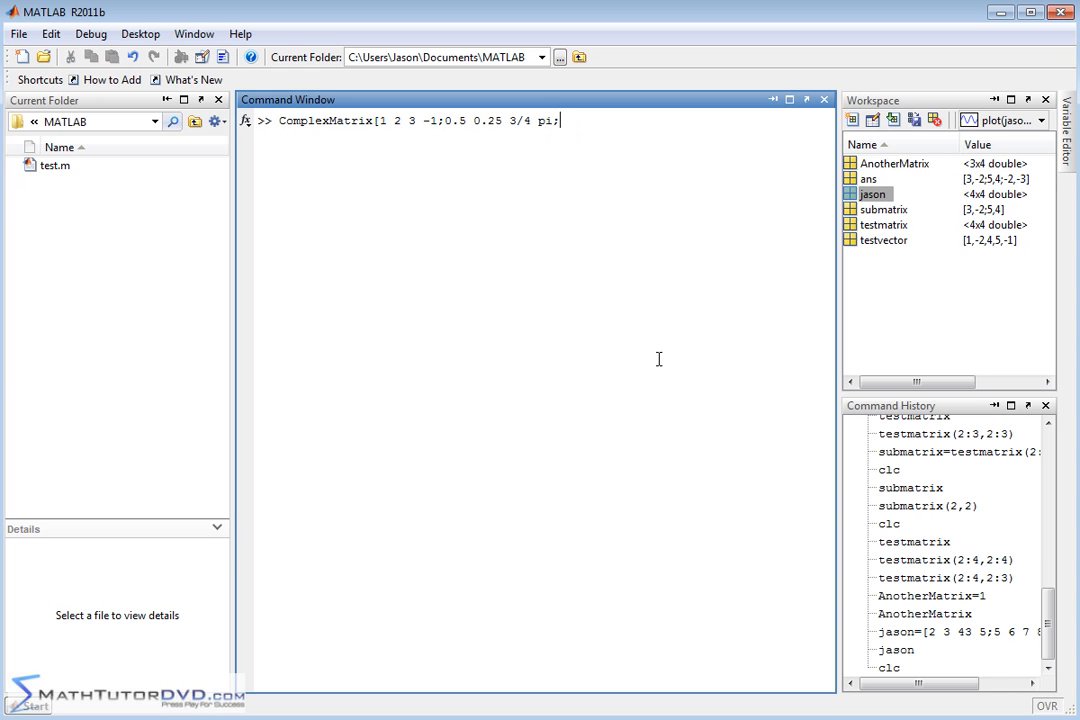
# Add the third row 3 4 i 3+2i with complex entries
pyautogui.write('3 4')
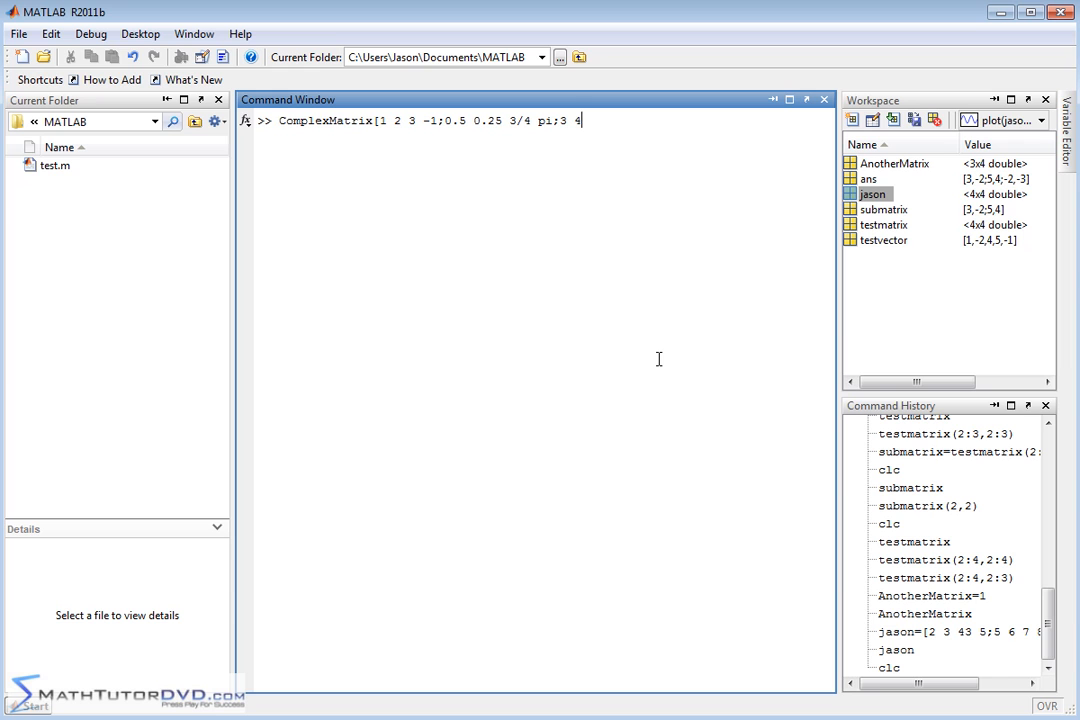
pyautogui.write('i')
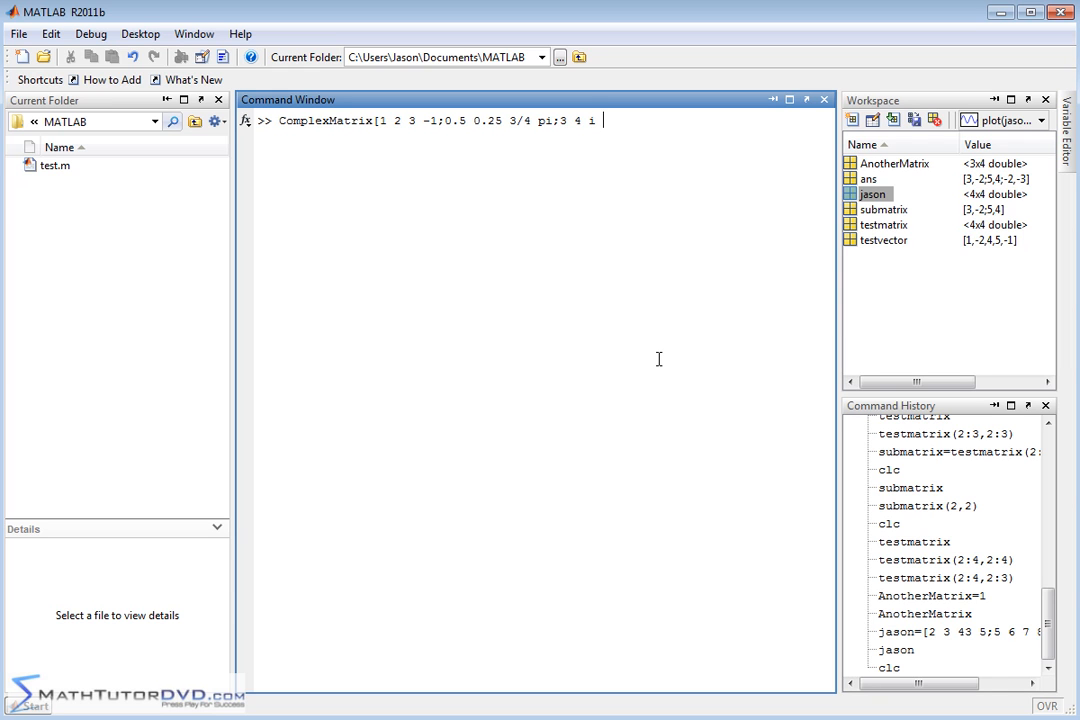
pyautogui.write('3')
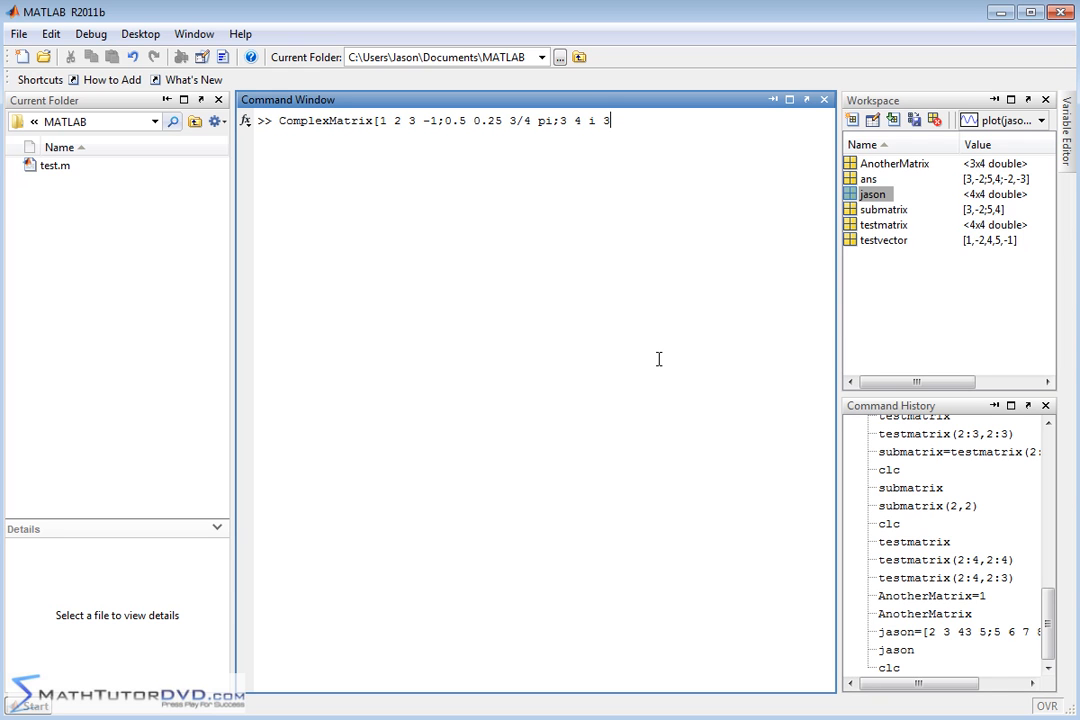
pyautogui.write('+')
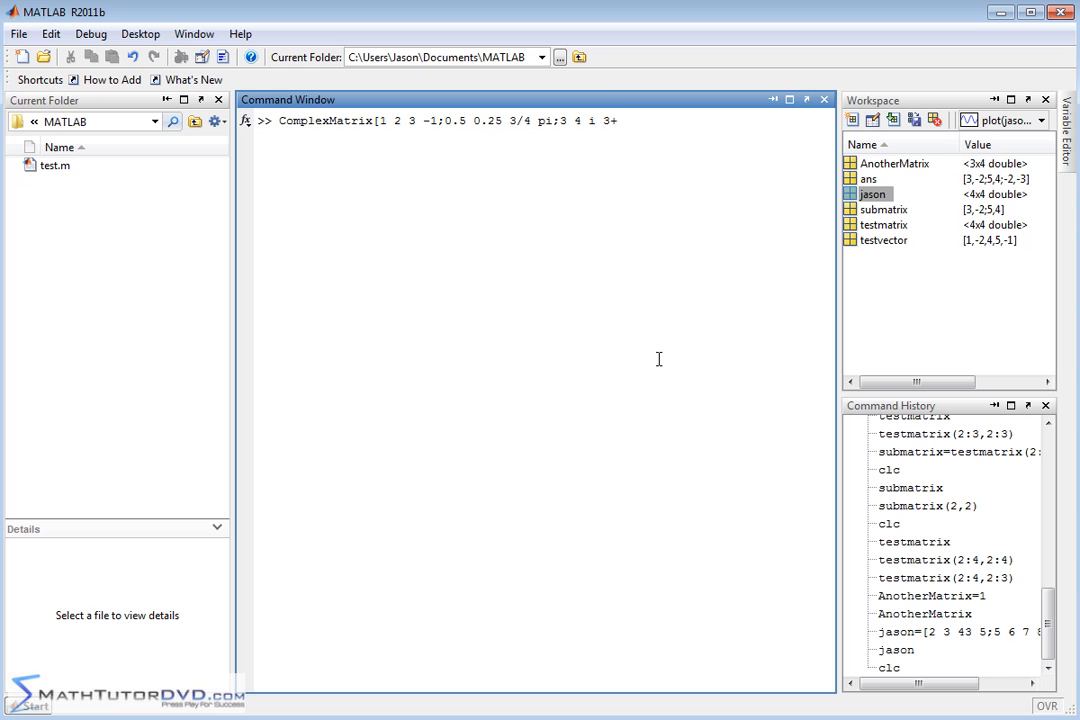
pyautogui.write('2i]')
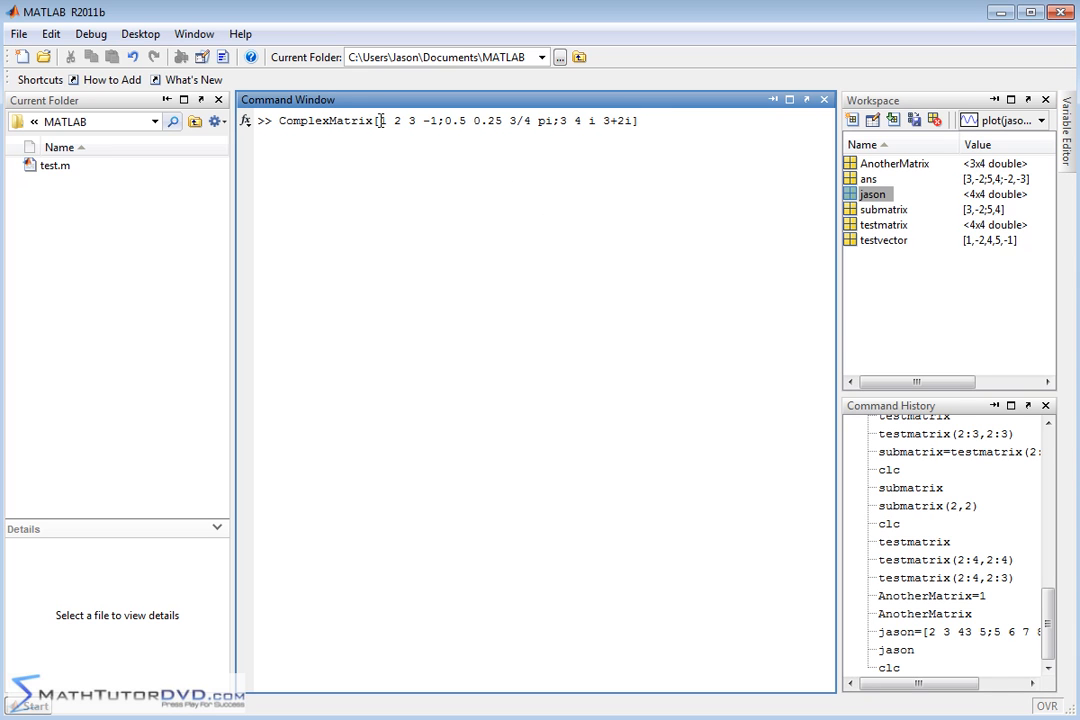
# Highlight the second-row values 0.5 0.25 3/4 pi in the typed command
pyautogui.moveTo(384, 120); pyautogui.dragTo(436, 120)
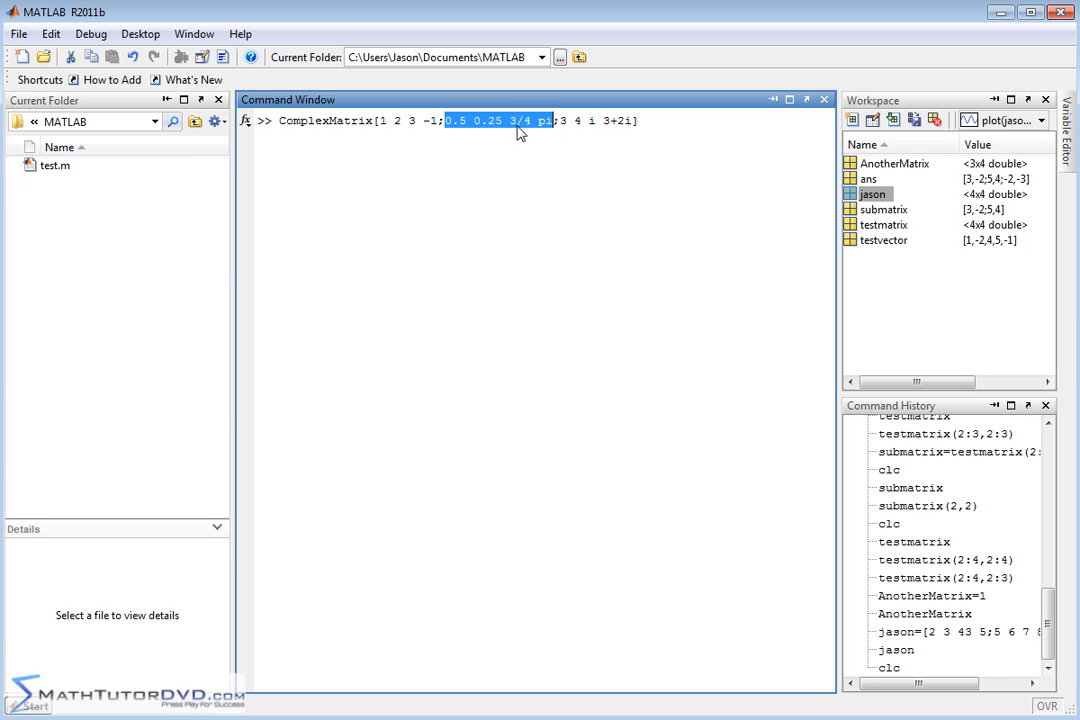
pyautogui.moveTo(532, 138)
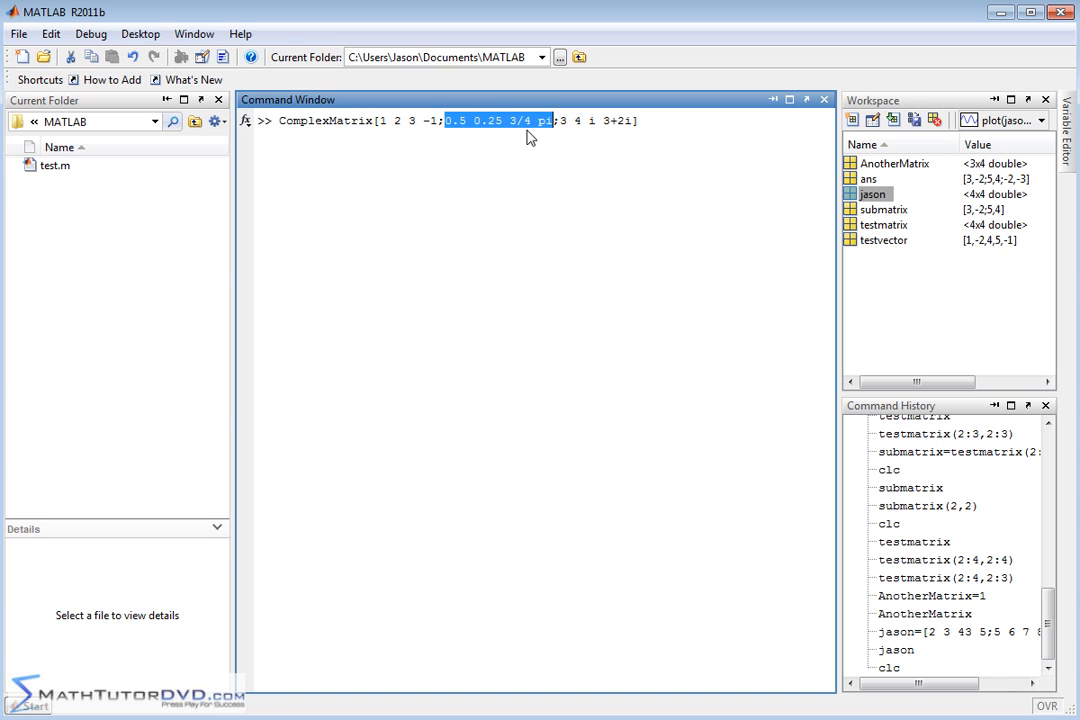
pyautogui.moveTo(518, 136)
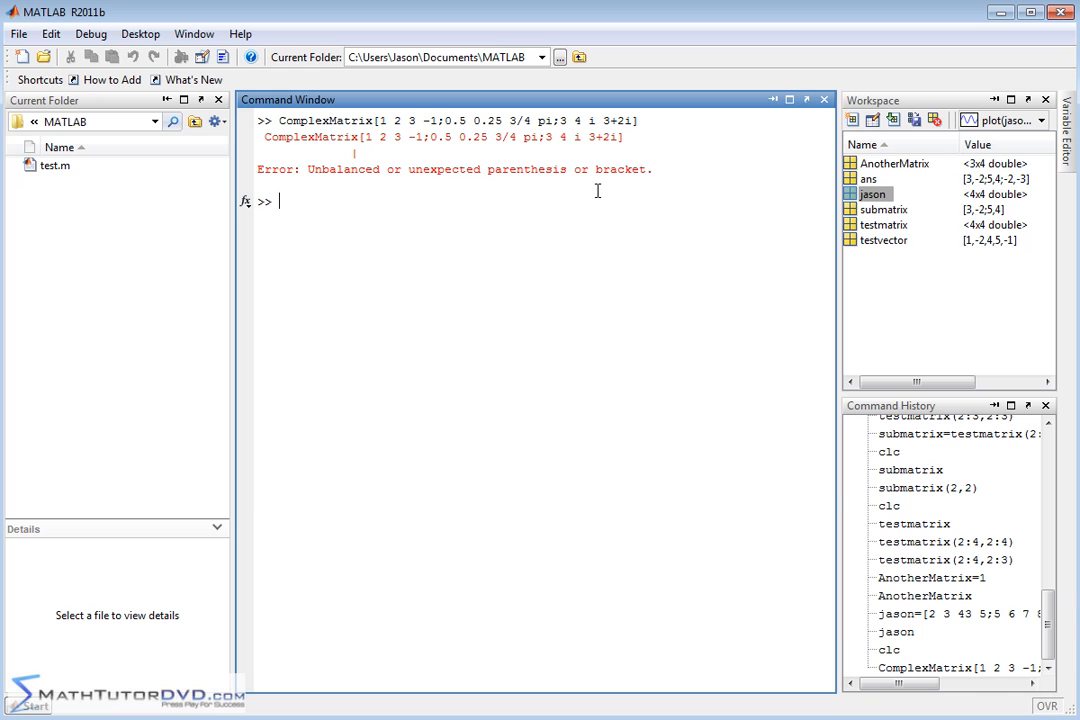
pyautogui.moveTo(308, 124)
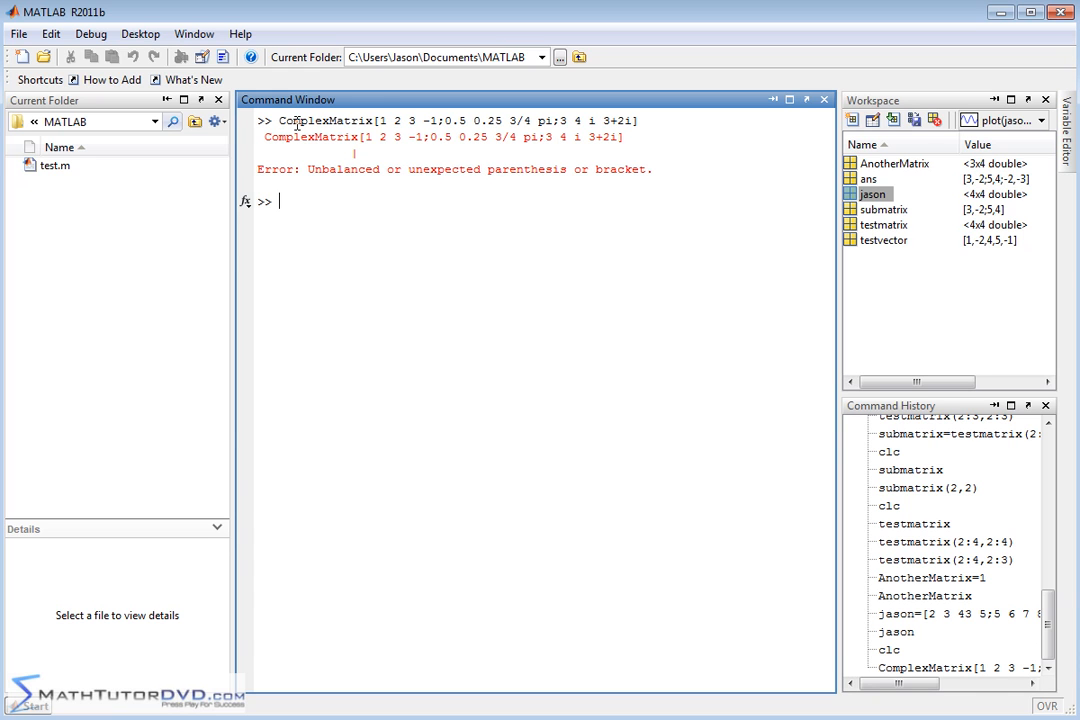
pyautogui.moveTo(462, 248)
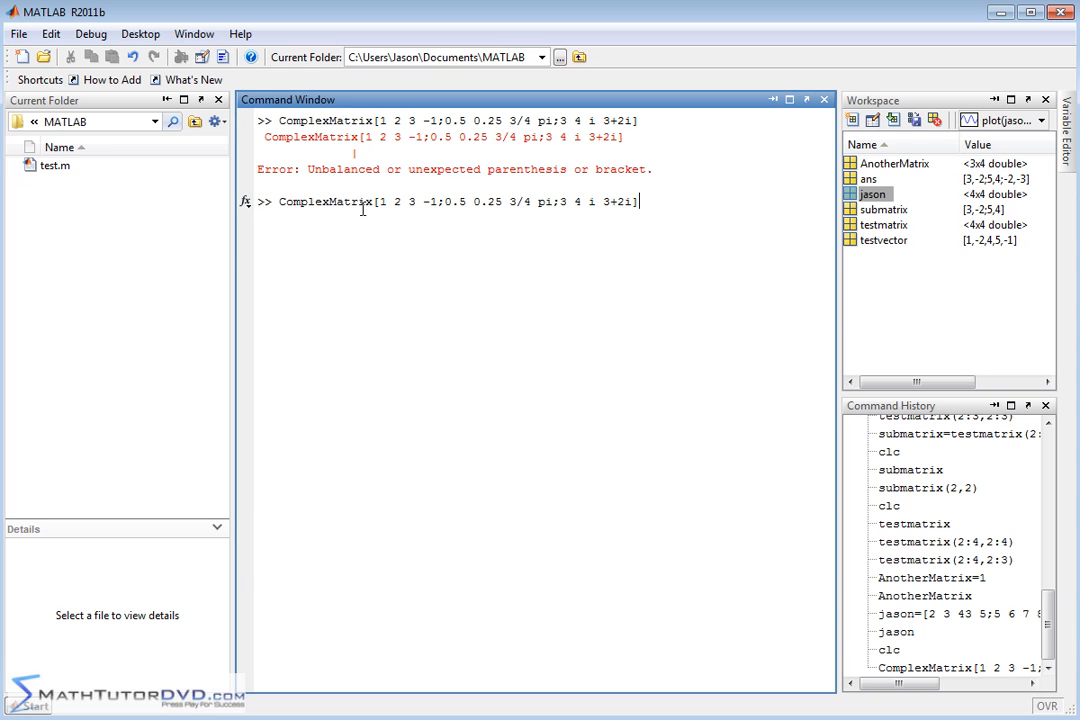
# Insert the missing = after ComplexMatrix in the recalled command
pyautogui.write('=')
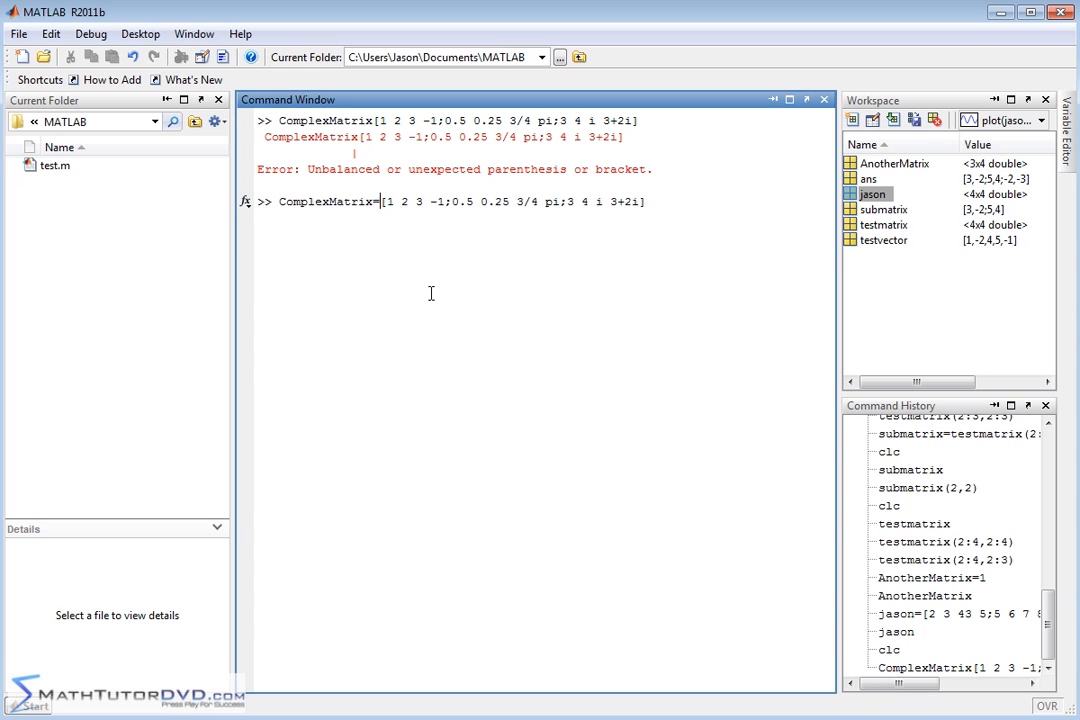
pyautogui.moveTo(350, 196)
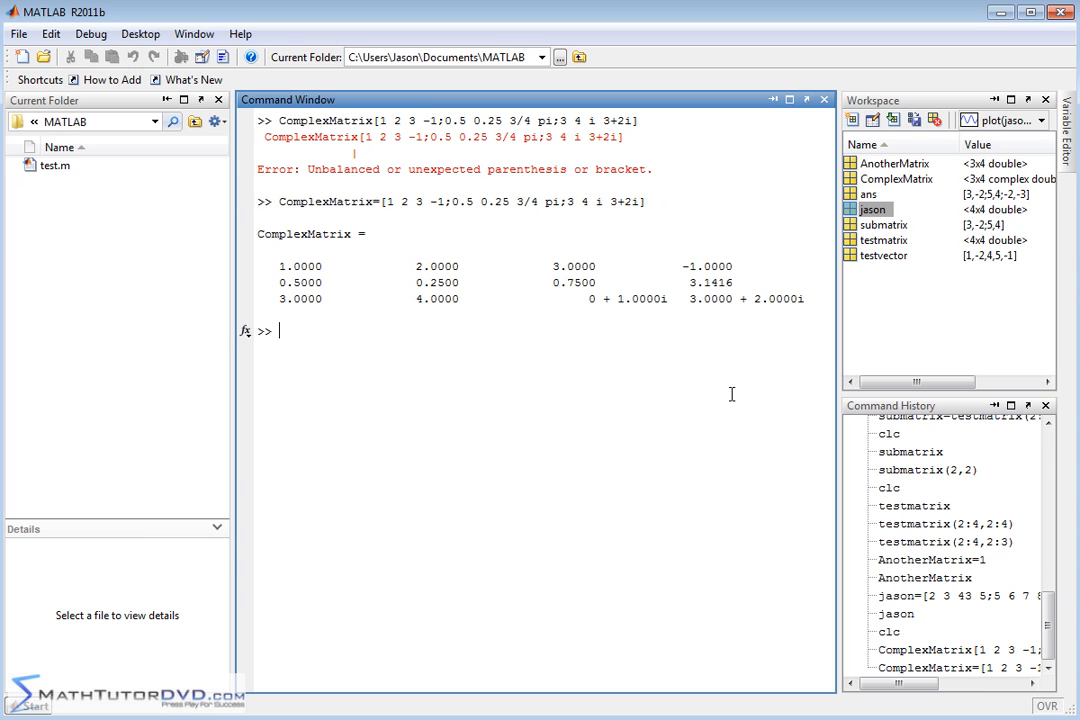
pyautogui.moveTo(304, 264)
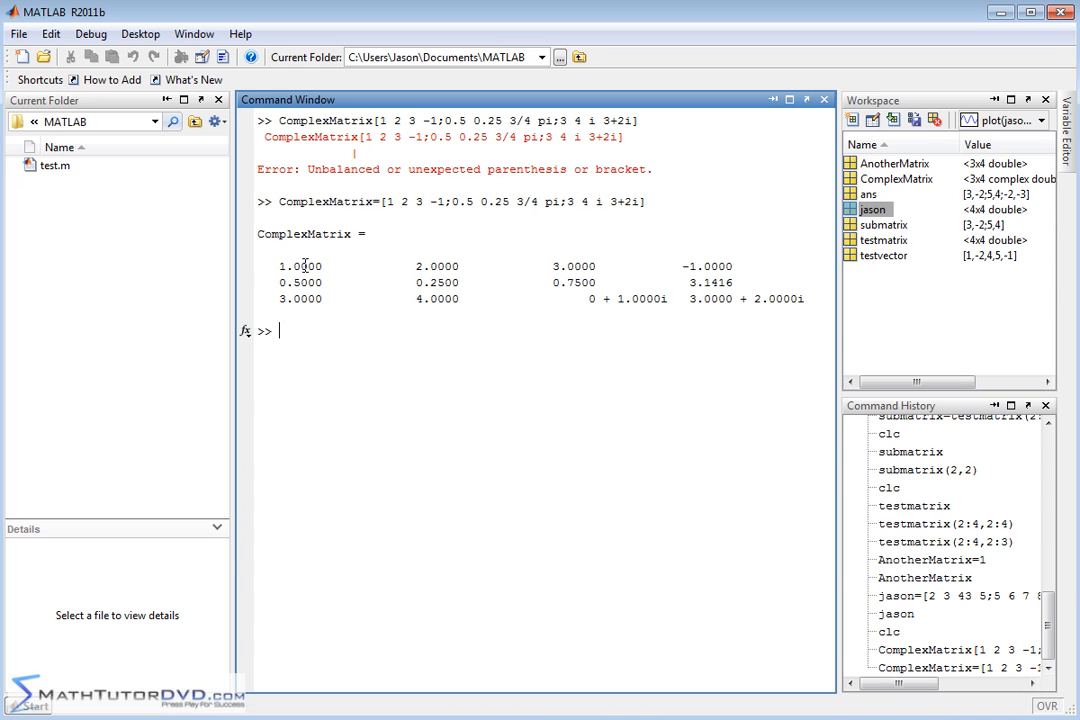
pyautogui.moveTo(608, 280)
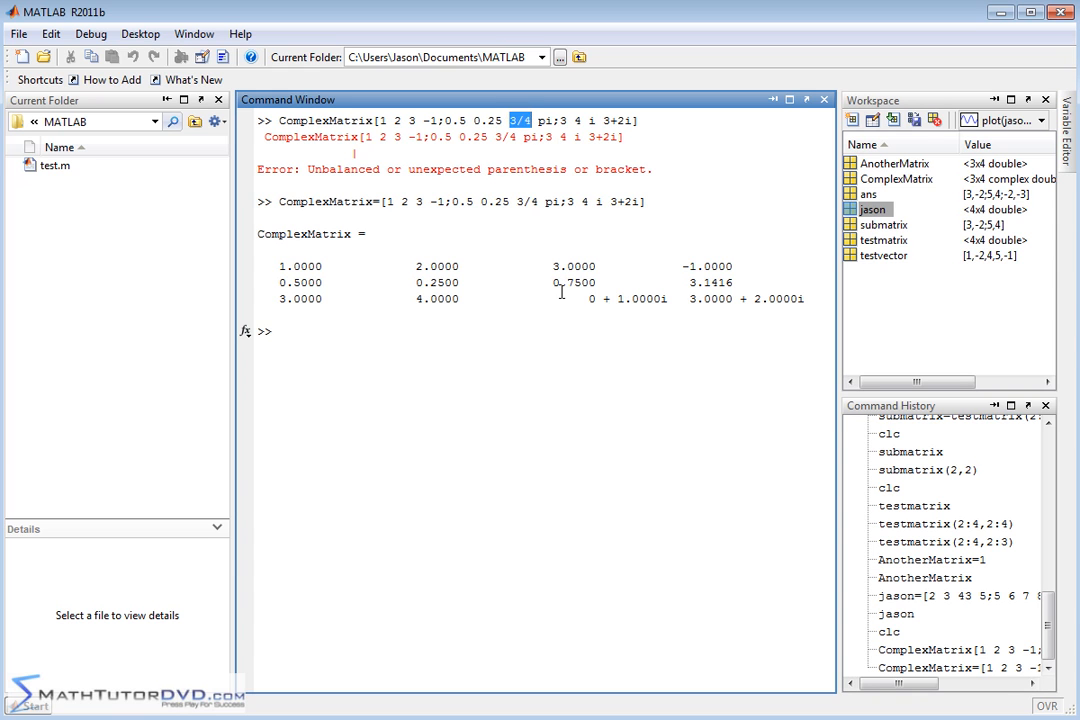
pyautogui.doubleClick(568, 282)
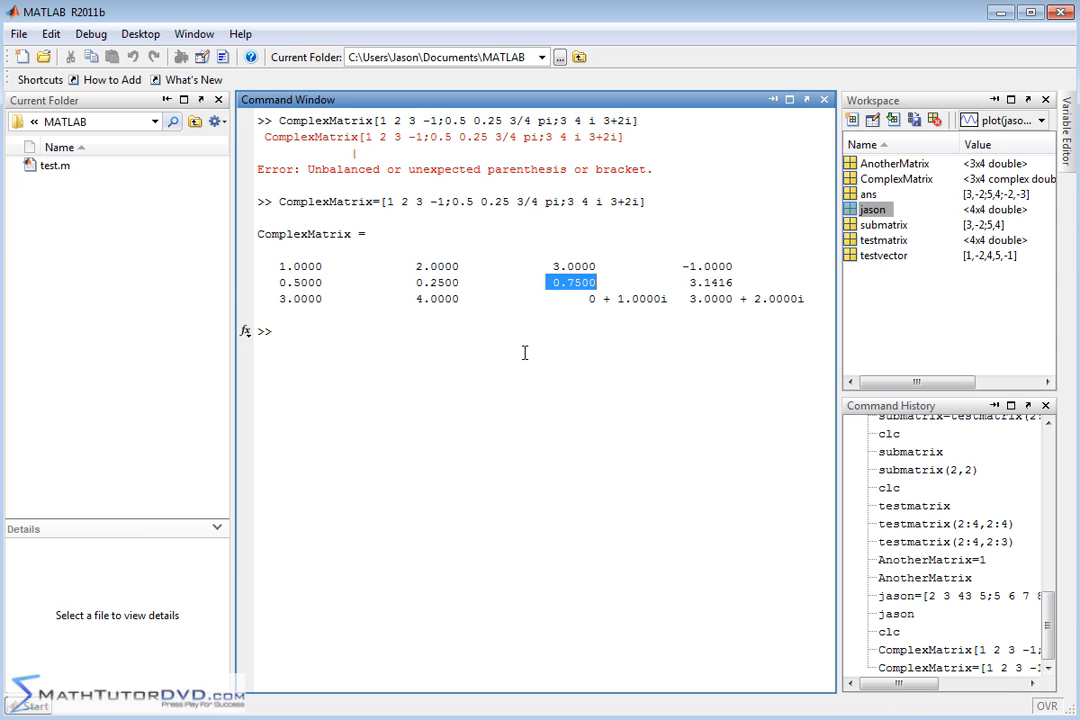
pyautogui.moveTo(512, 352)
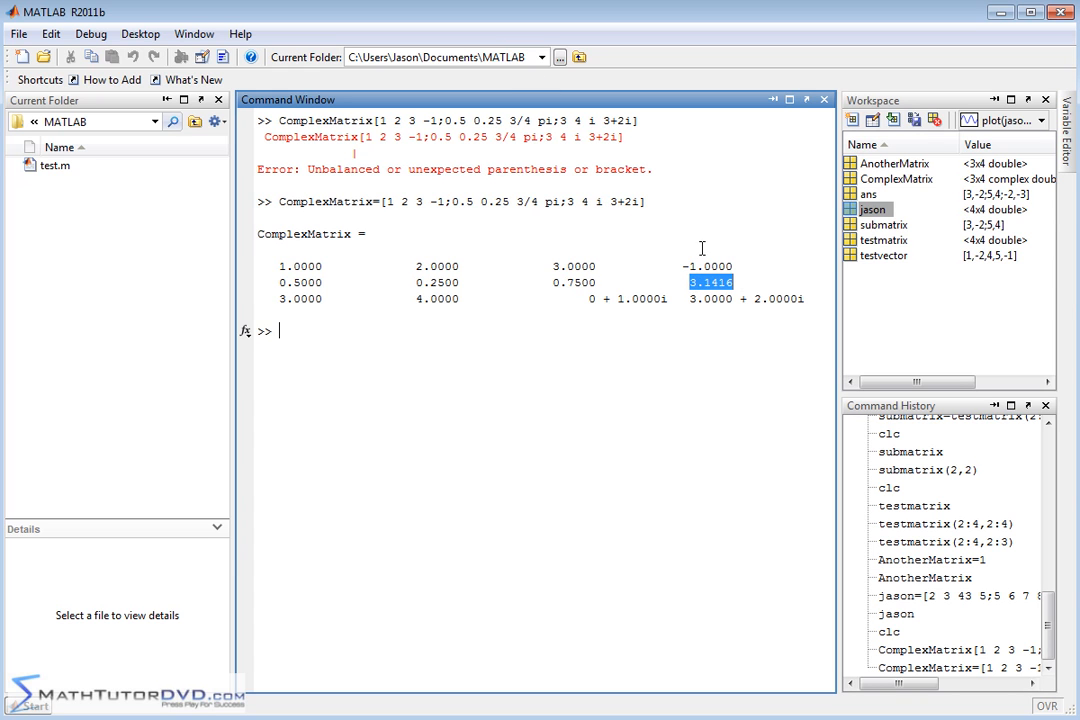
pyautogui.moveTo(708, 322)
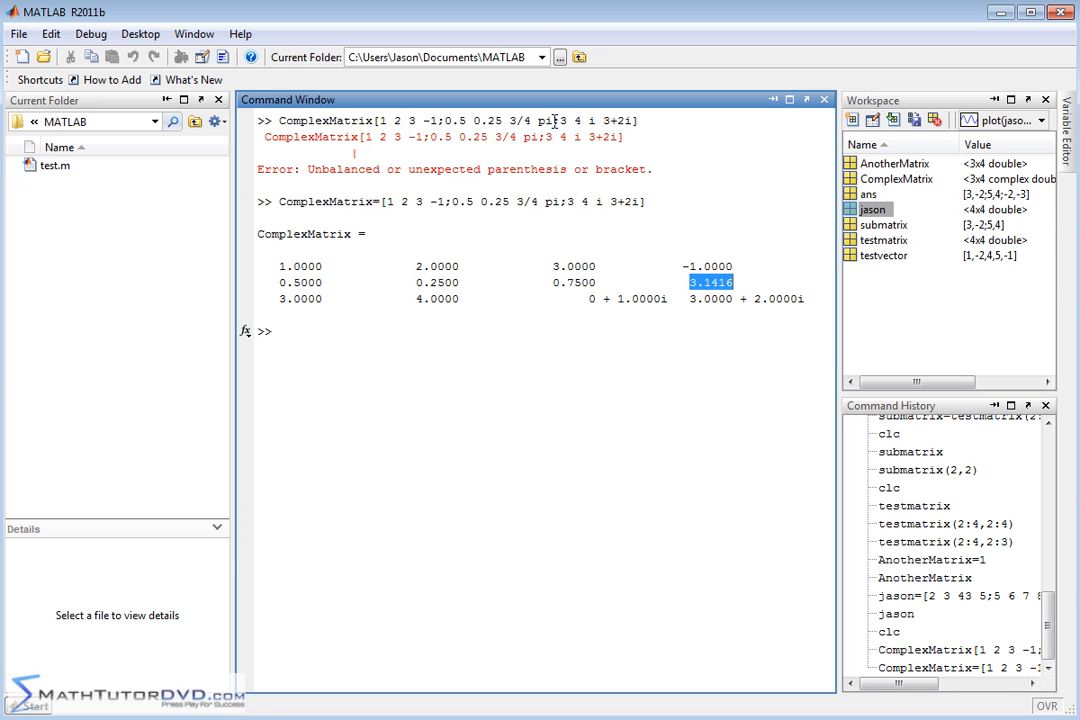
pyautogui.moveTo(588, 302)
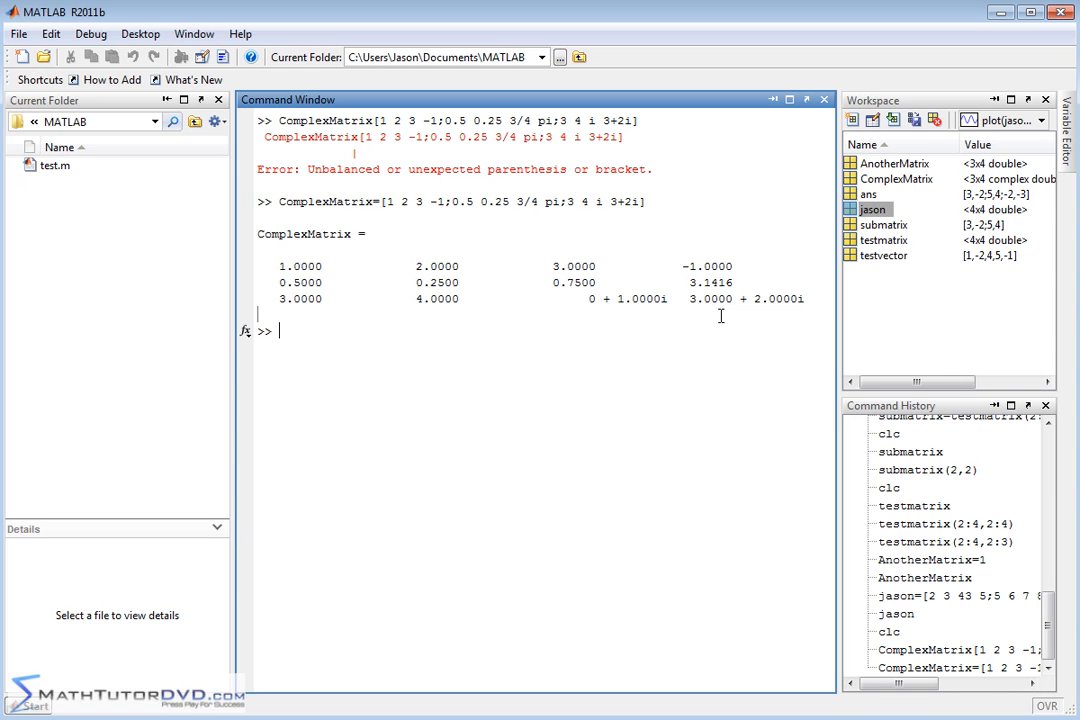
pyautogui.moveTo(564, 304)
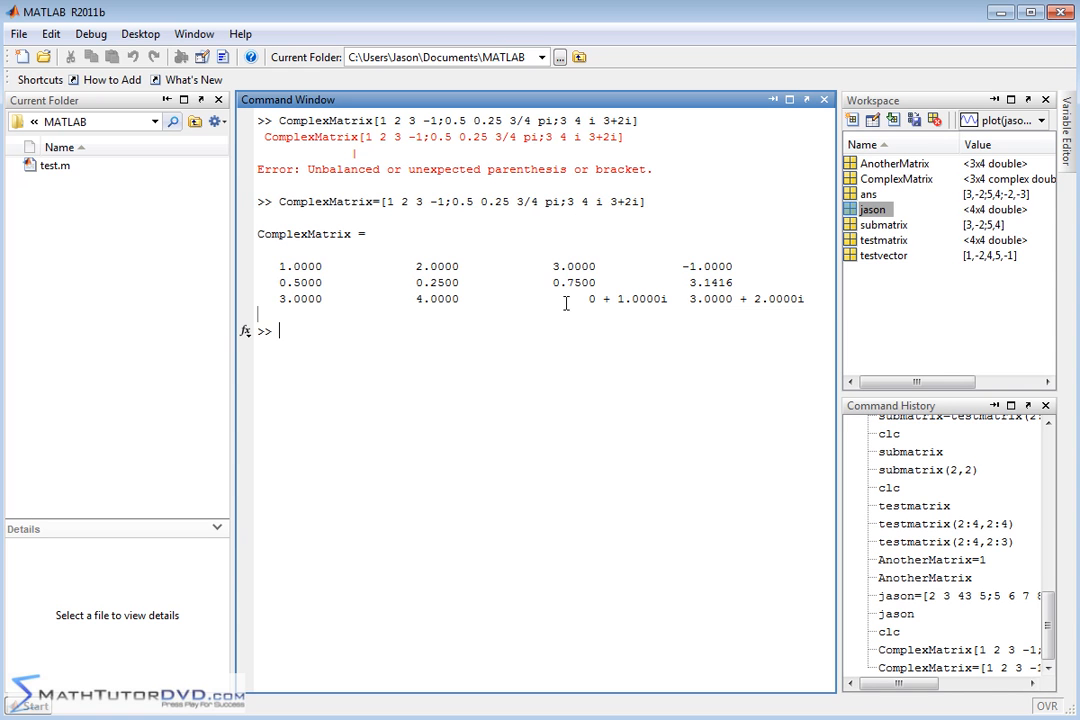
pyautogui.moveTo(758, 334)
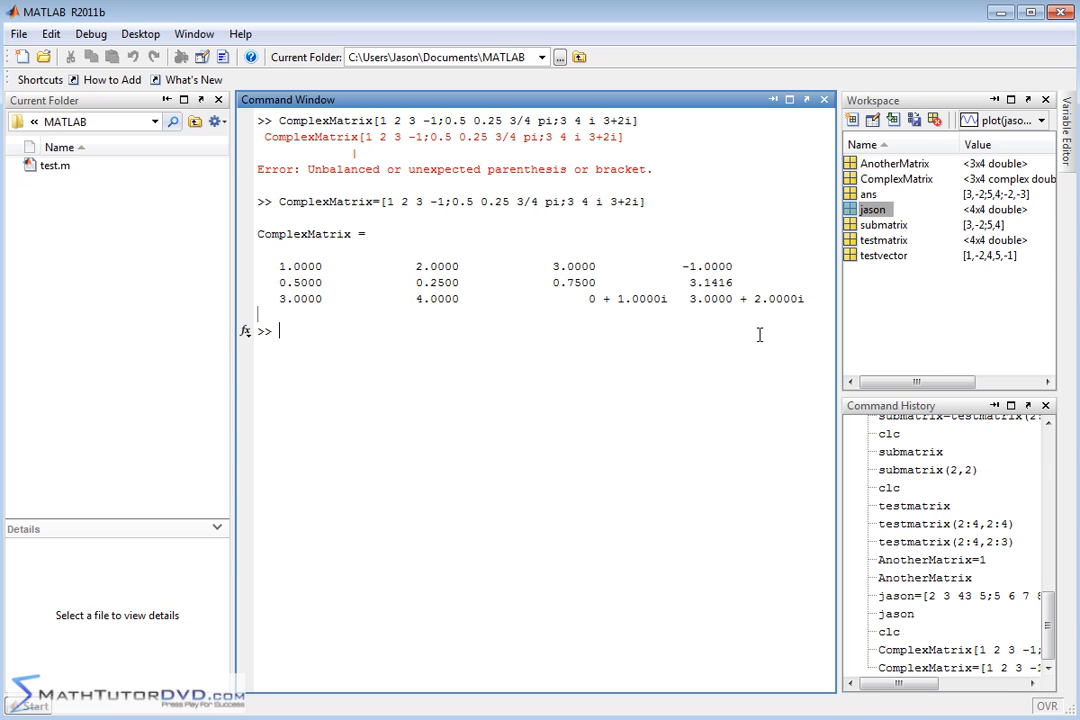
pyautogui.moveTo(556, 352)
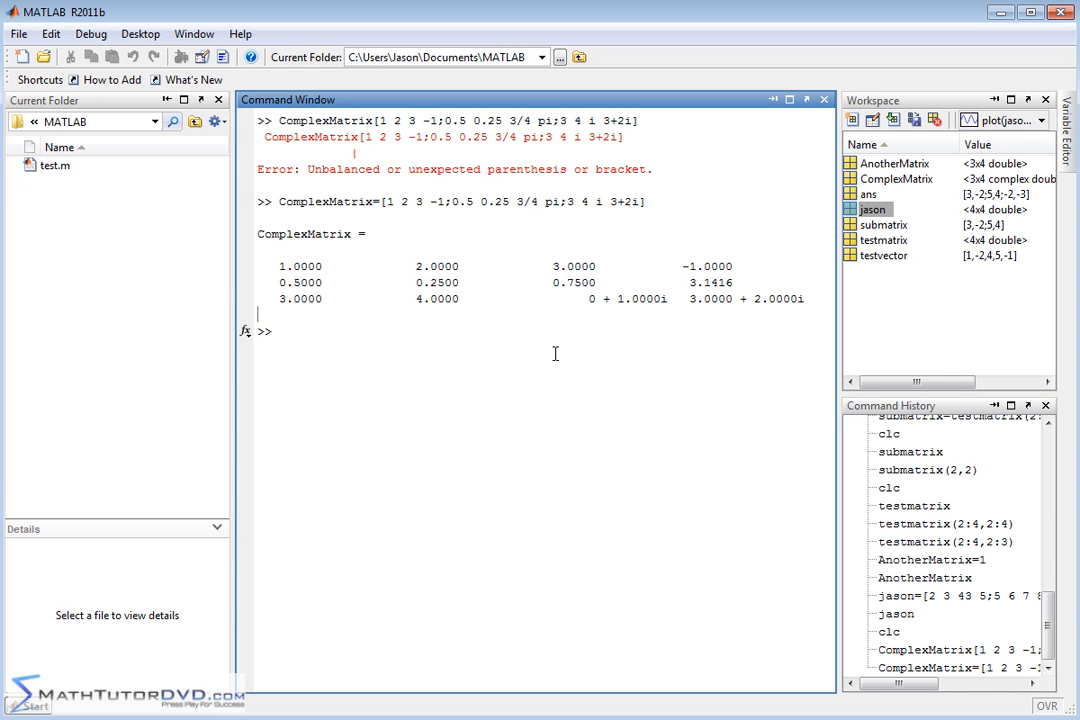
pyautogui.click(900, 178)
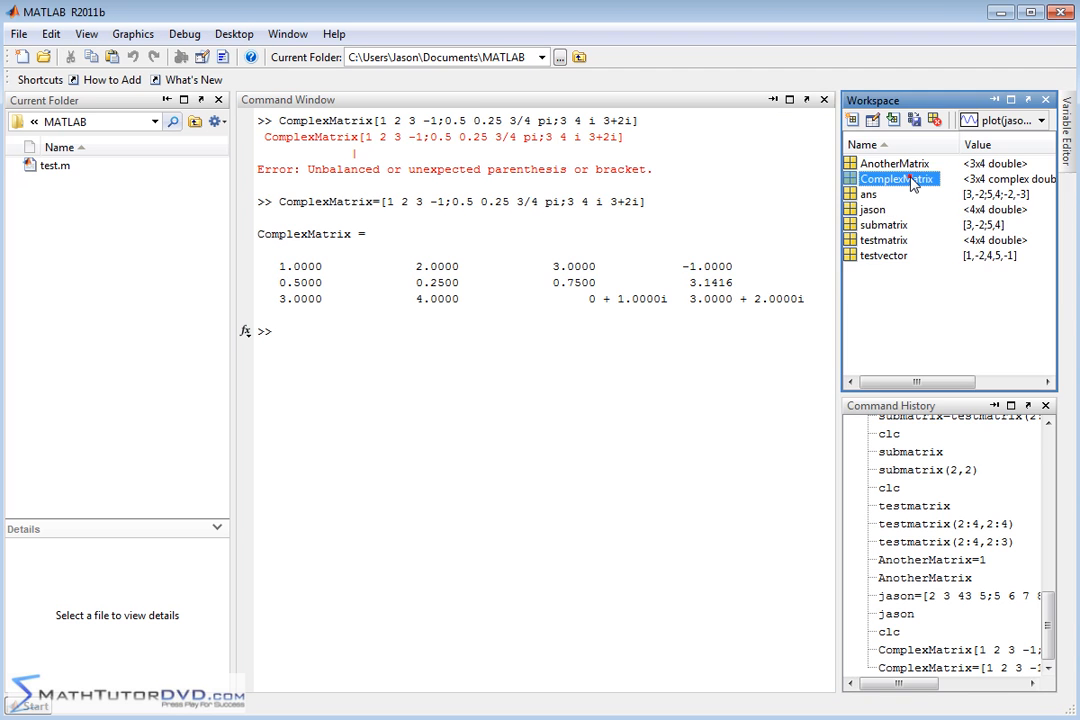
pyautogui.doubleClick(896, 178)
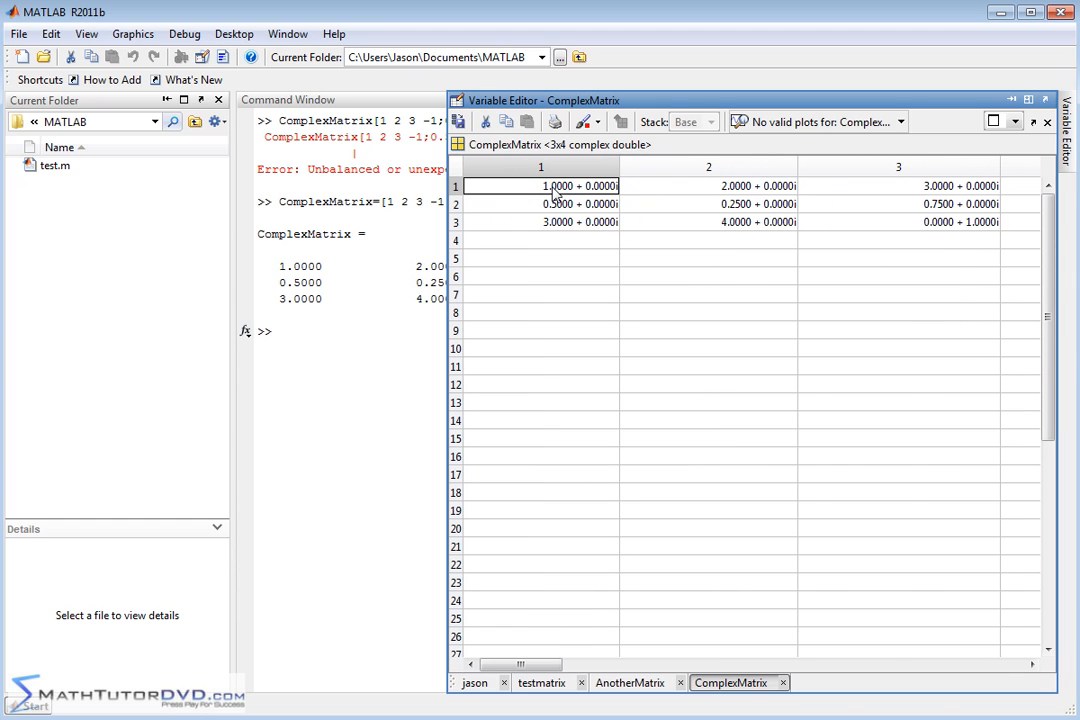
pyautogui.moveTo(542, 208)
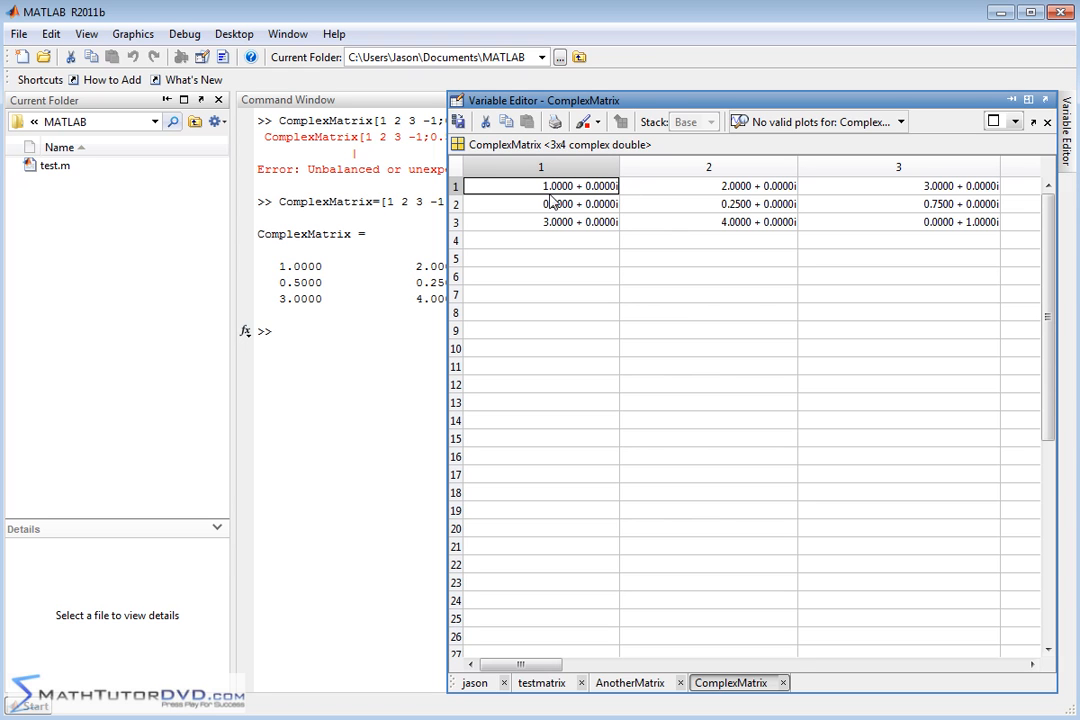
pyautogui.moveTo(856, 212)
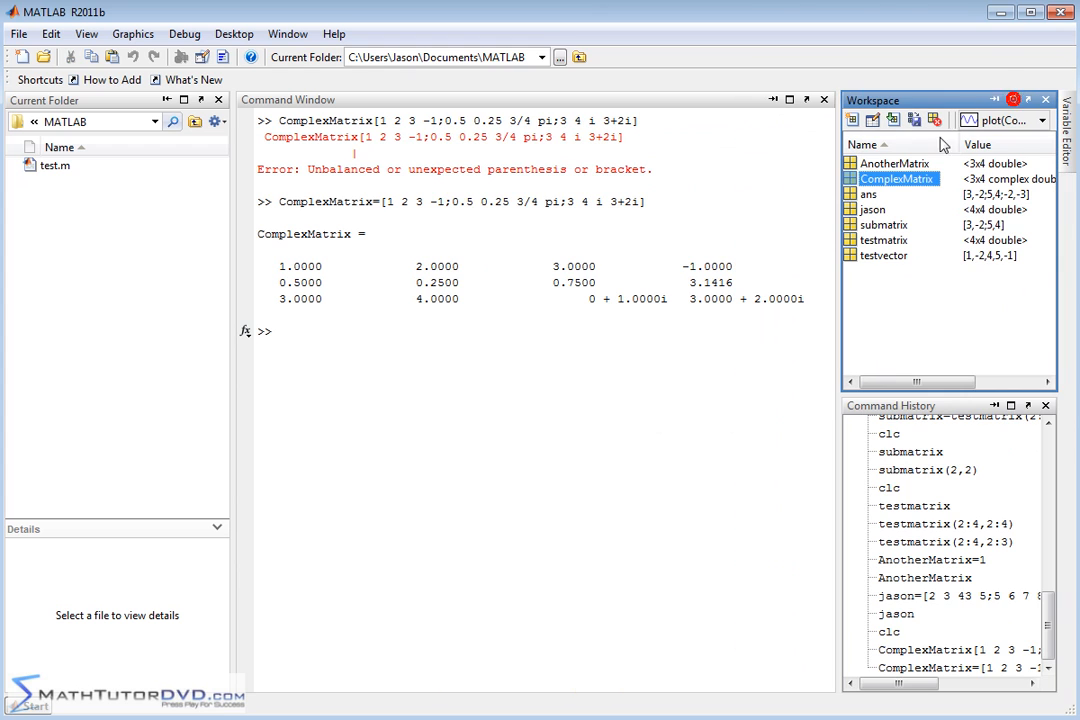
pyautogui.moveTo(546, 266)
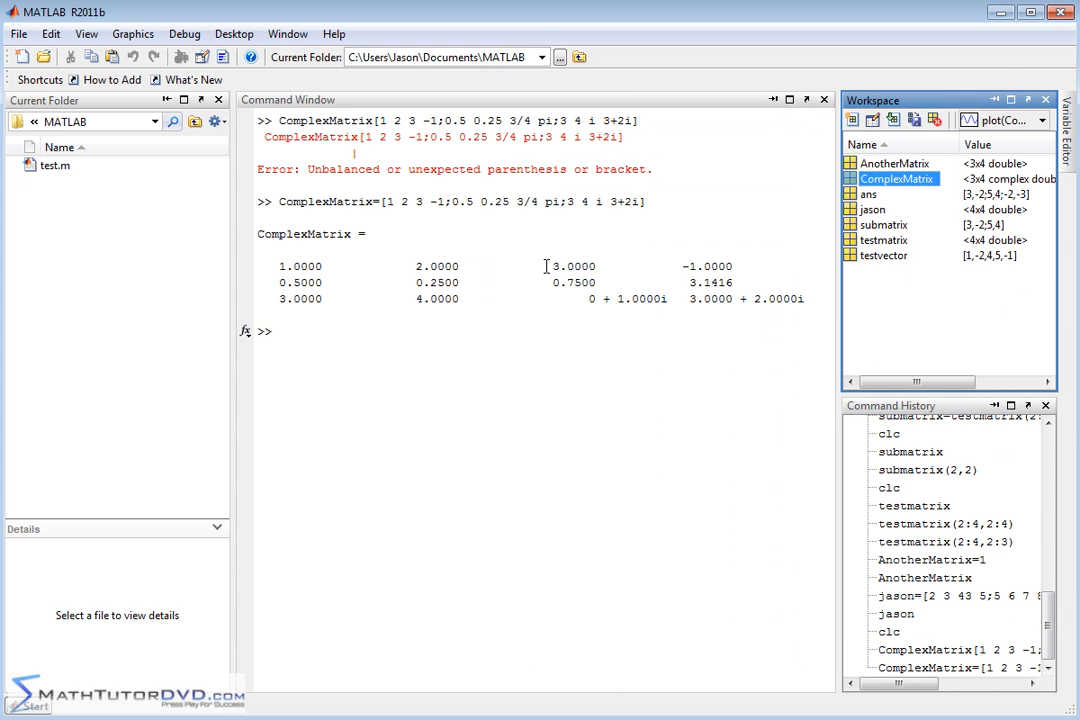
pyautogui.moveTo(616, 374)
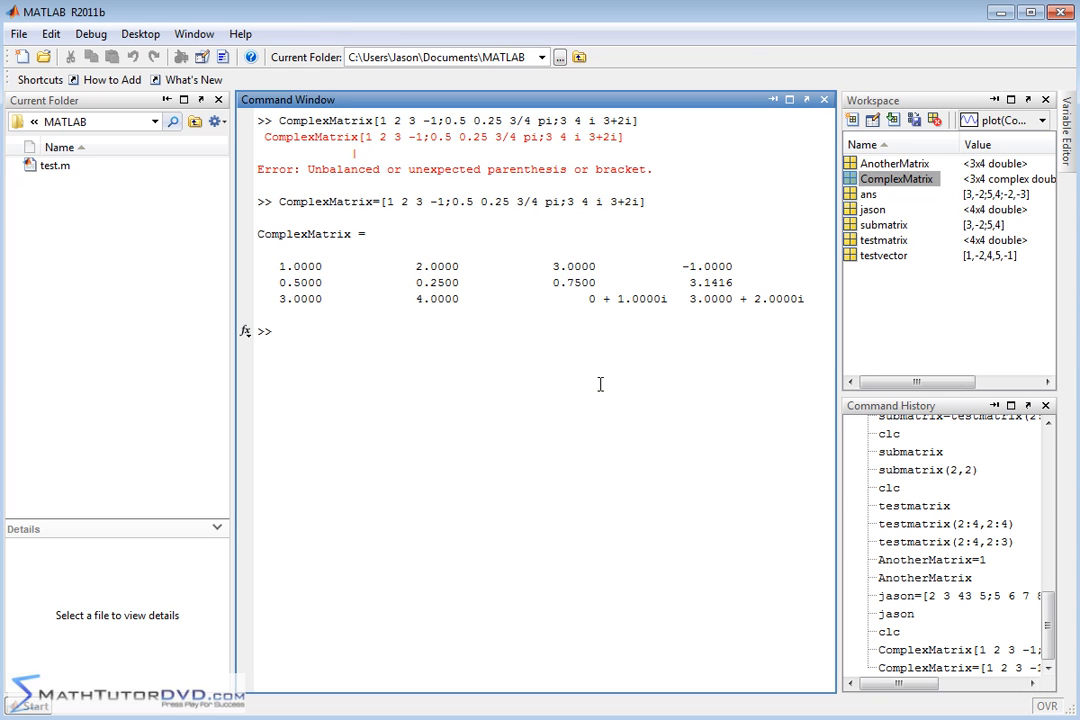
# Evaluate ComplexMatrix(3,4), returning ans = 3.0000 + 2.0000i
pyautogui.write('ComplexMatr')
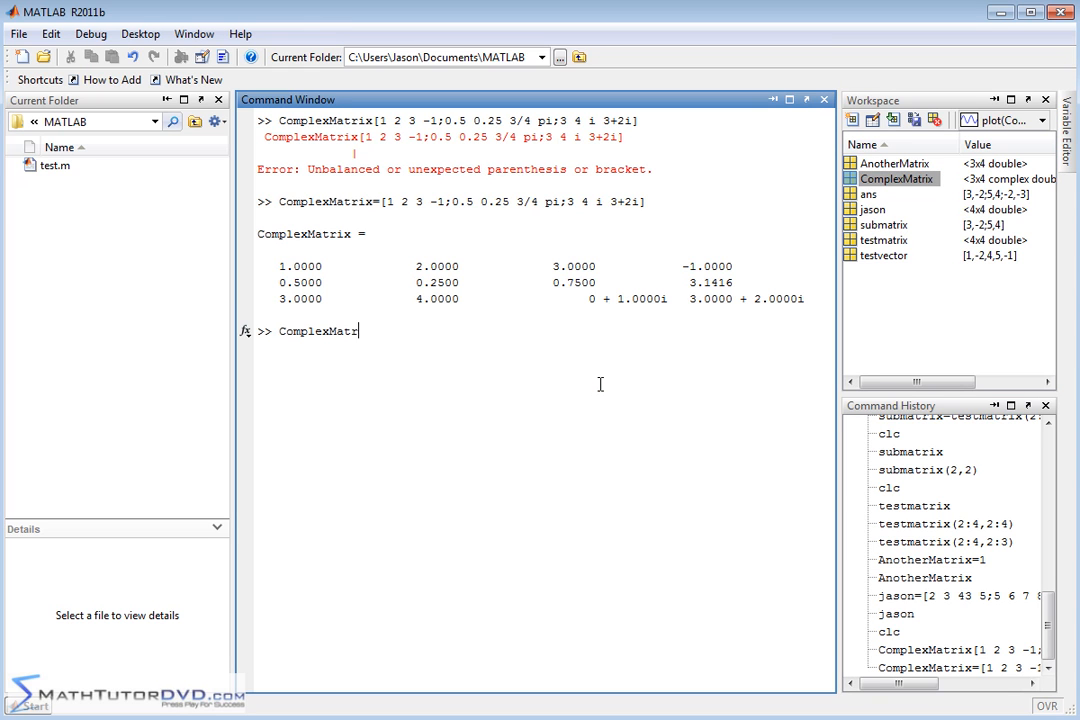
pyautogui.write('(')
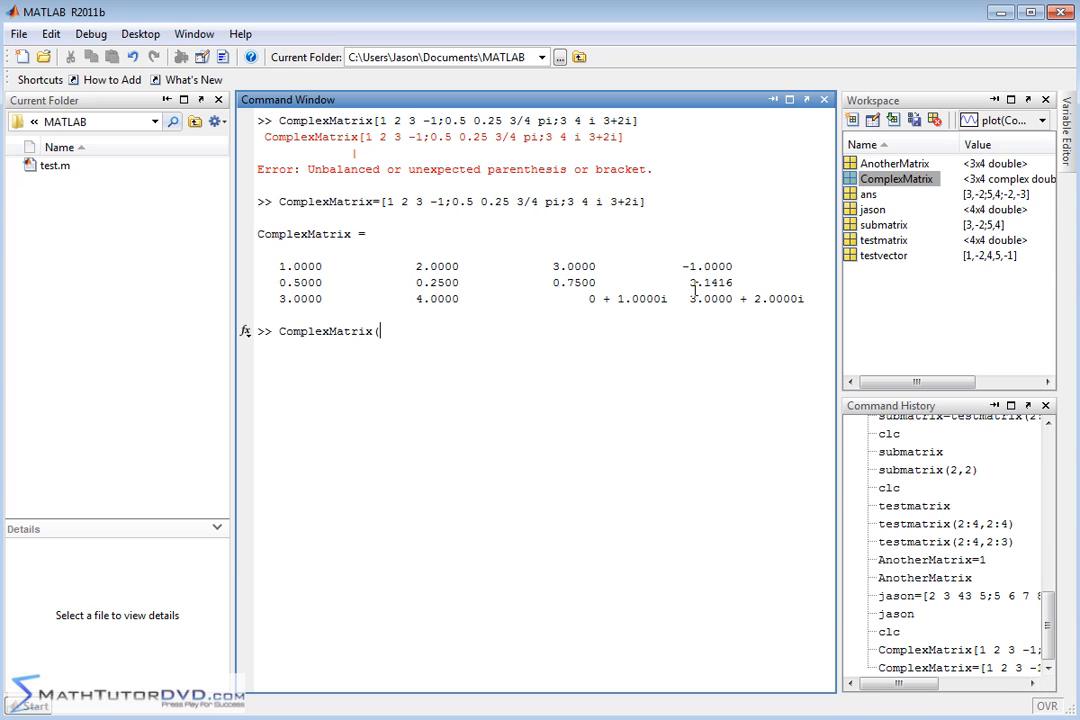
pyautogui.write('34')
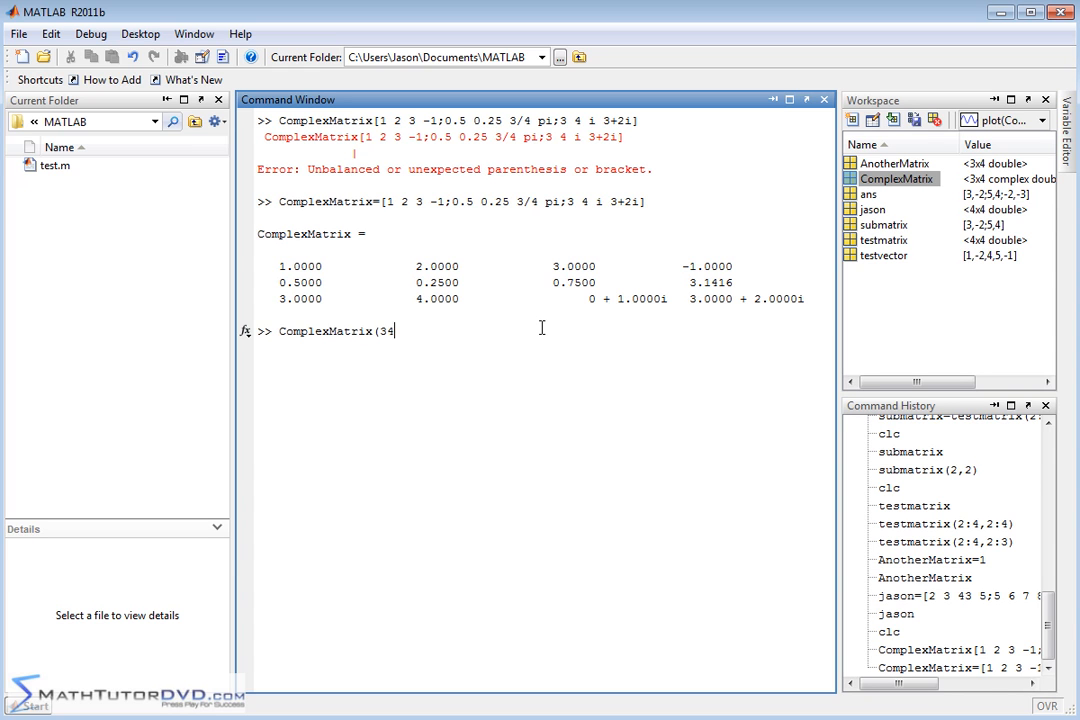
pyautogui.write(',4')
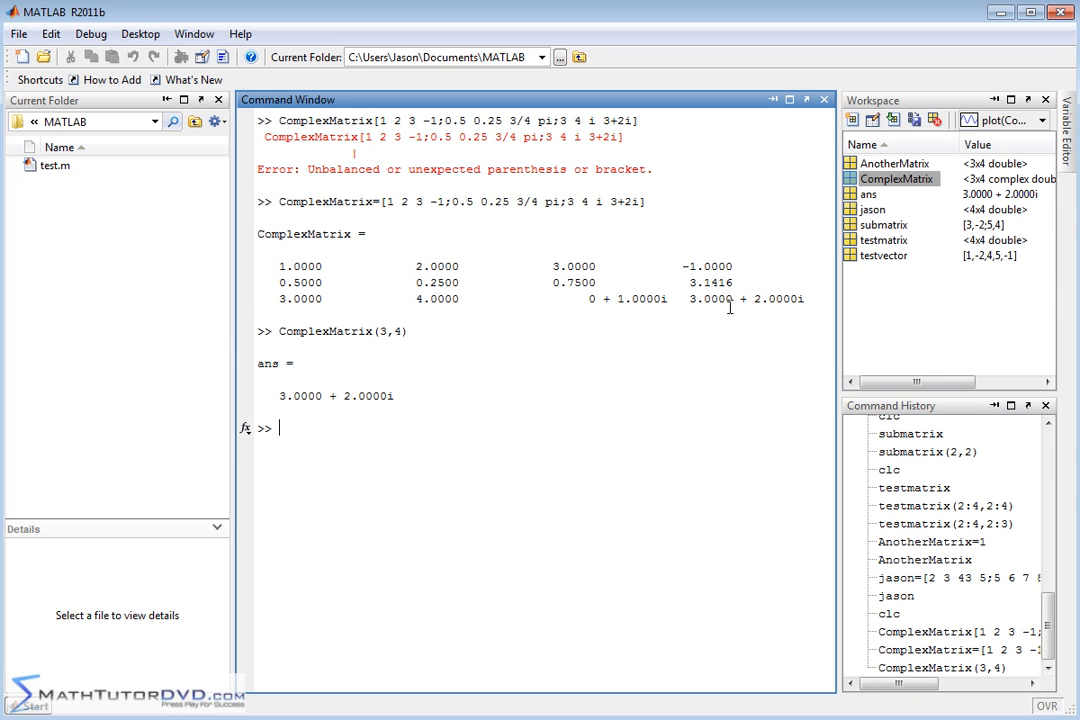
pyautogui.doubleClick(746, 298)
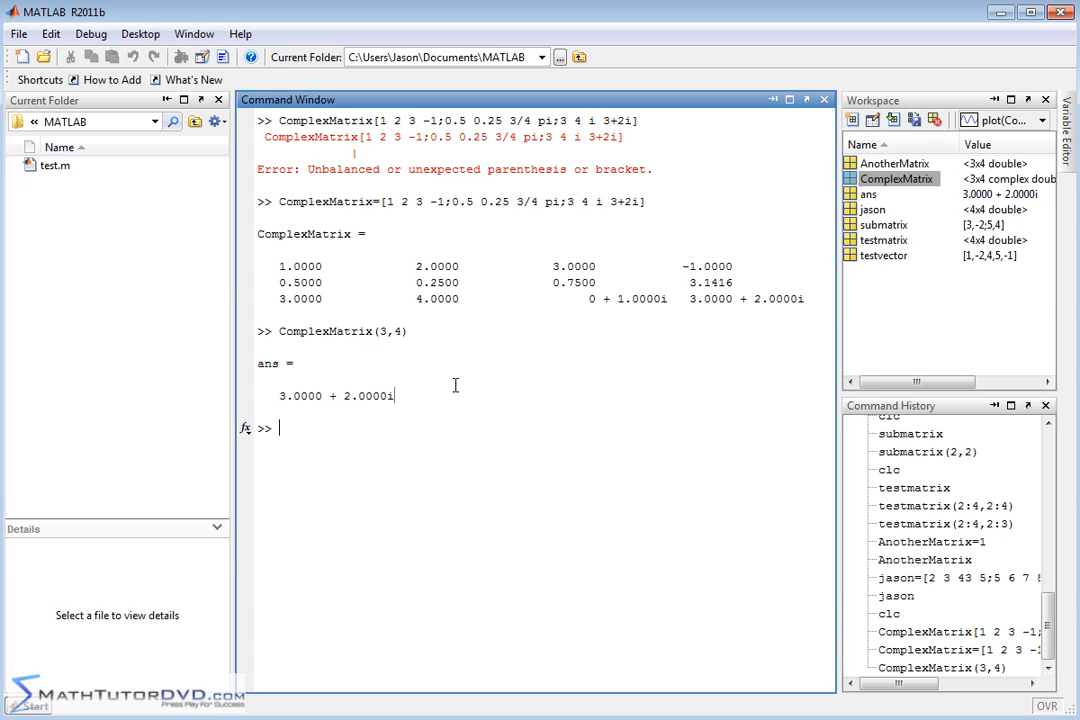
pyautogui.moveTo(450, 376)
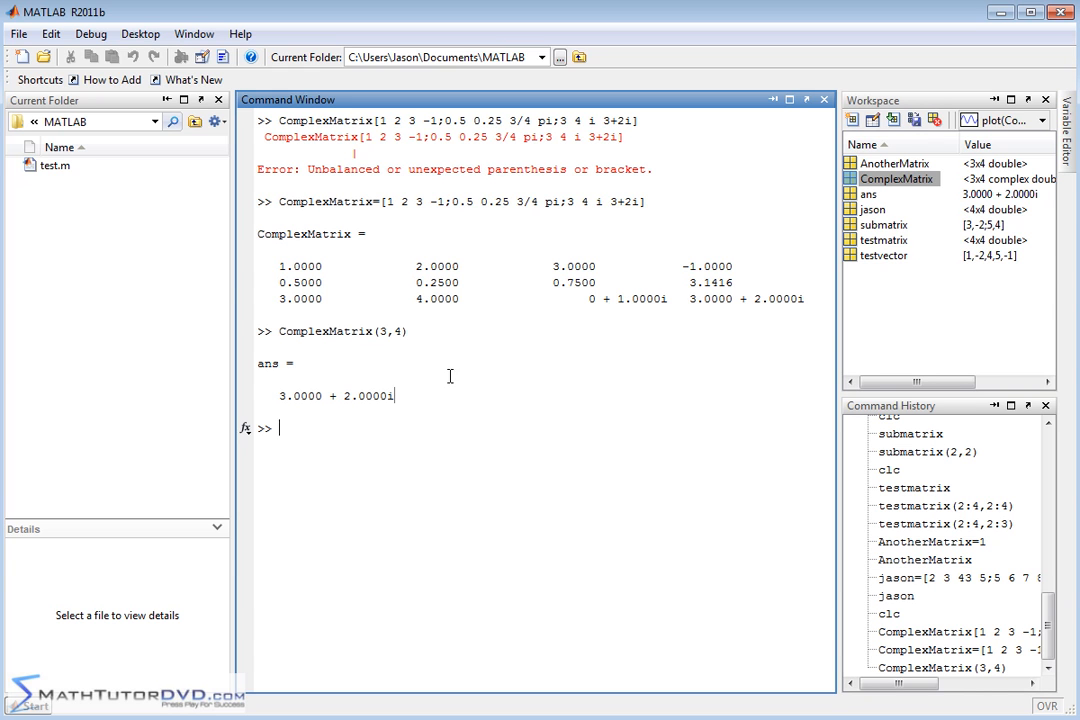